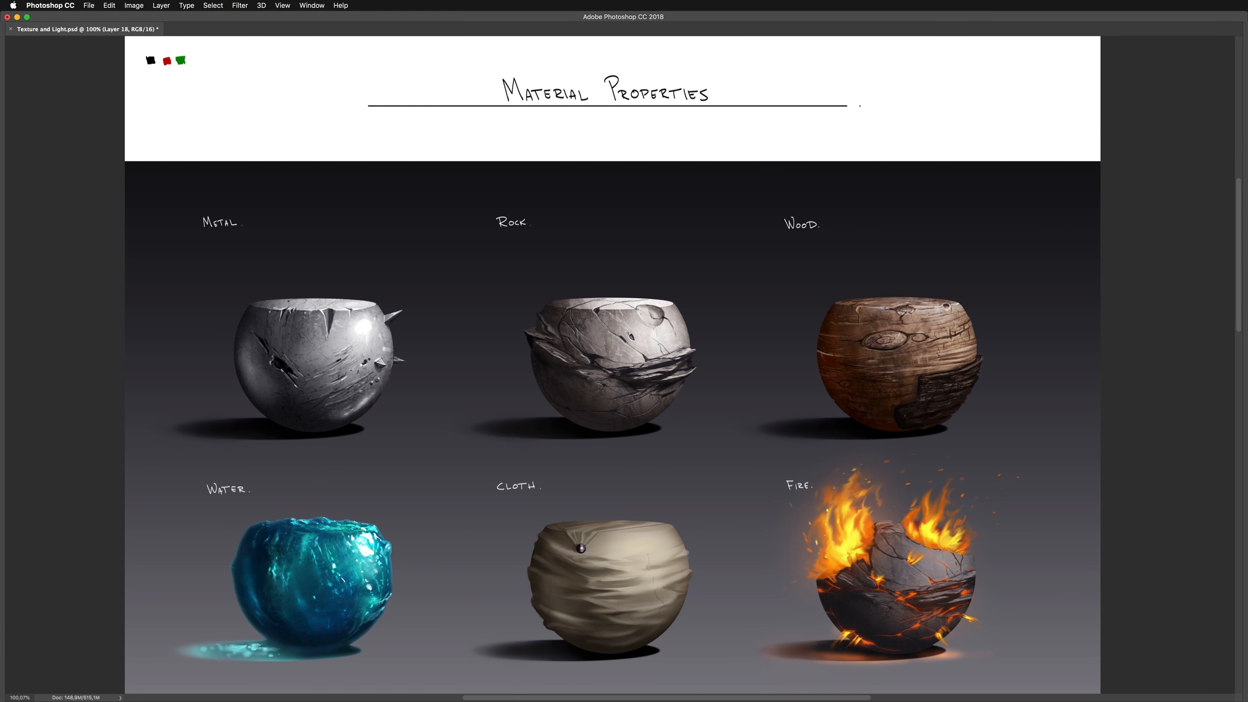
Scroll down past the sphere studies to the blank area for the heading
scroll(down, 3)
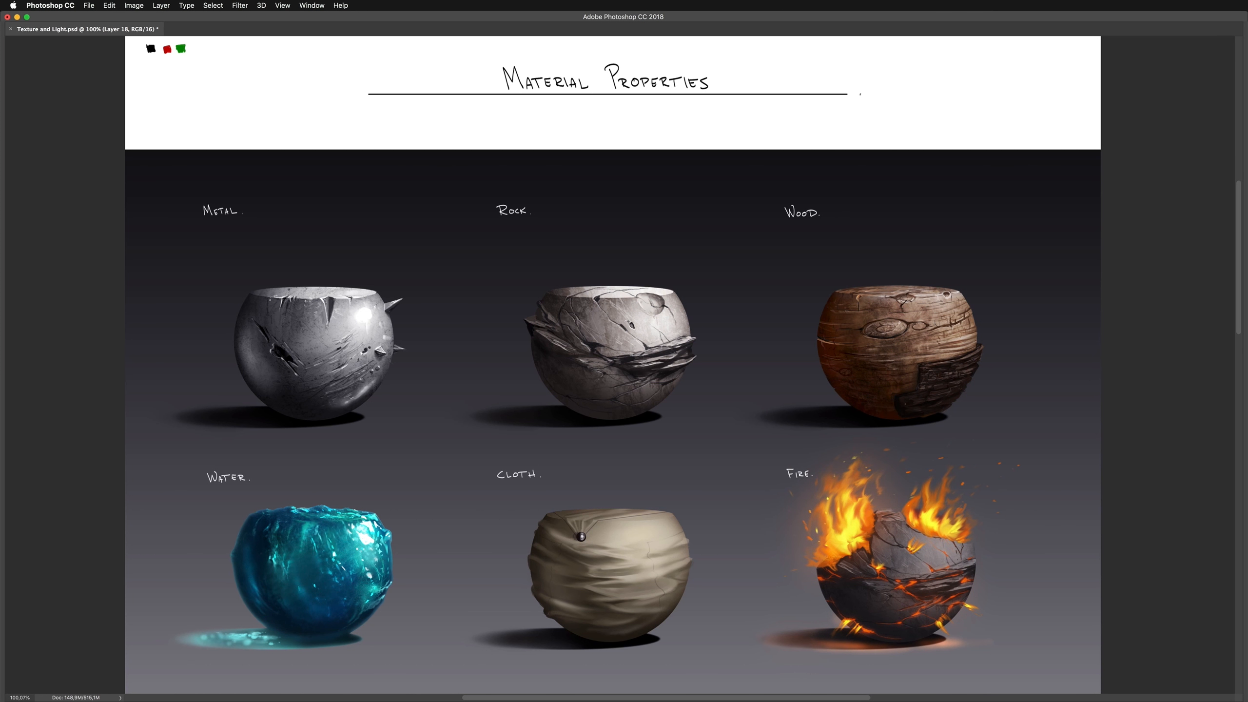
scroll(down, 3)
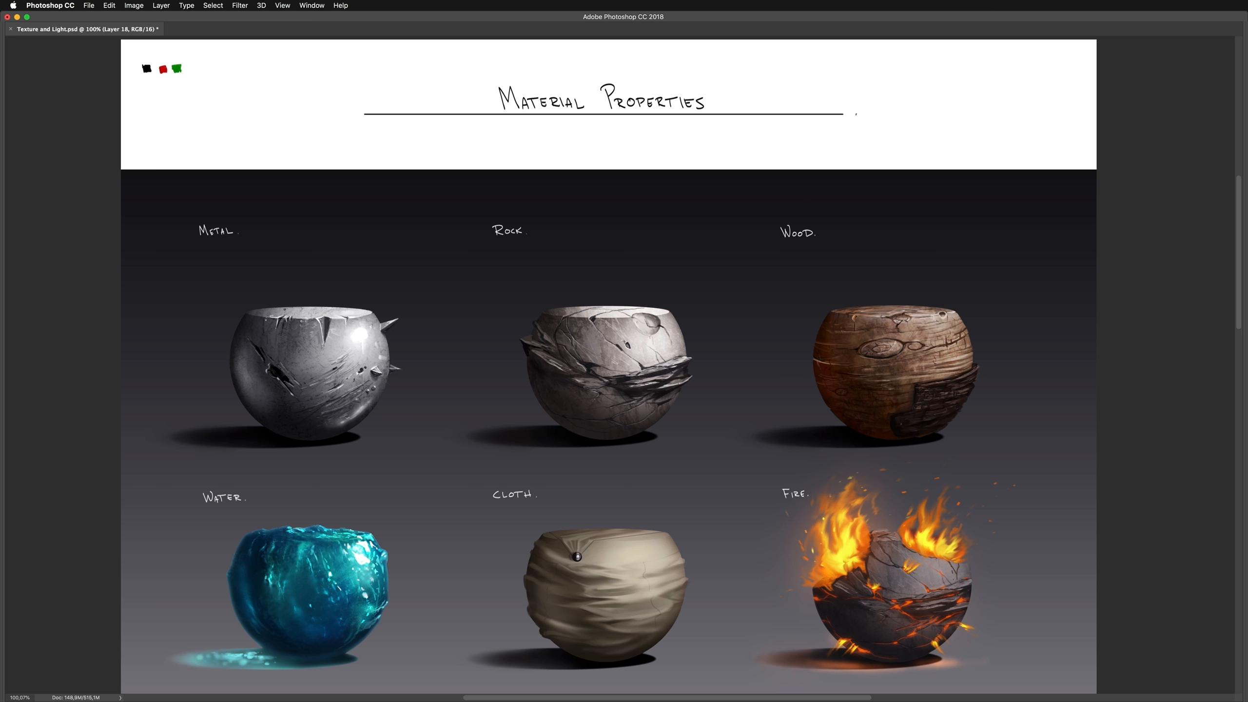
scroll(down, 3)
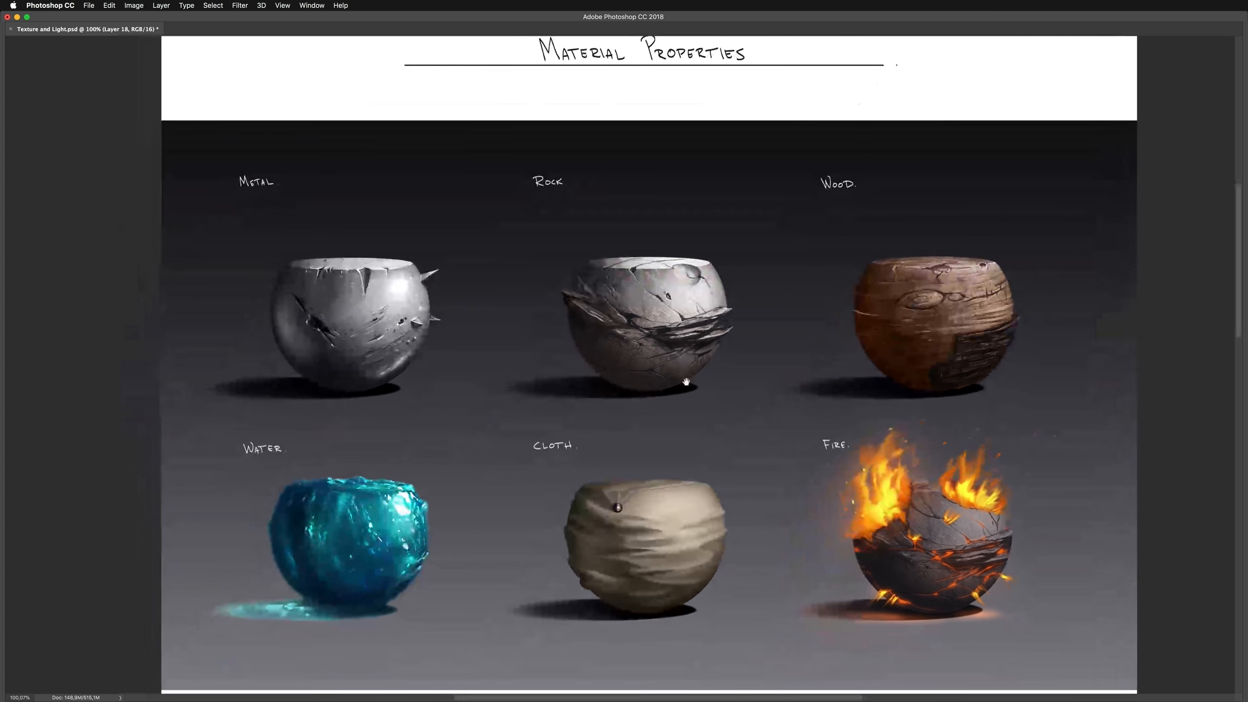
scroll(down, 3)
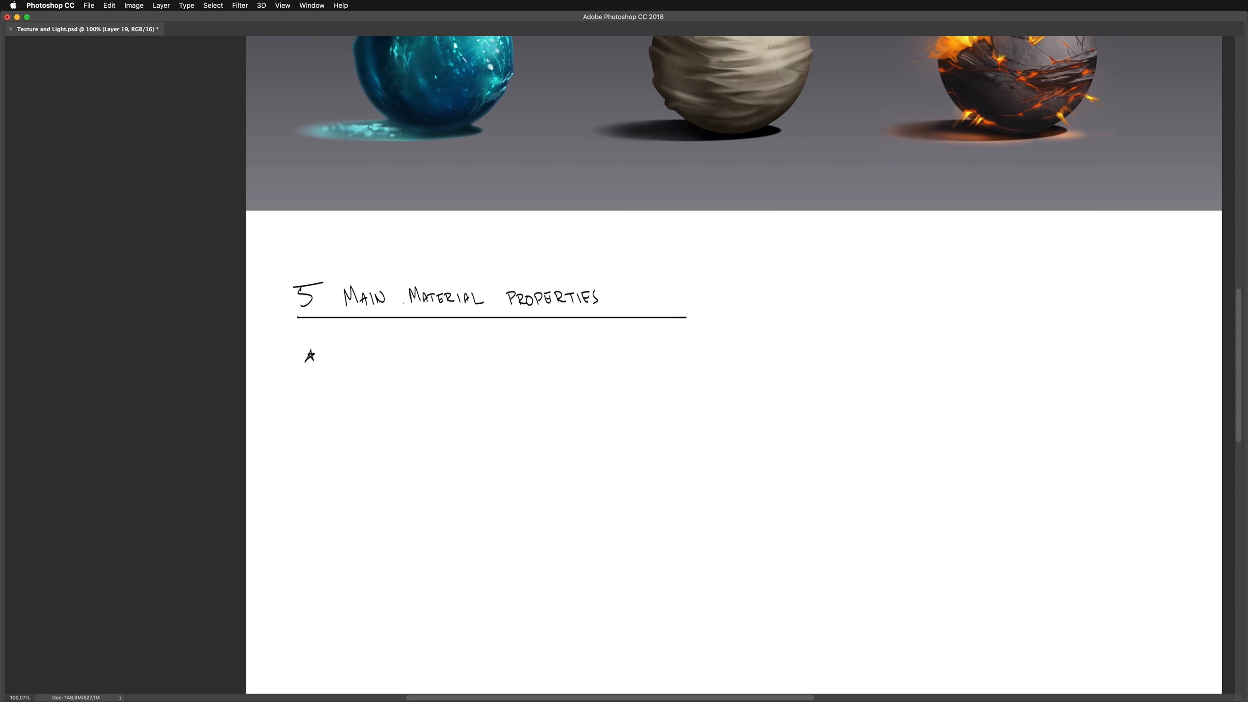
Hand-letter 'Diffuse / Color – the main color of the mat.' after the first star bullet
drag(332, 346, 350, 367)
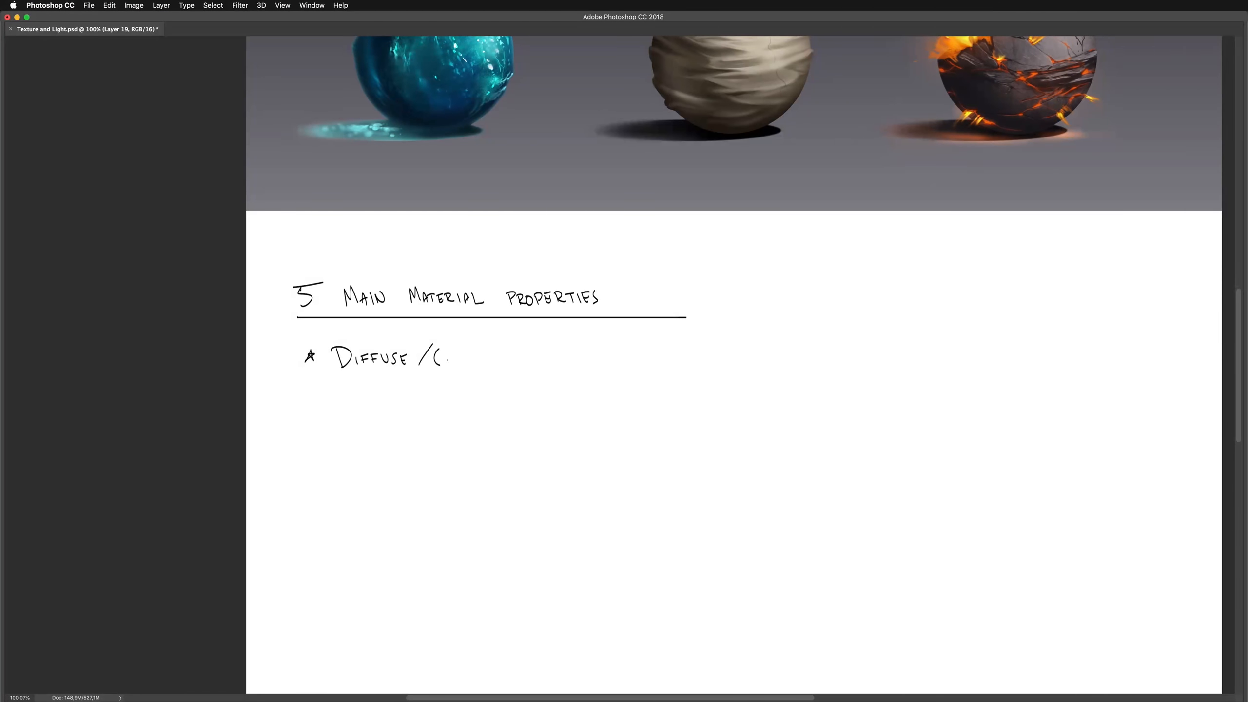
text(COLOR OF THE MAT.)
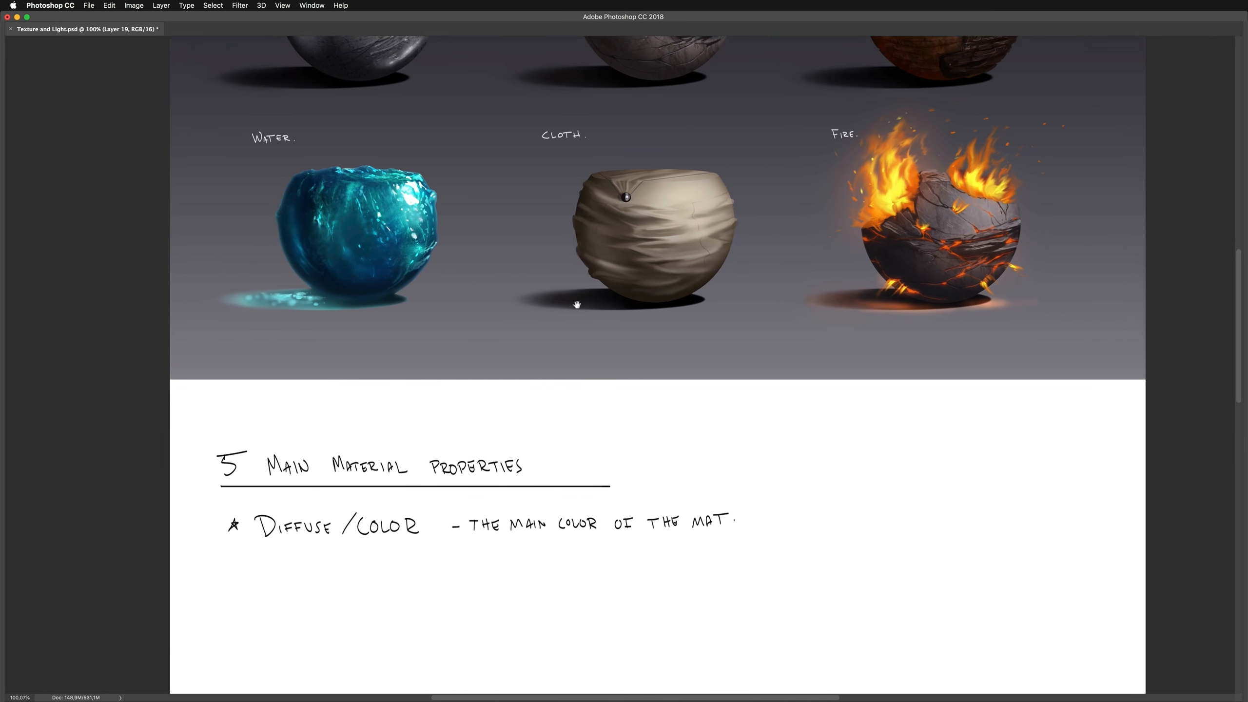
scroll(down, 3)
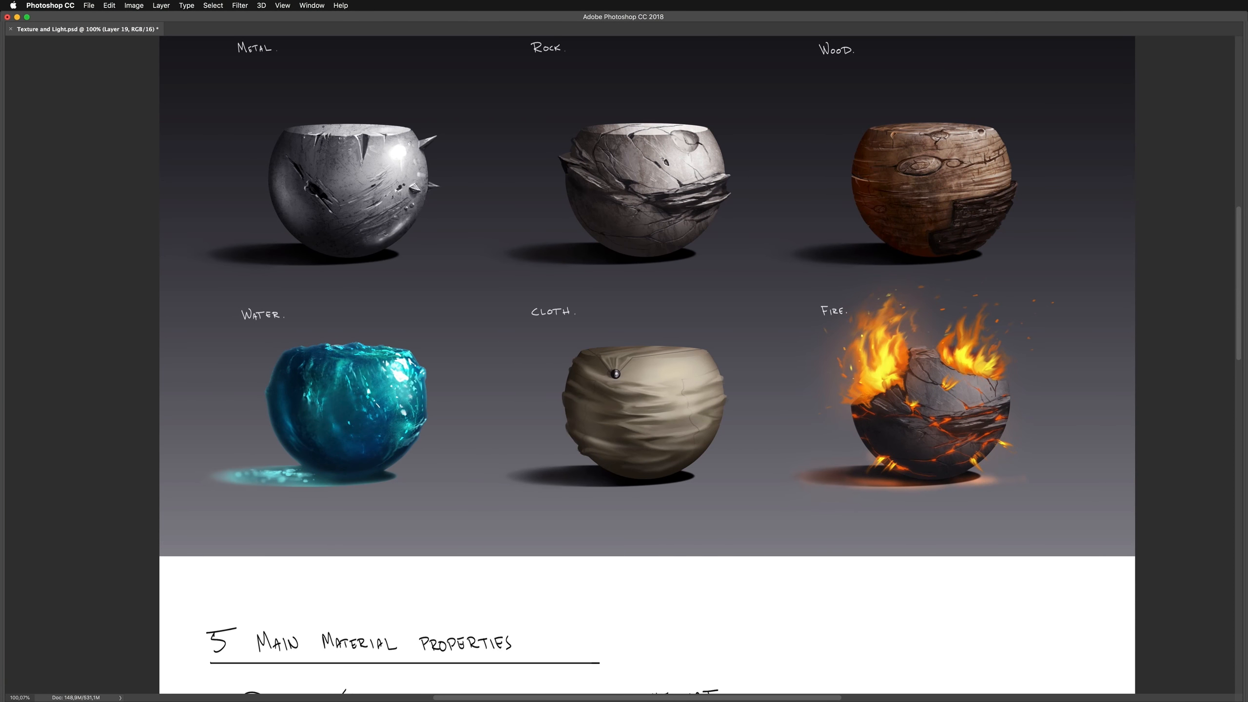
scroll(down, 3)
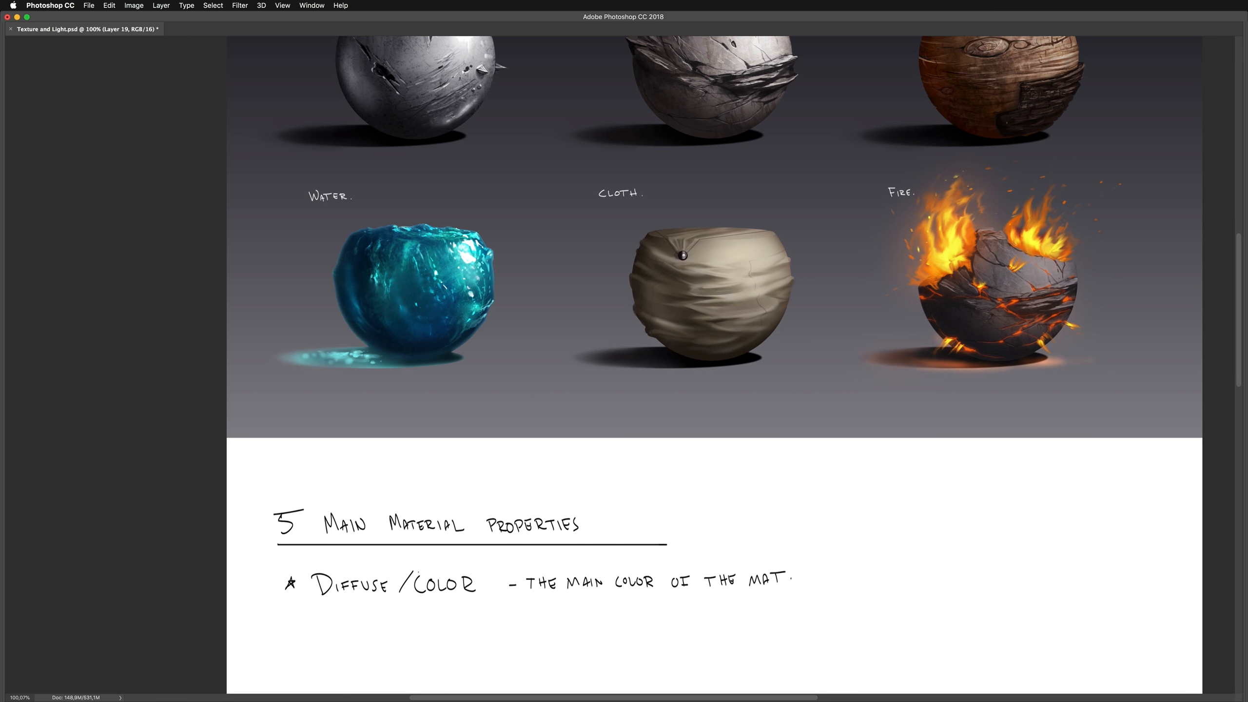
scroll(down, 3)
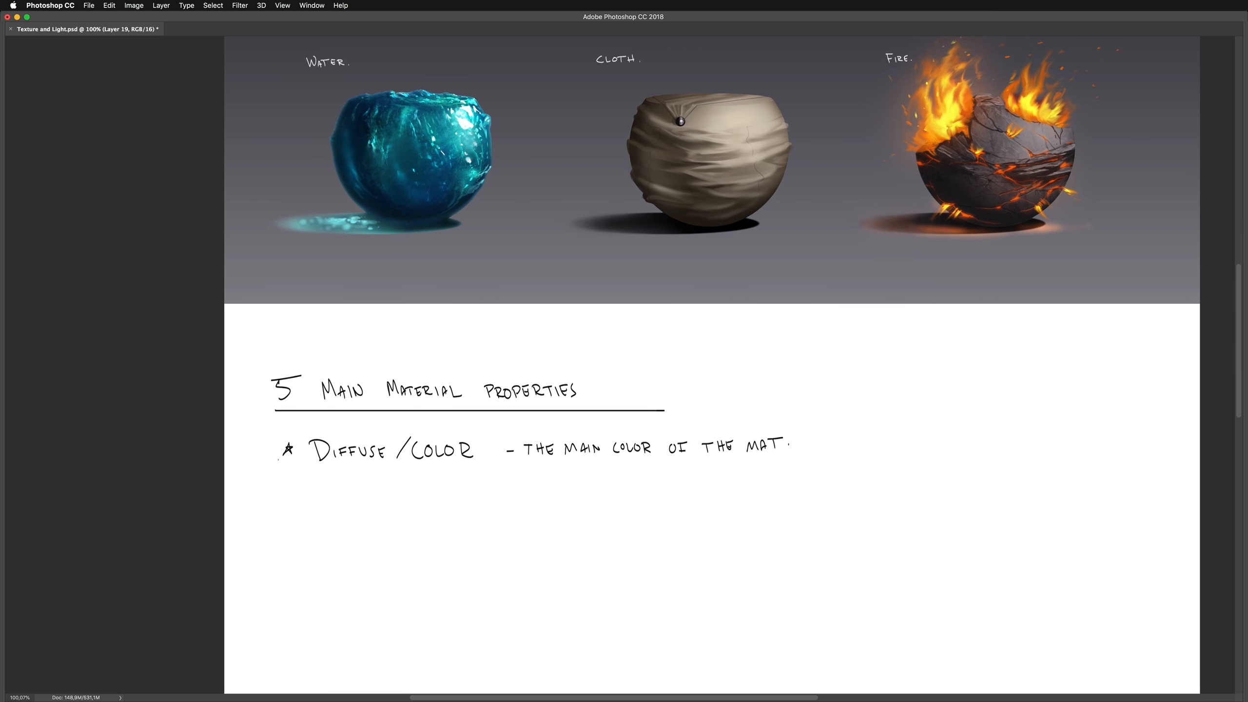
Hand-write the second bullet 'Opacity – how opaque/transparent the mat. is.' and pan to the spheres
click(285, 488)
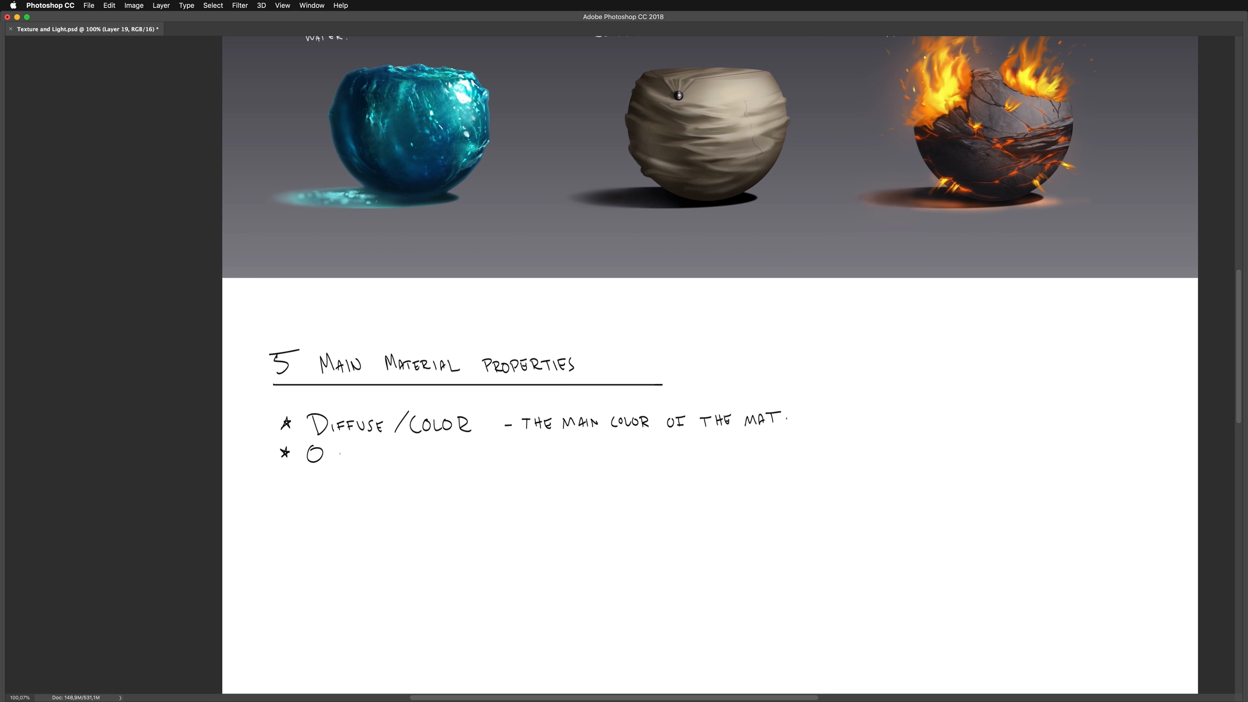
text(OPACITY — HOW OPAQUE/TRANSPARENT THE MAT. IS.)
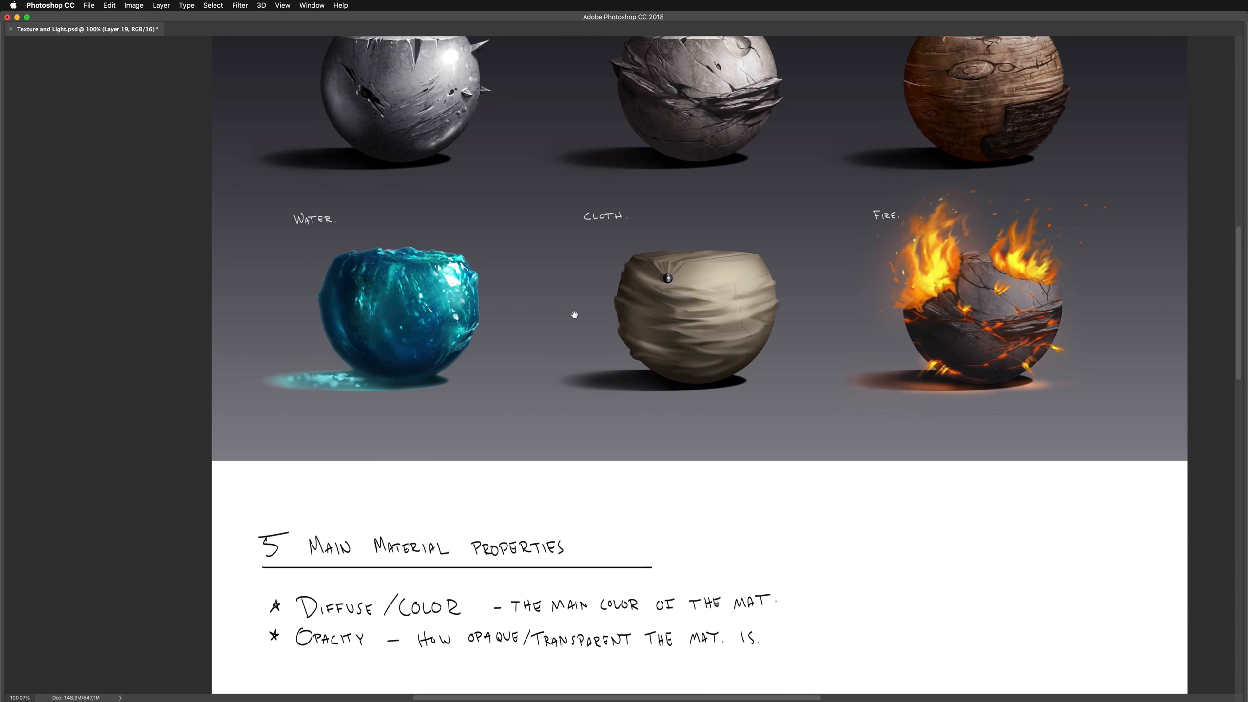
scroll(down, 3)
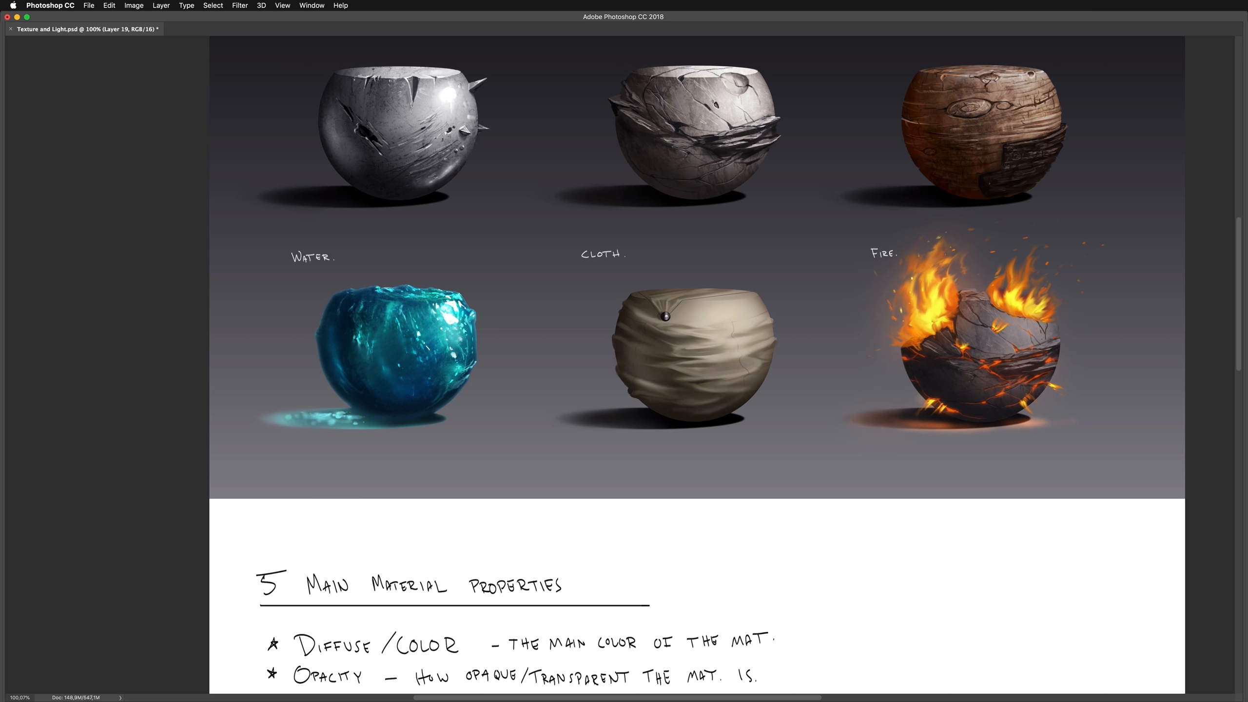
drag(370, 346, 438, 331)
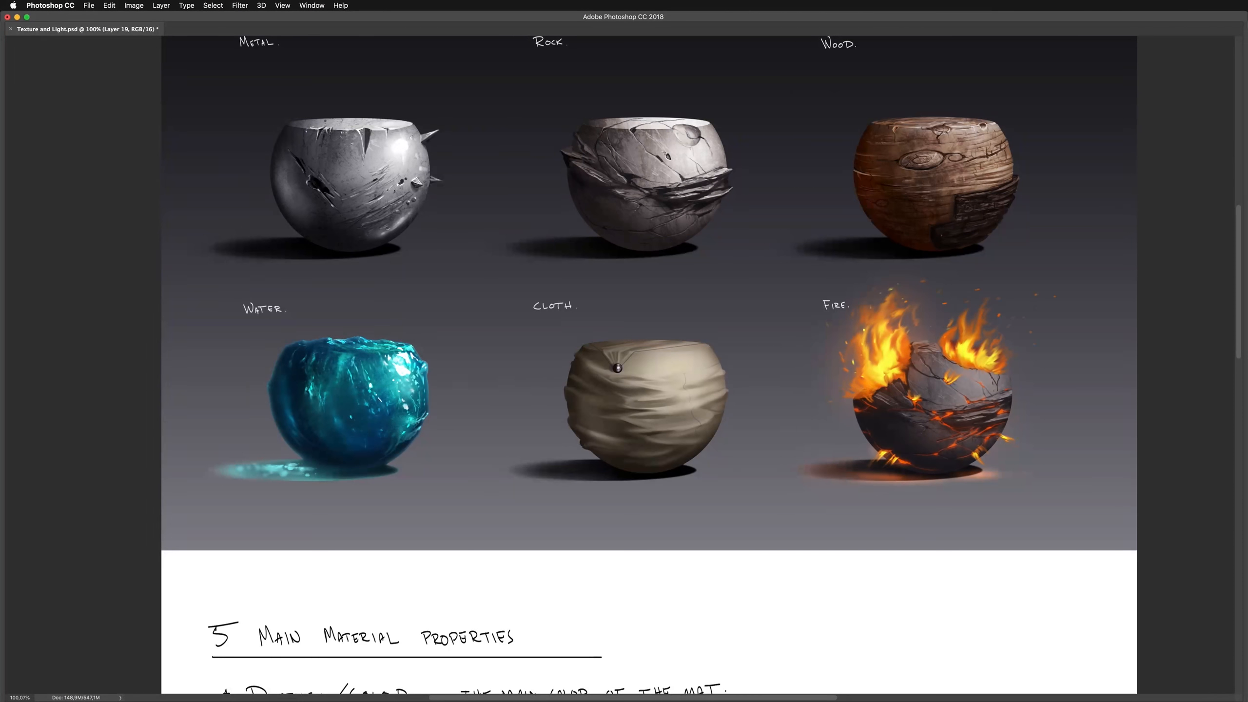
Hand-write the third bullet 'Bump/Roughness – the areas of the mat. that are extruded in or out.'
scroll(down, 3)
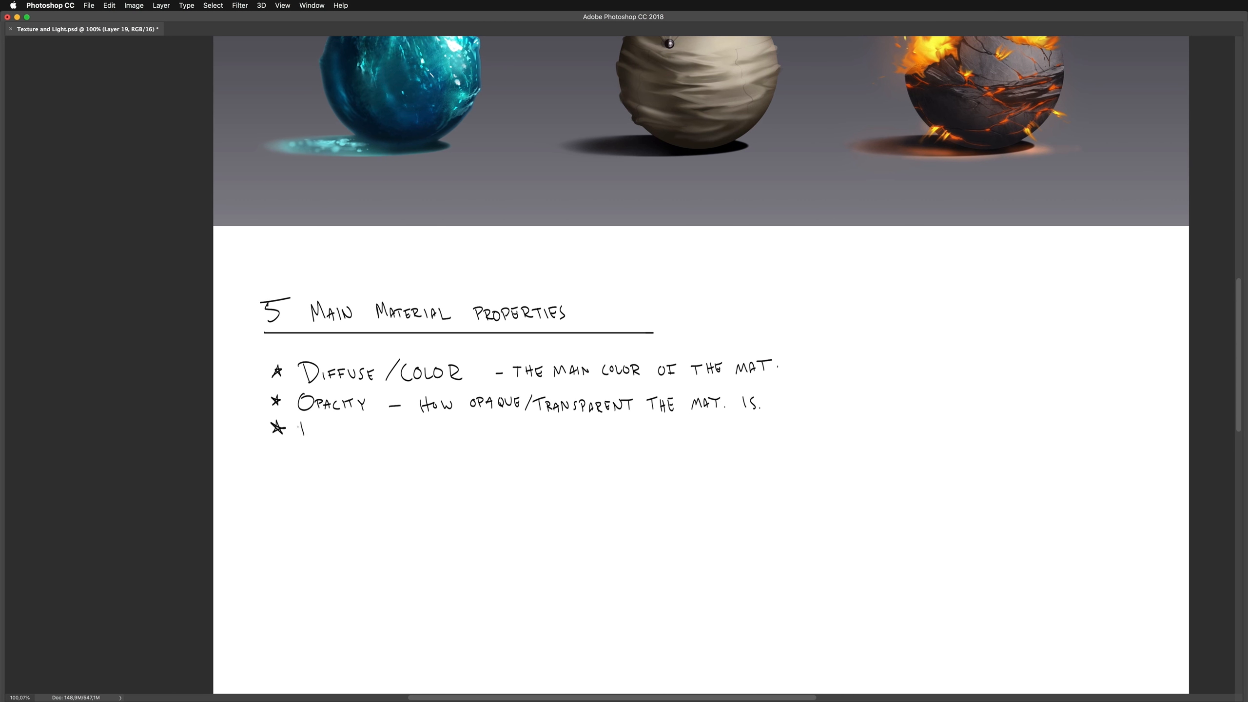
text(Bump/Roughness - The areas of)
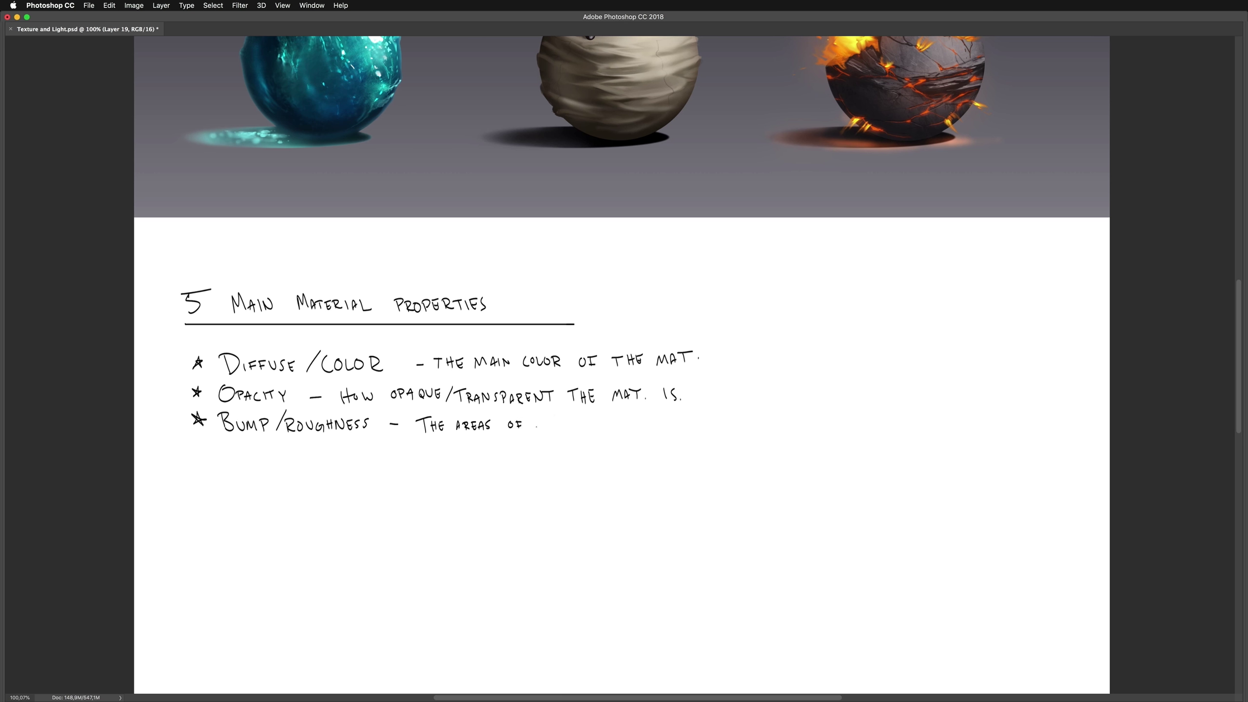
text(THE)
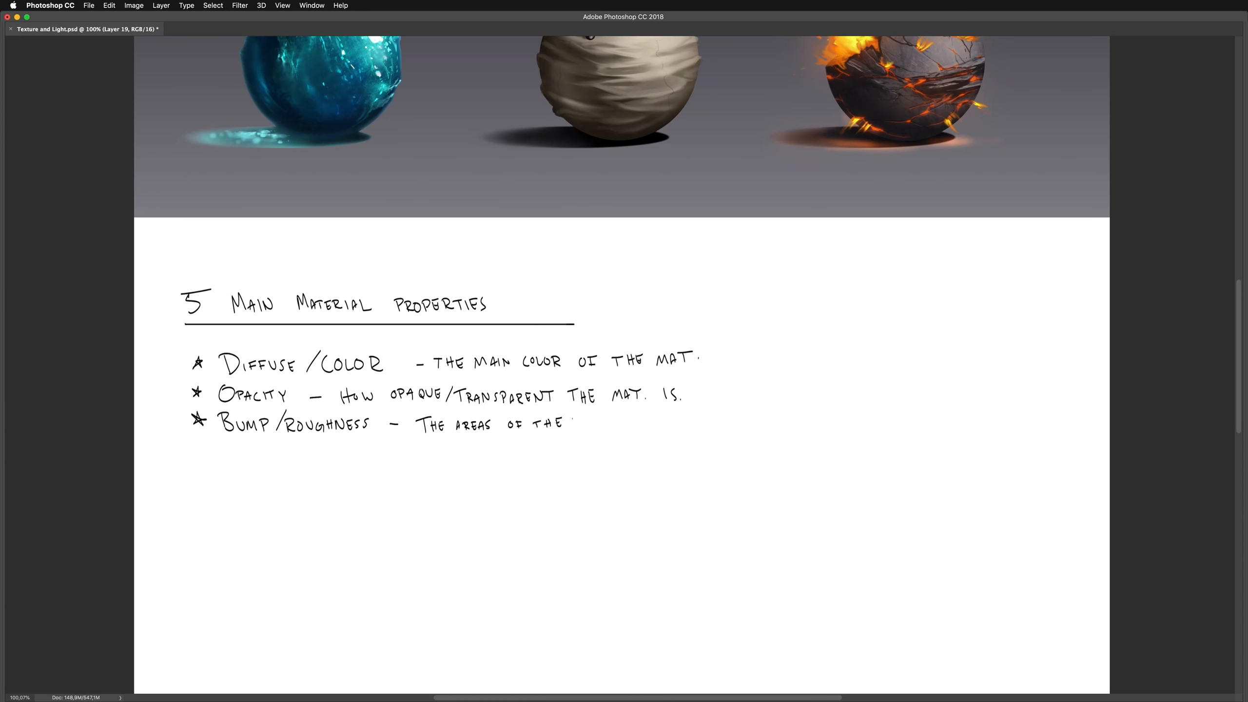
text(MAT.)
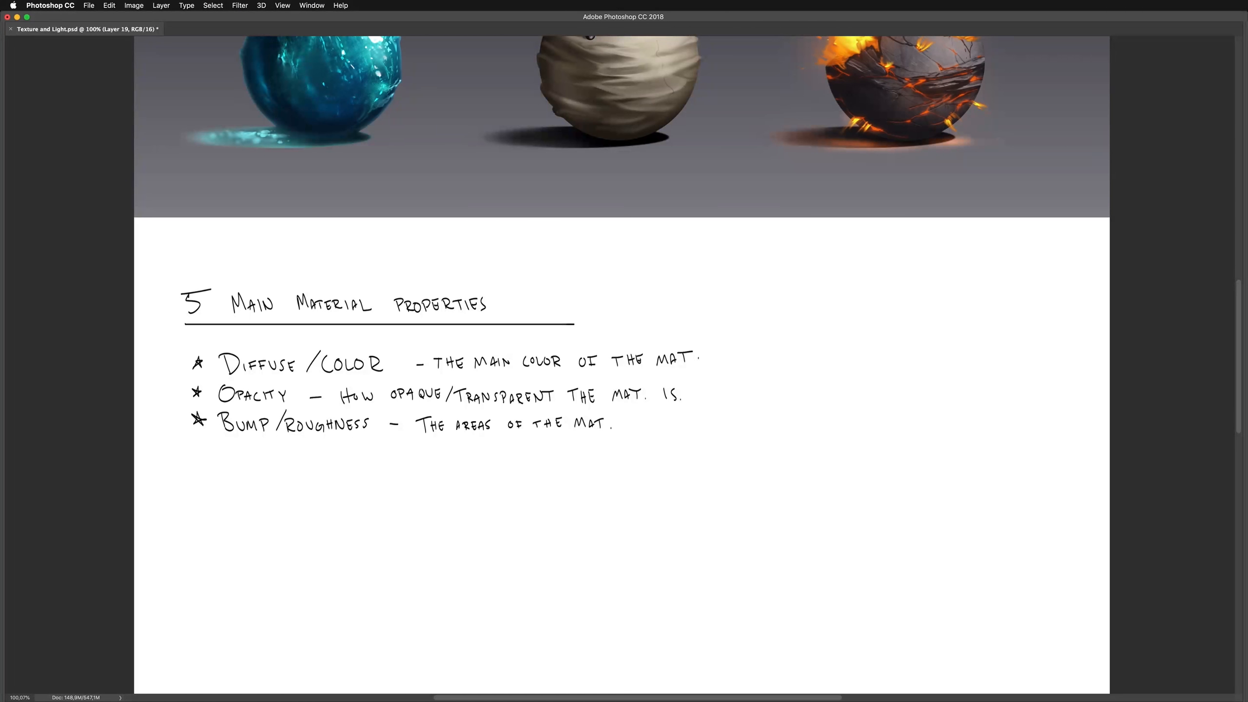
text(THAT AR)
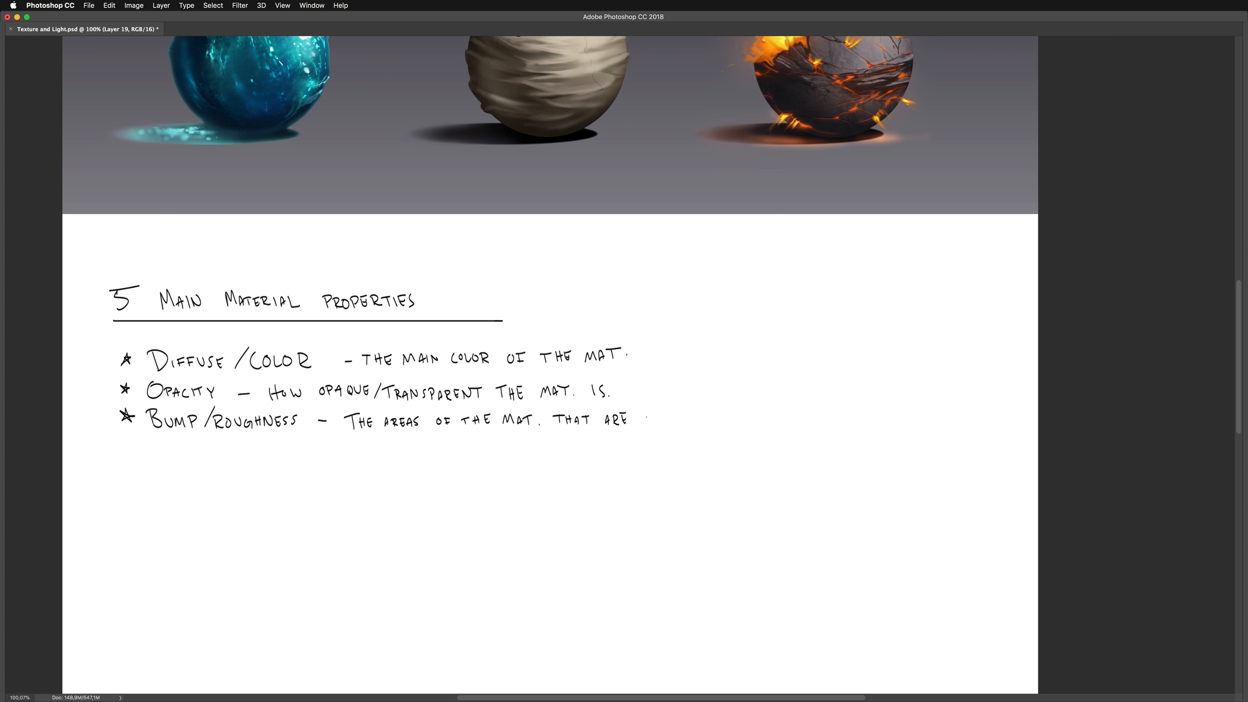
text(E)
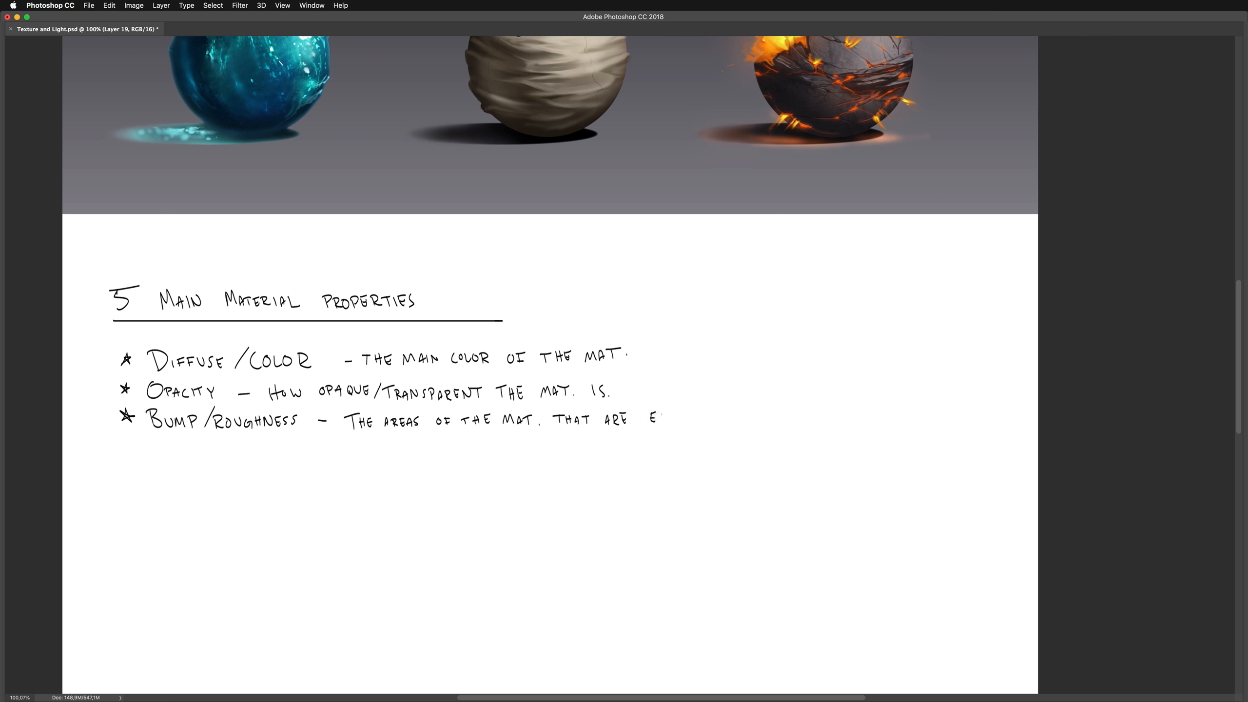
text(EXTRUDED IN OR OUT.)
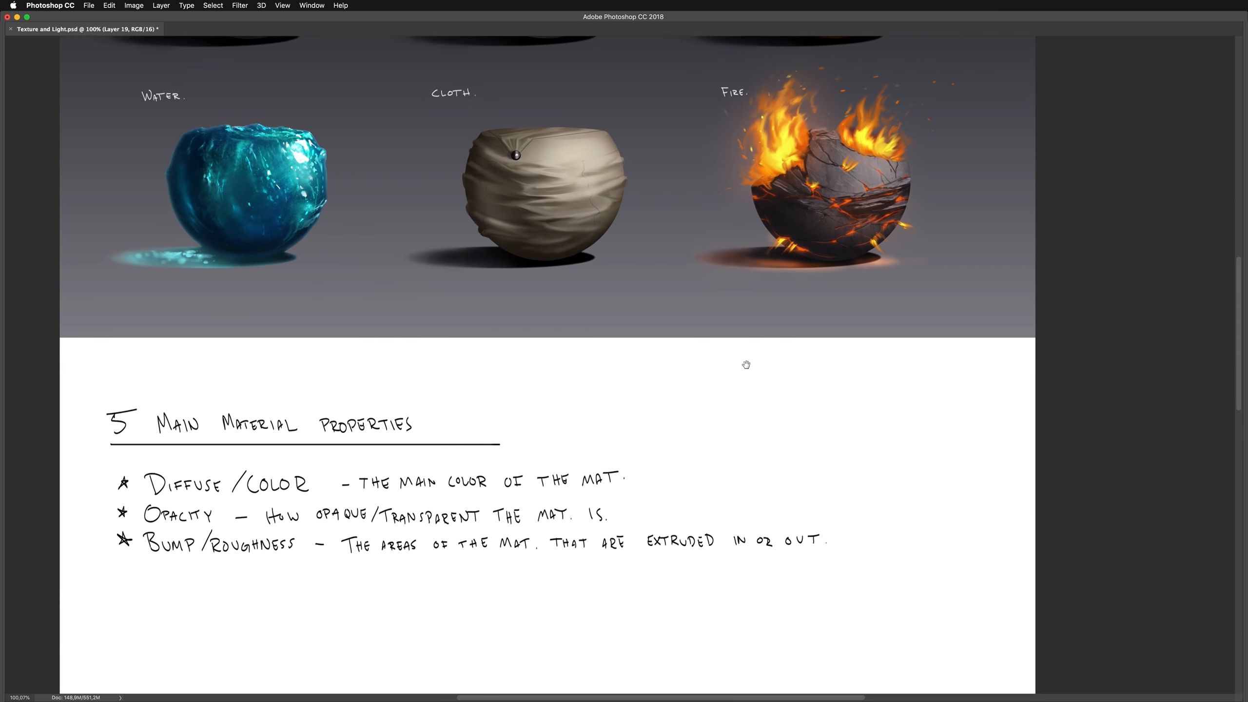
scroll(up, 3)
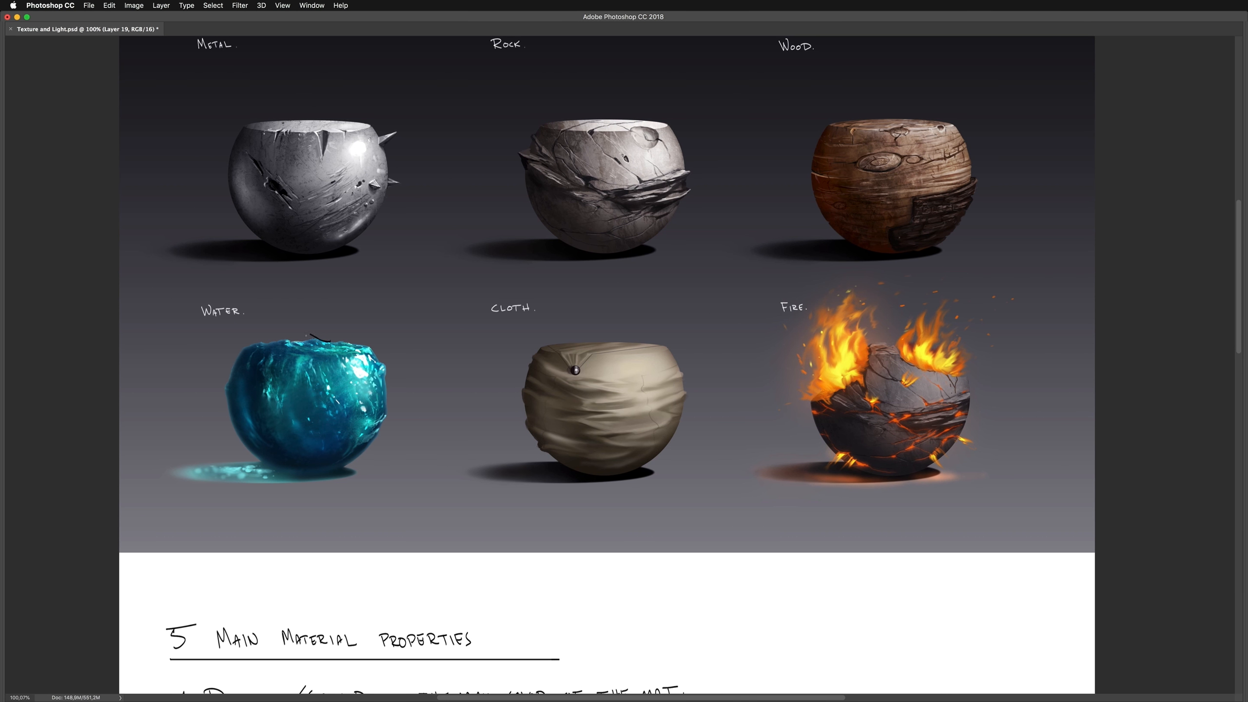
drag(251, 330, 335, 334)
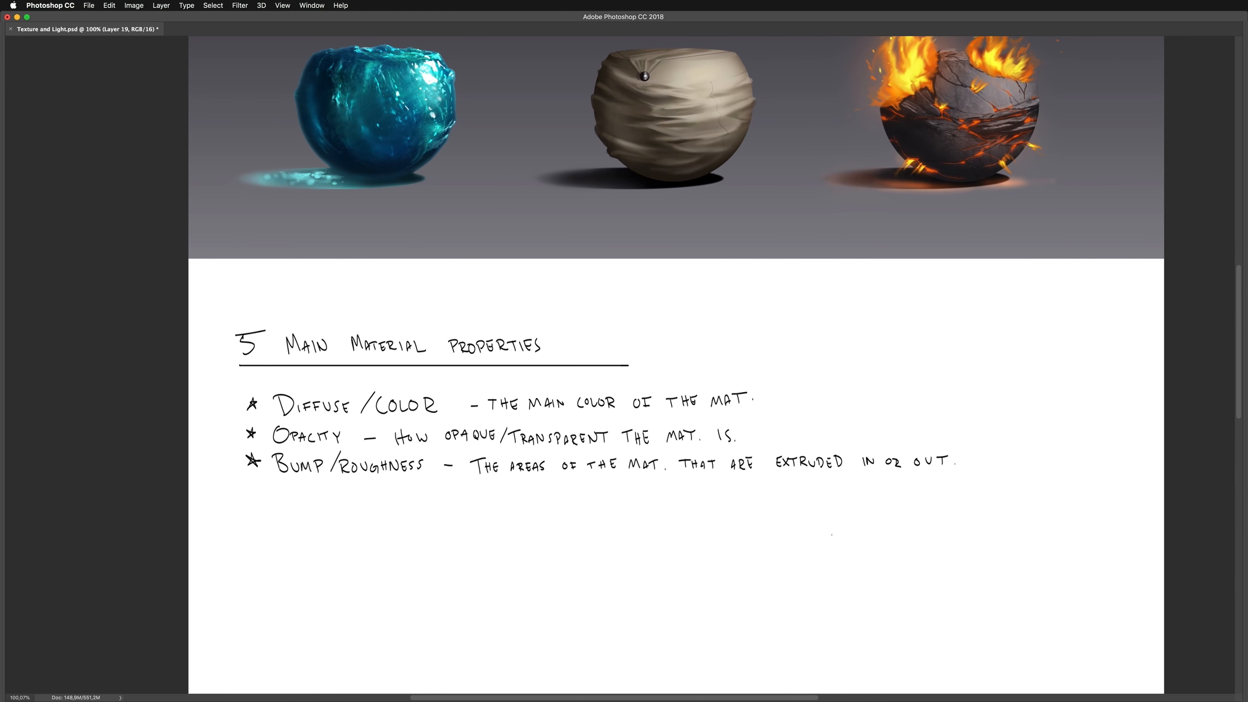
Brush three short overlapping strokes under the Bump line to suggest a bumpy surface
drag(743, 526, 837, 508)
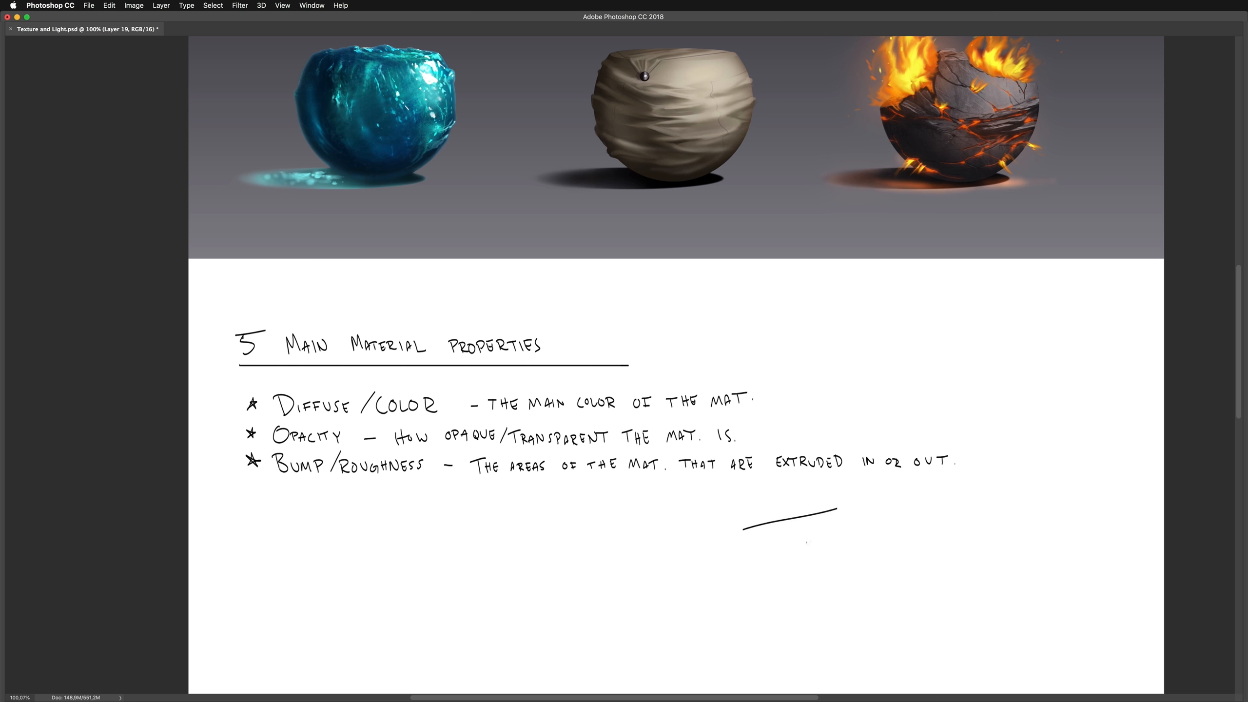
drag(813, 545, 857, 518)
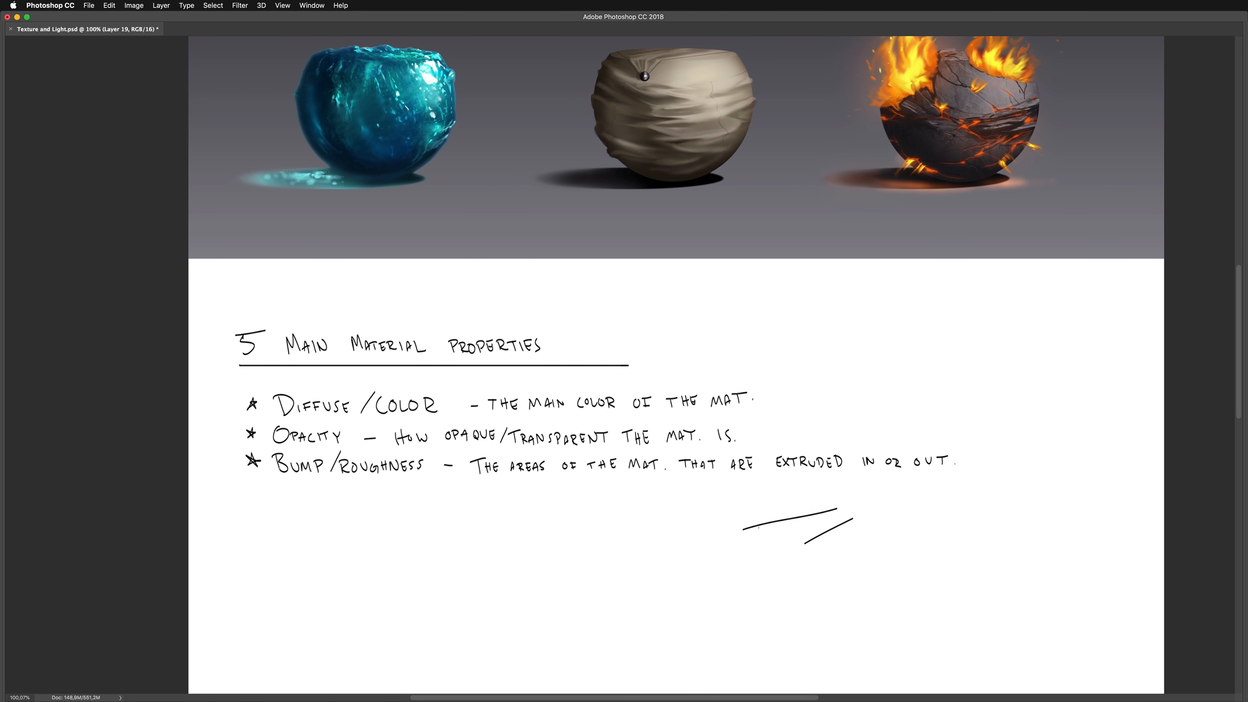
drag(744, 525, 856, 509)
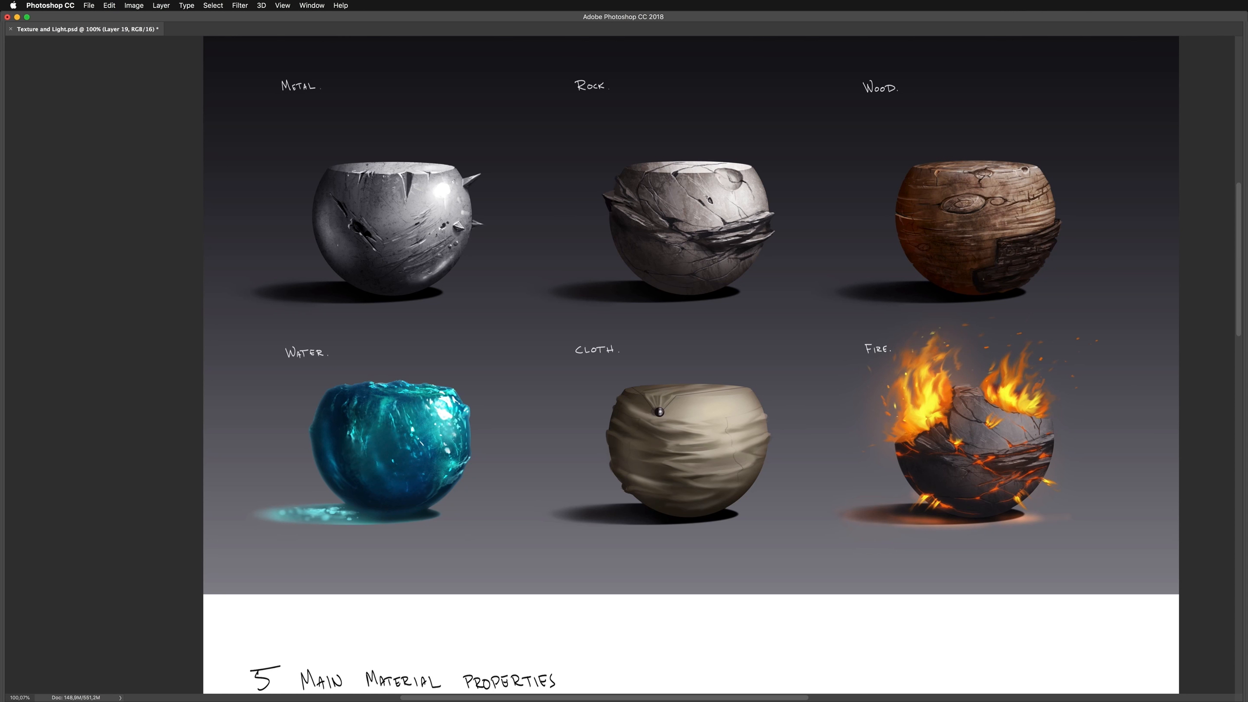
Pan up to review the sphere sheet, then scroll back down to the notes for the Reflectivity bullet
drag(430, 184, 457, 199)
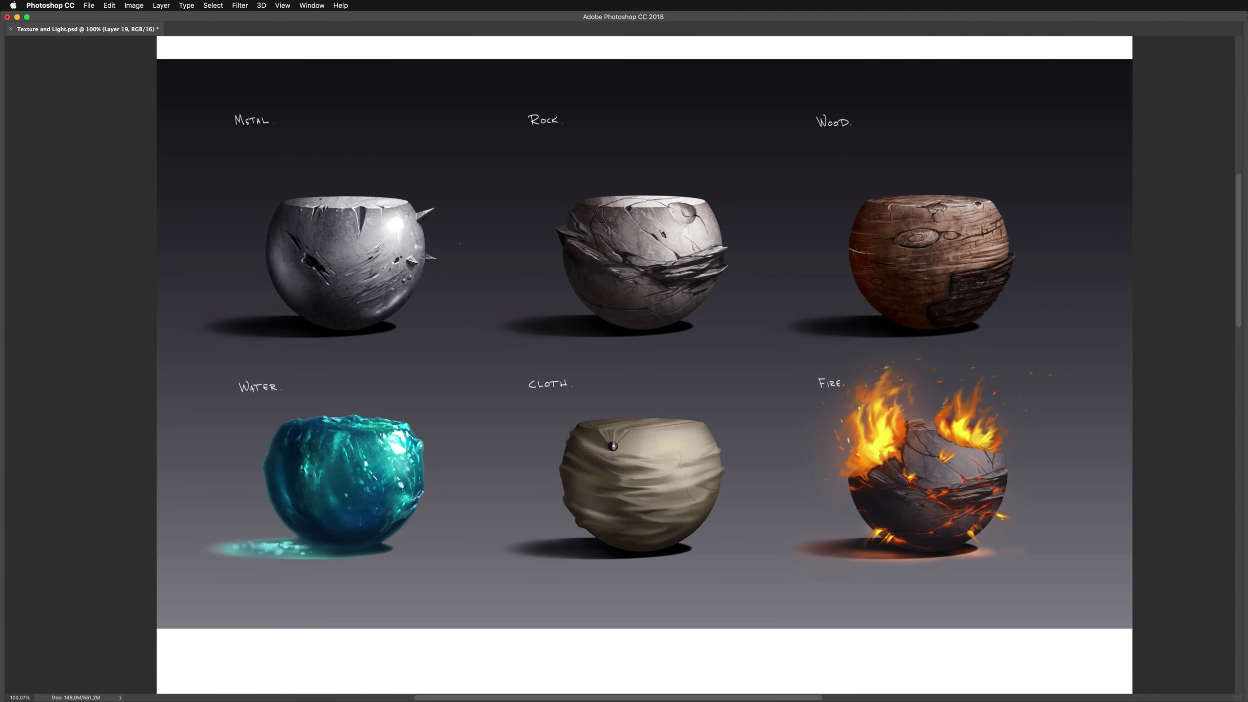
scroll(down, 3)
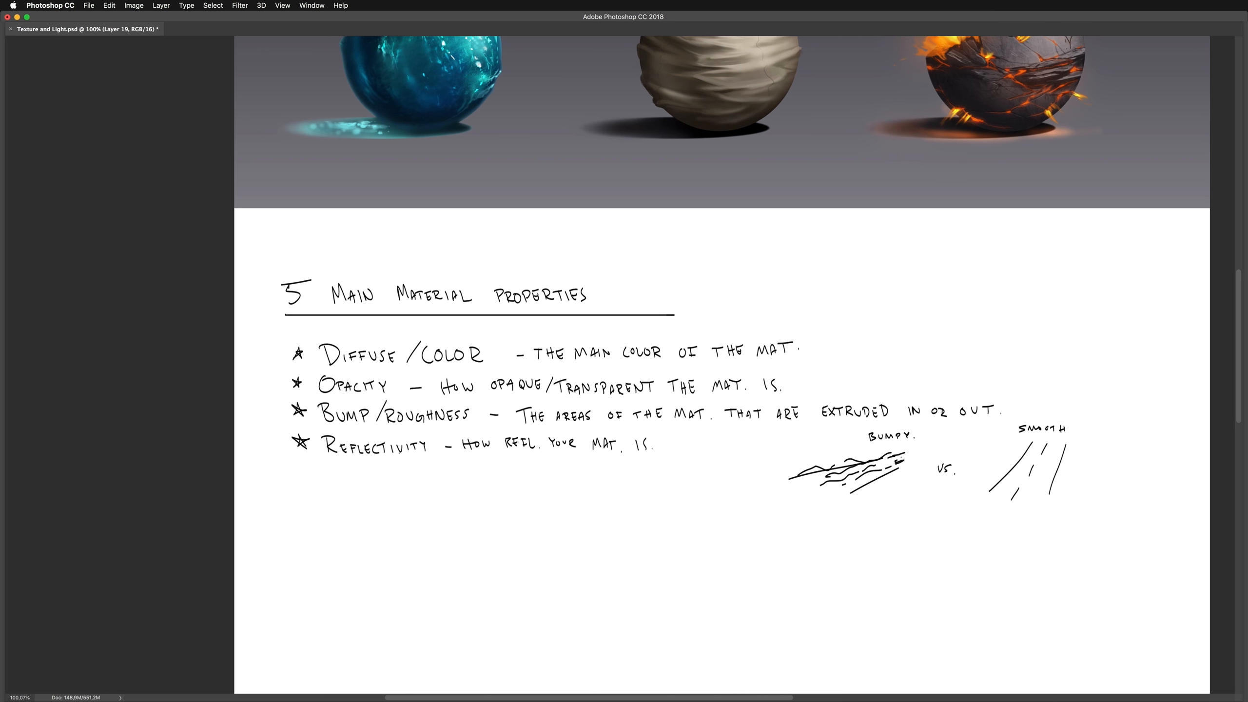
scroll(down, 3)
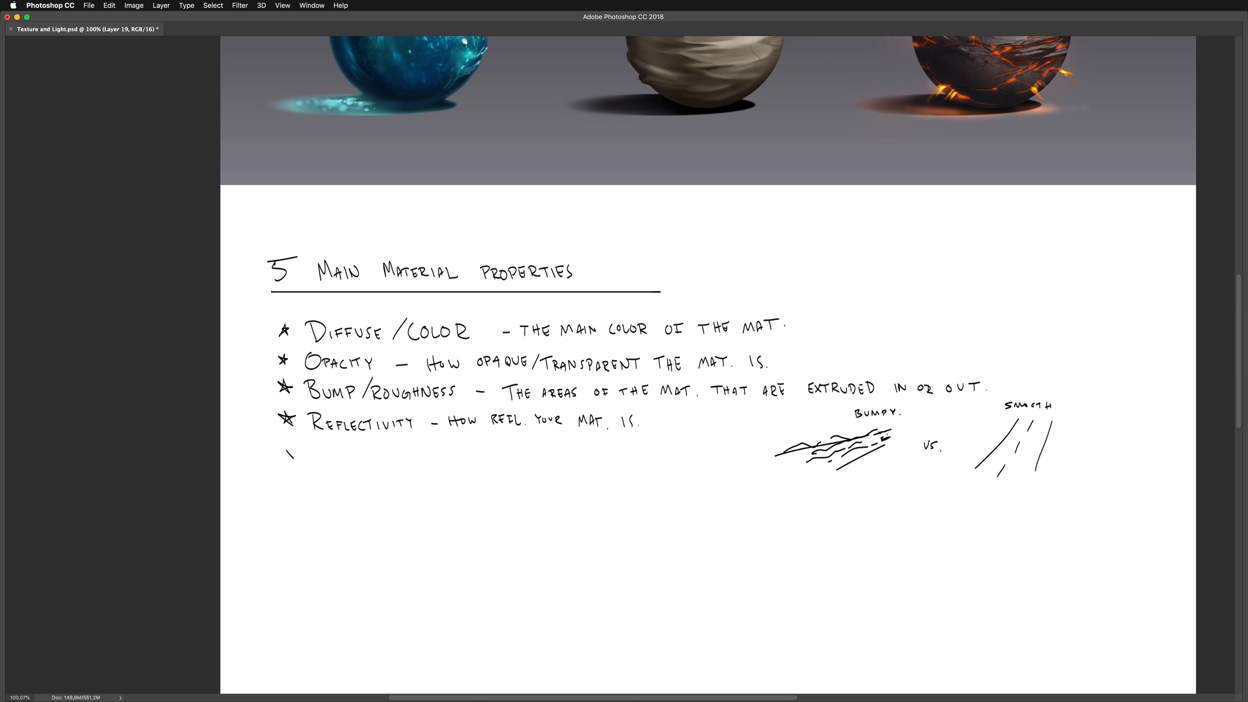
Scroll through the reference sheet and notes while numbering the five property lines
scroll(down, 3)
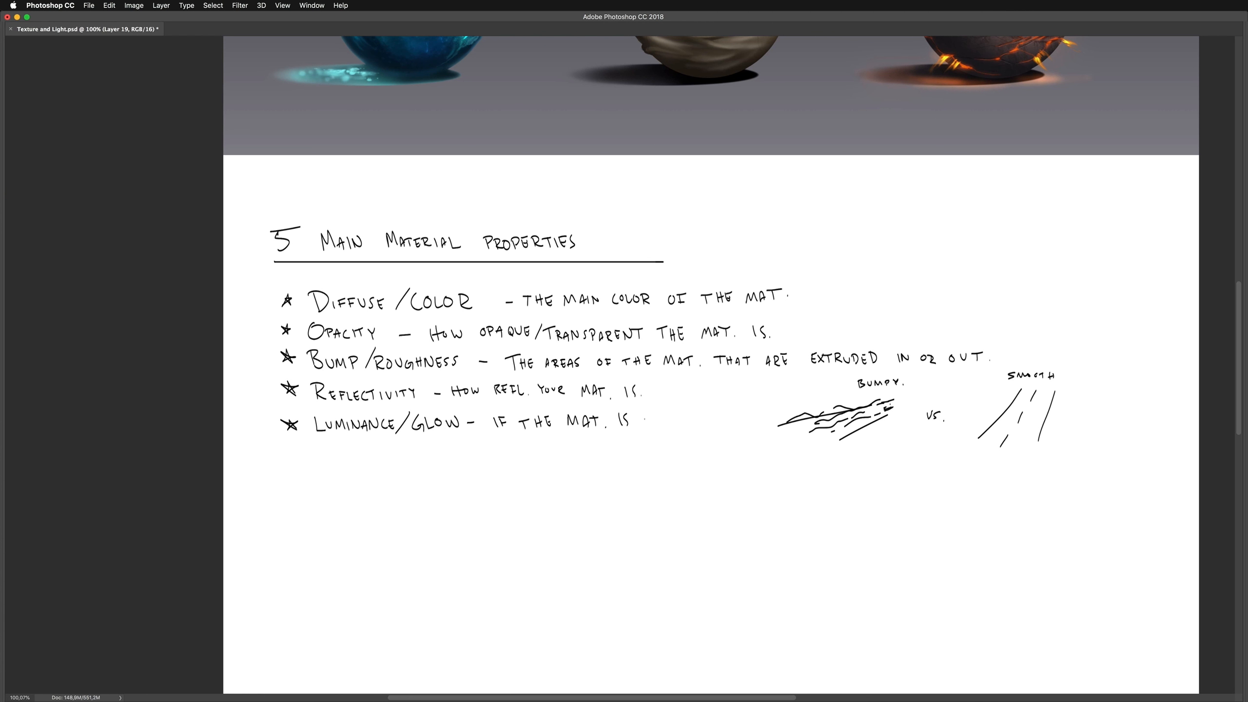
scroll(down, 3)
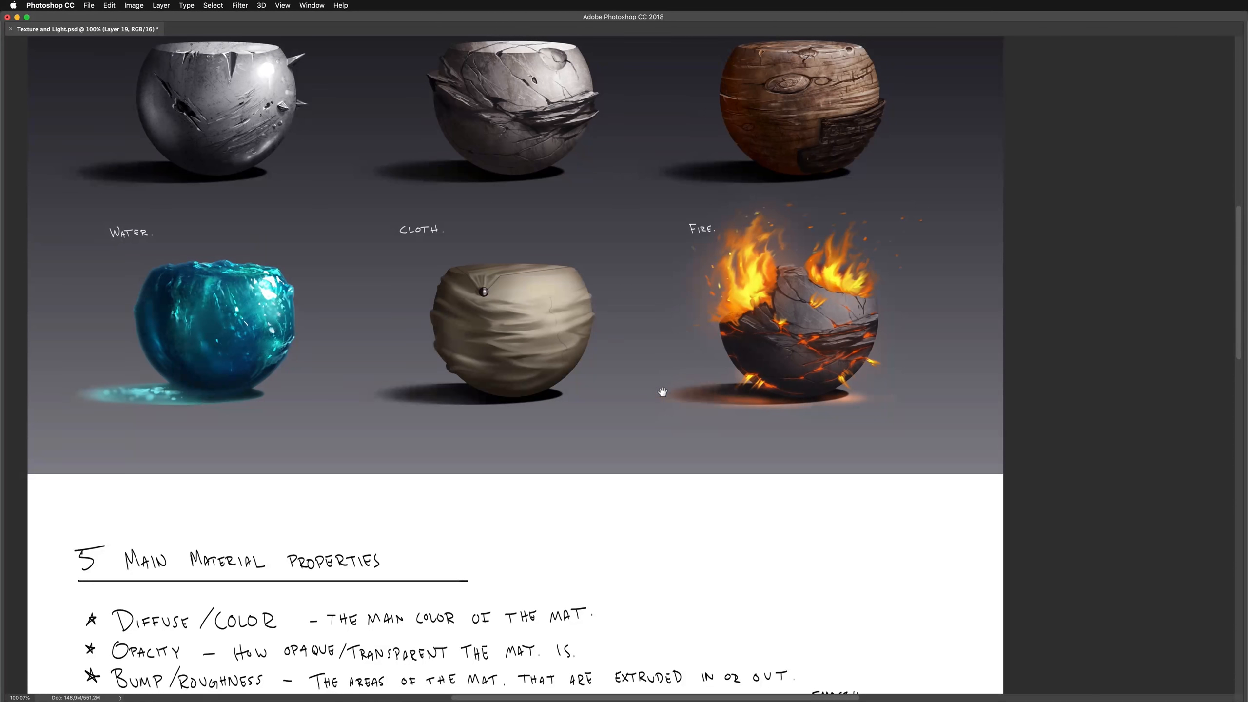
scroll(down, 3)
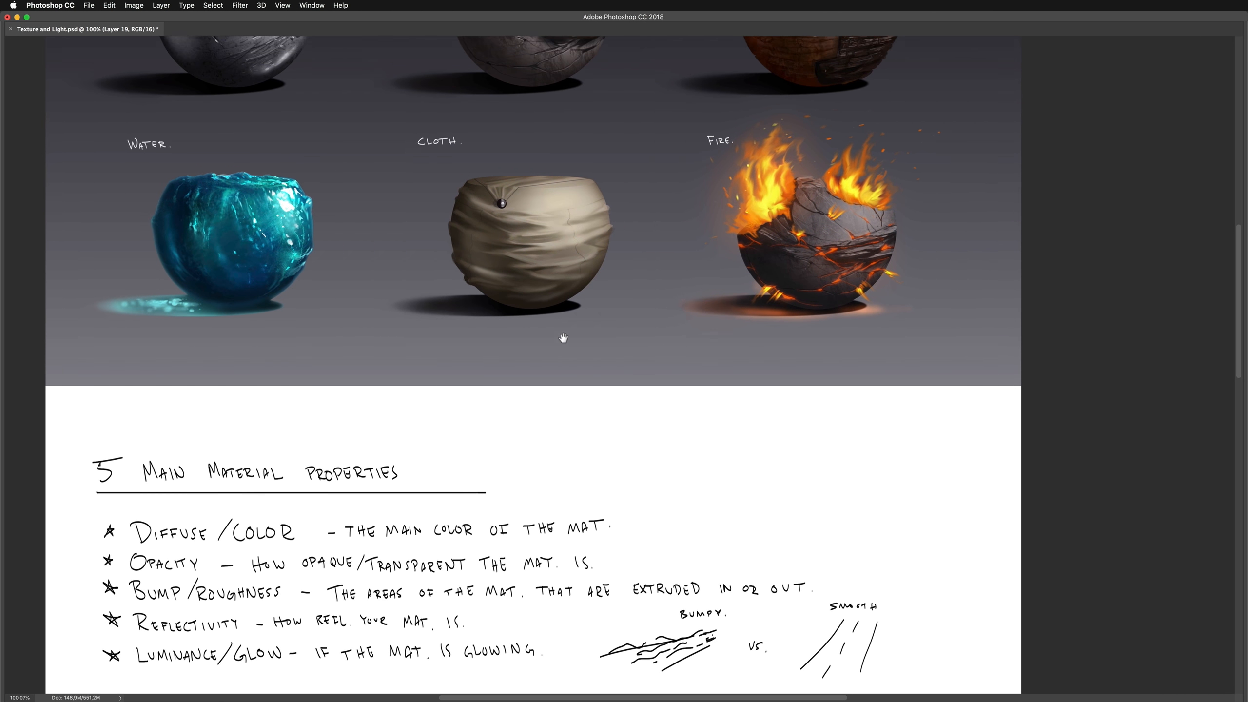
scroll(down, 3)
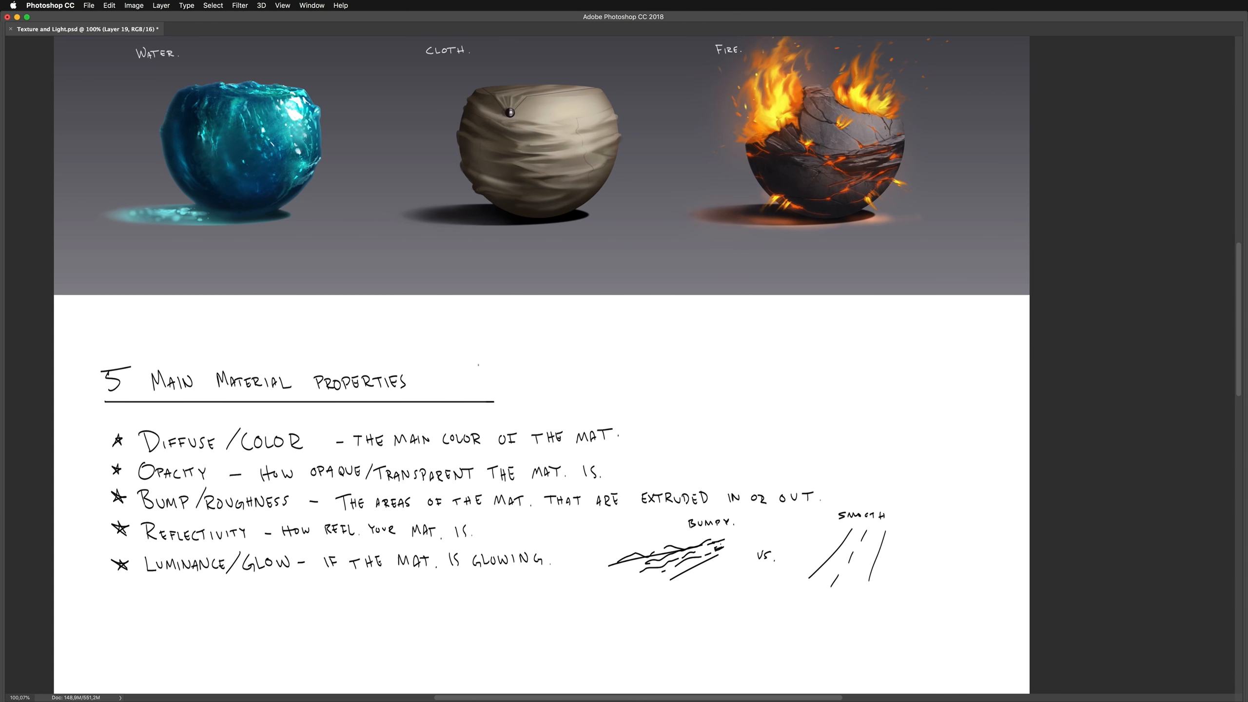
scroll(down, 3)
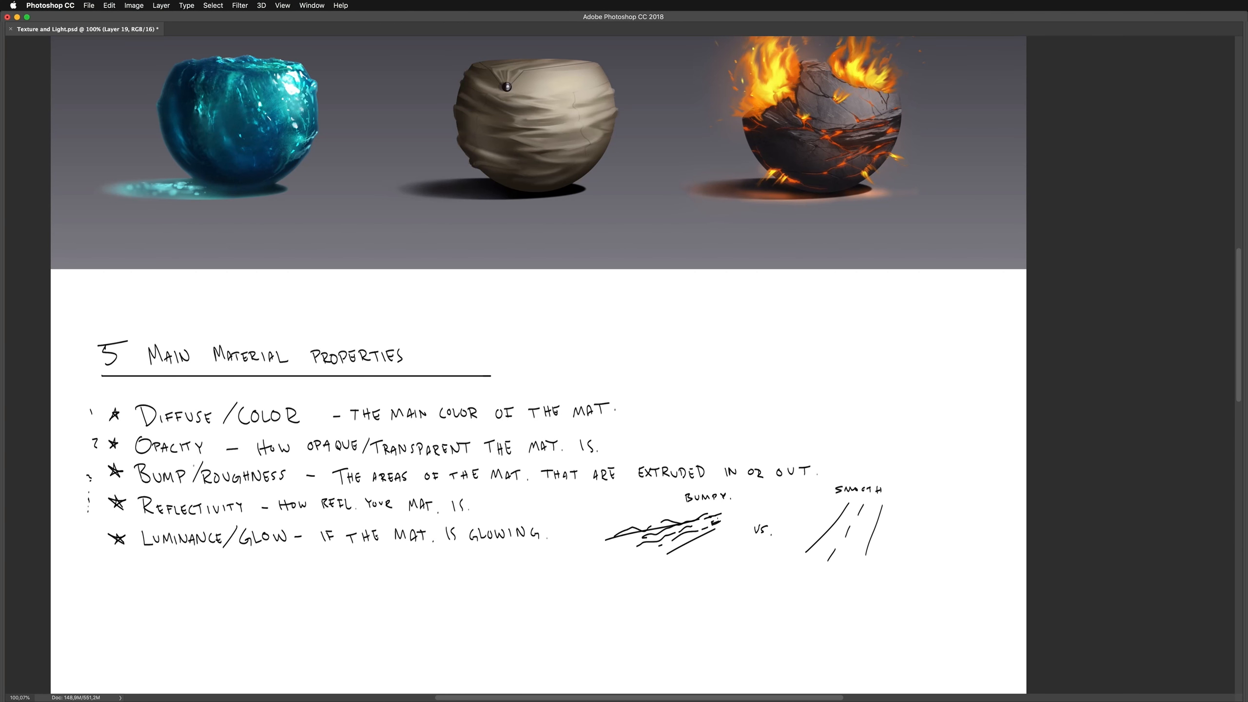
scroll(down, 3)
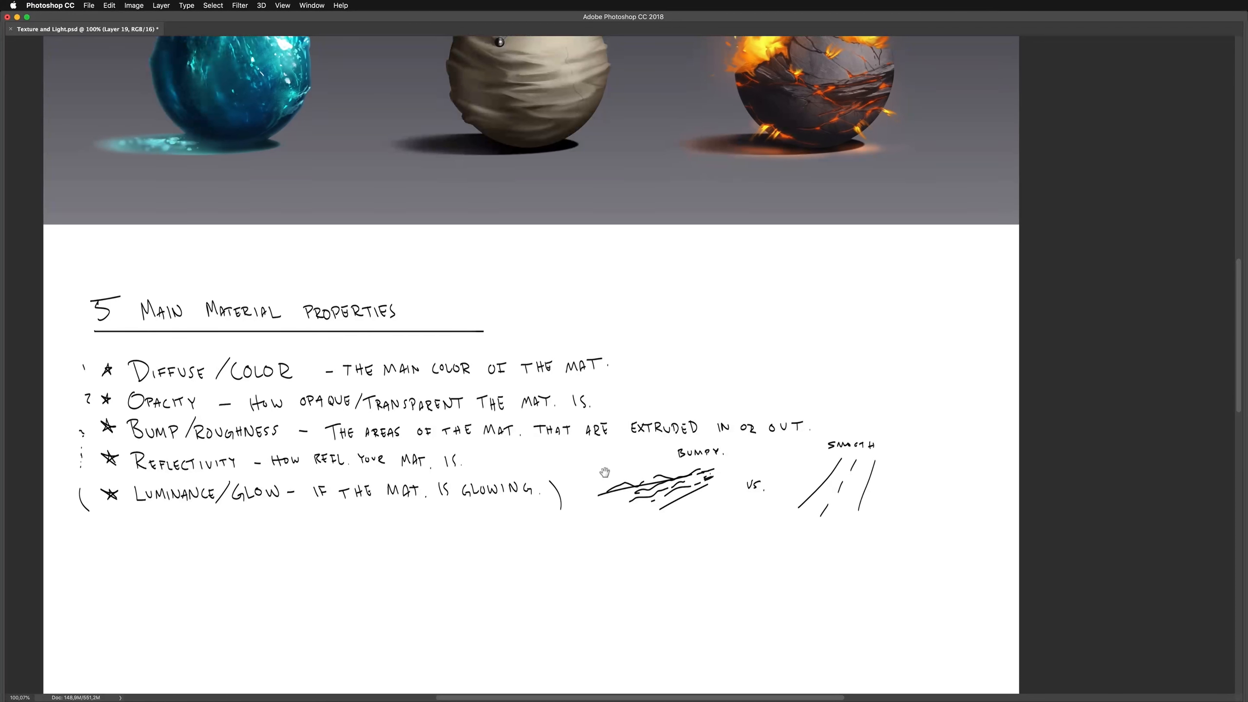
scroll(down, 3)
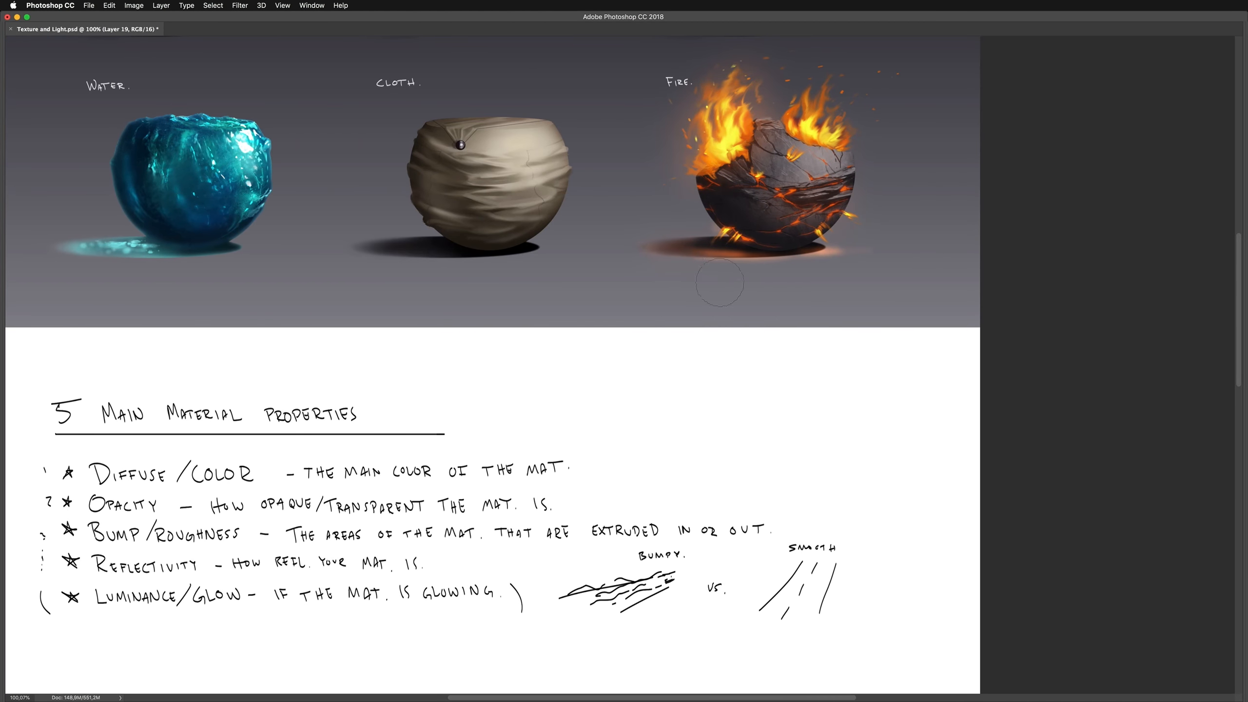
mouse_move(721, 149)
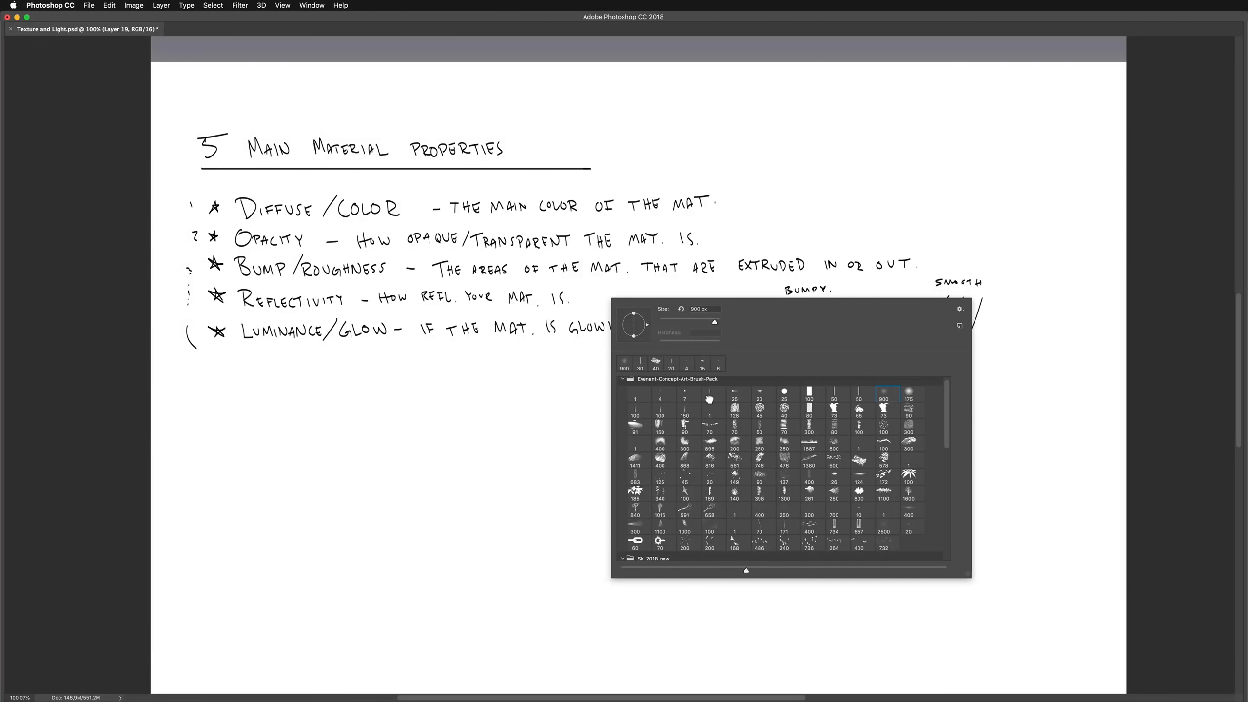
Dismiss the brush picker and scroll down to the row of plain white demo spheres
click(712, 395)
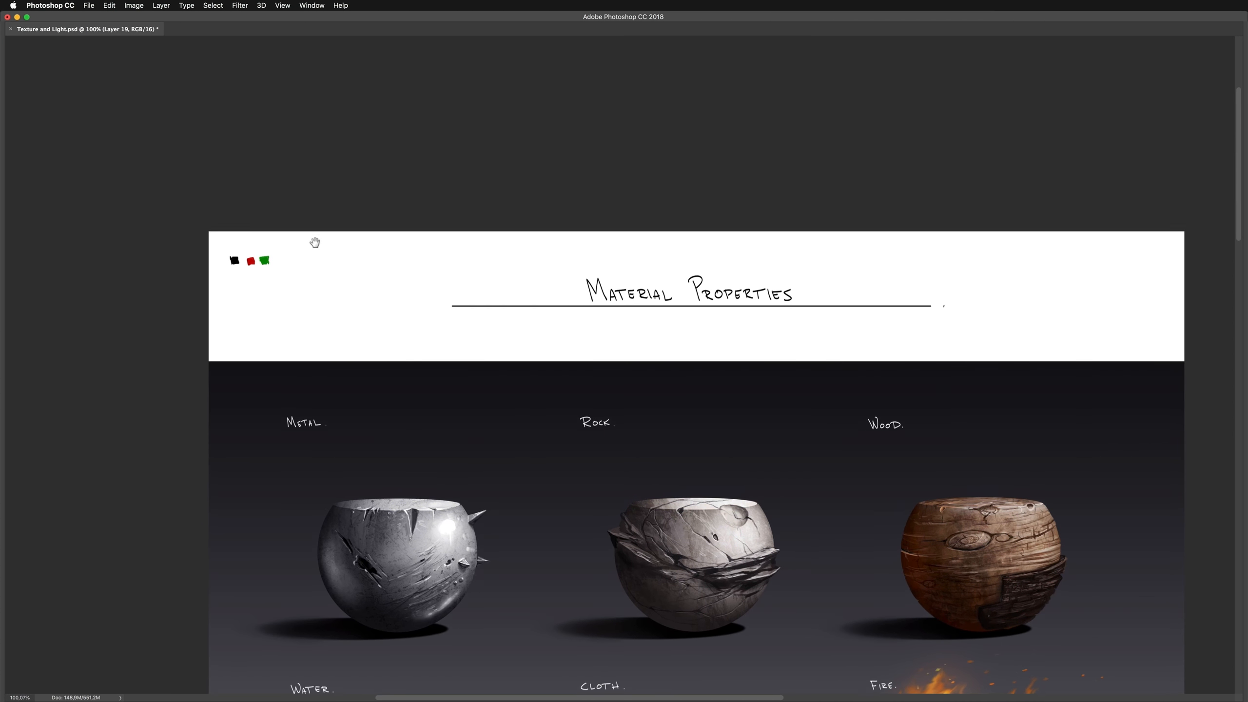
scroll(down, 3)
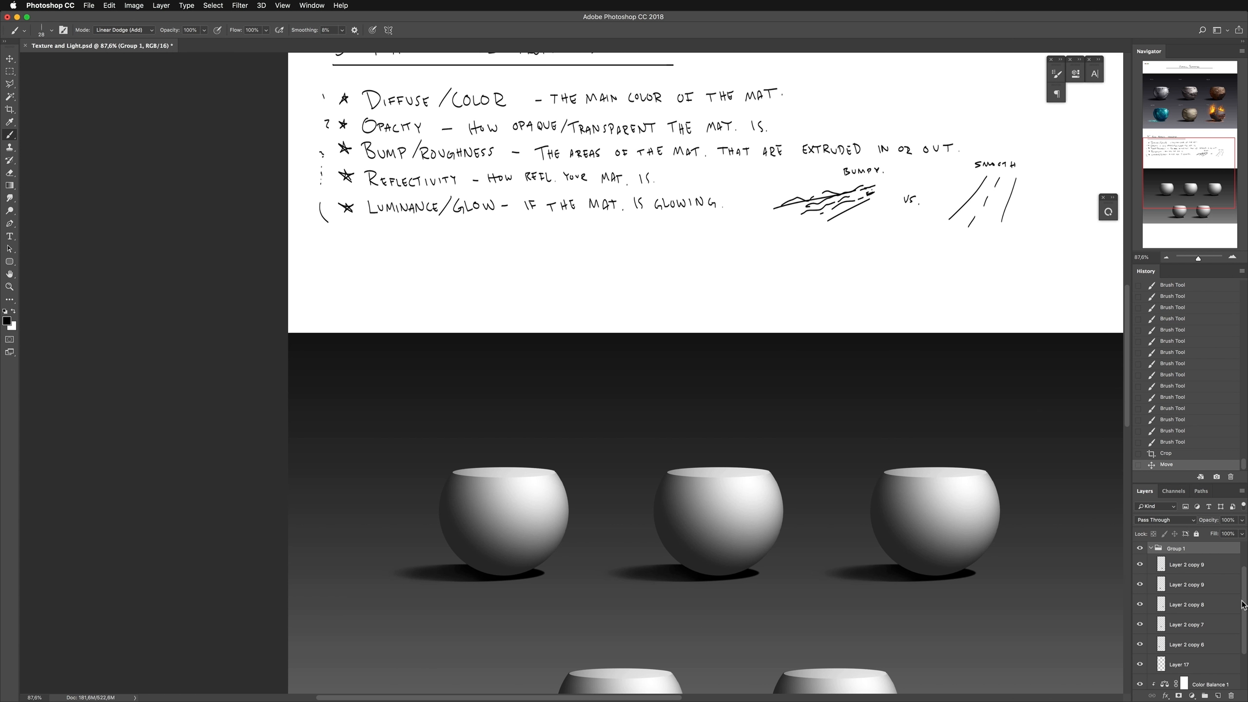
Tint the first sphere's layer solid green with Color Balance, then darken it via Hue/Saturation
click(1186, 625)
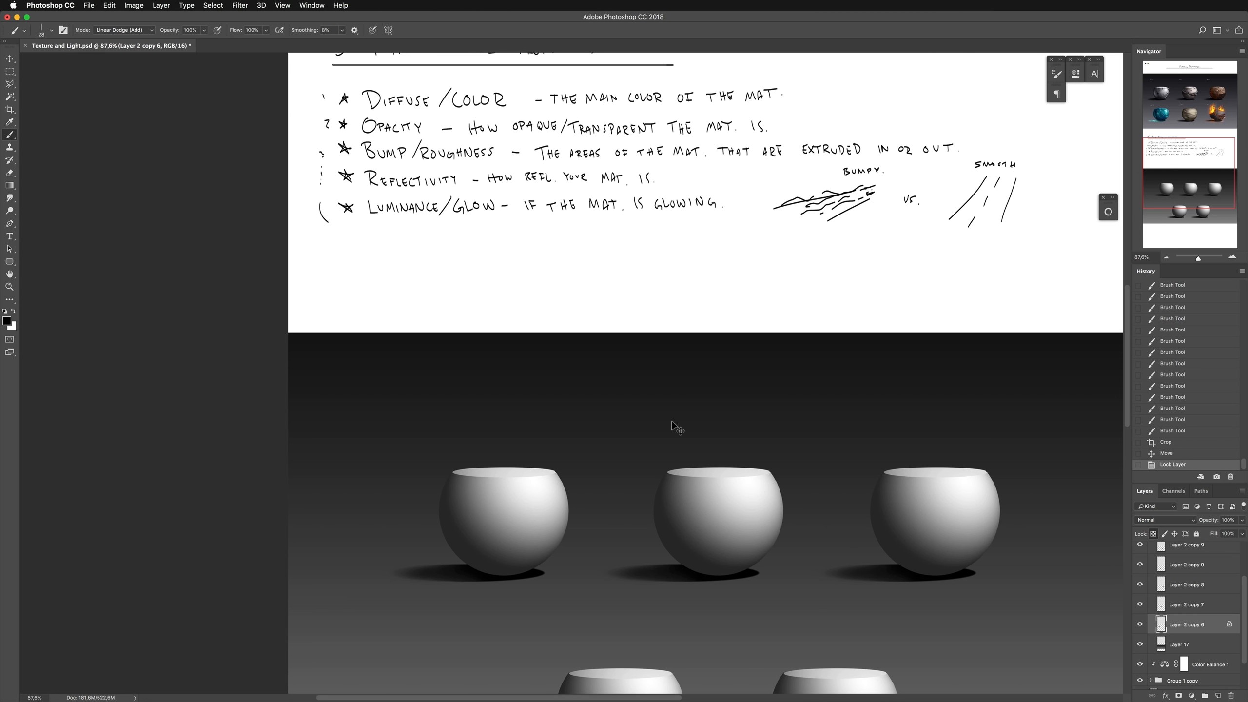
double_click(1168, 672)
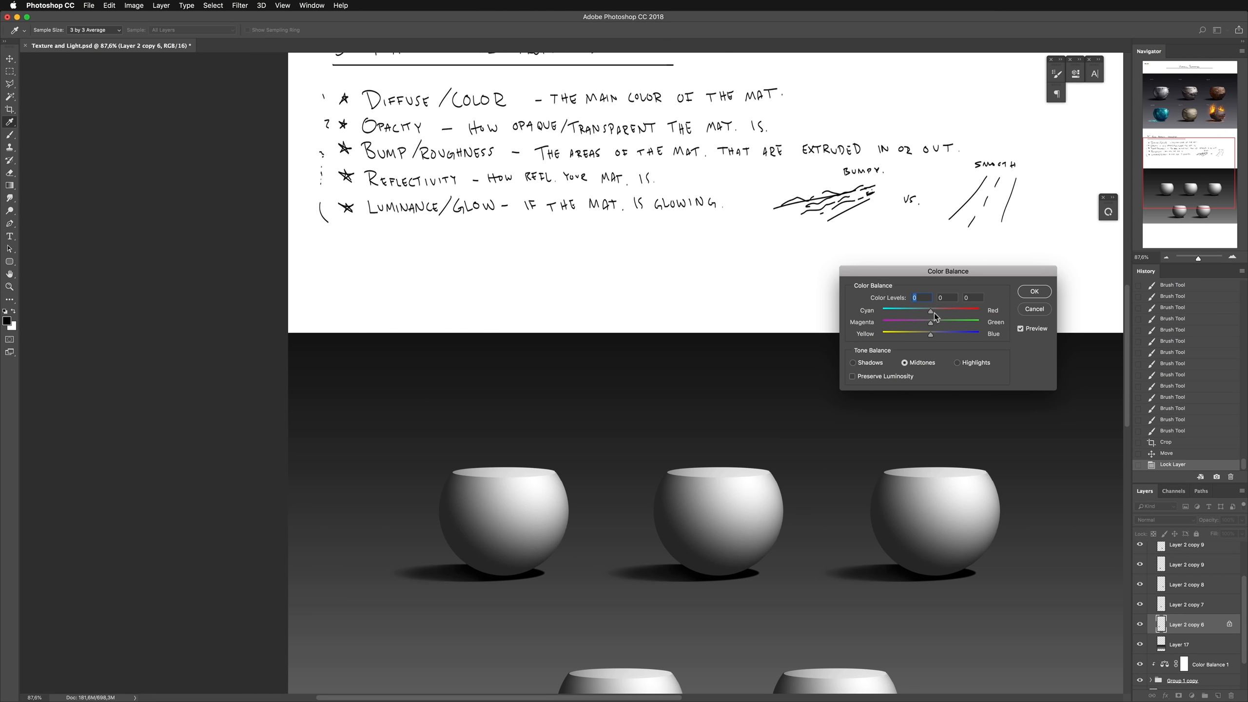
drag(930, 322, 962, 322)
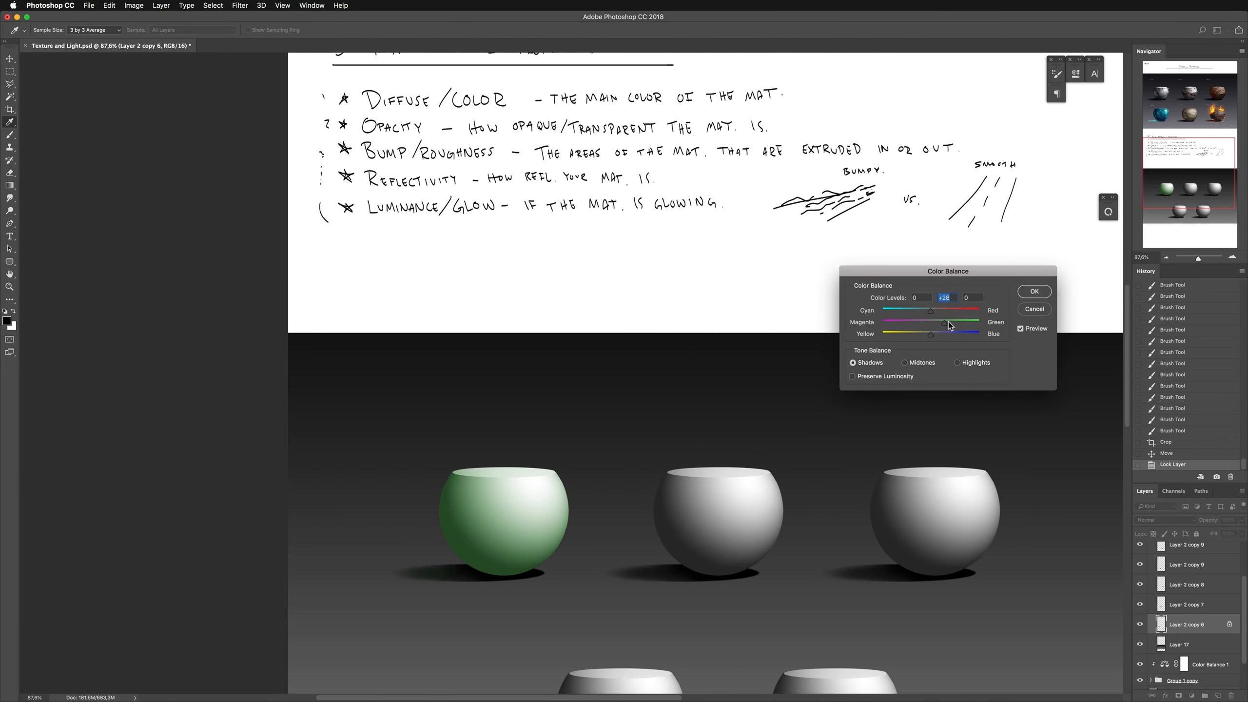
click(1033, 291)
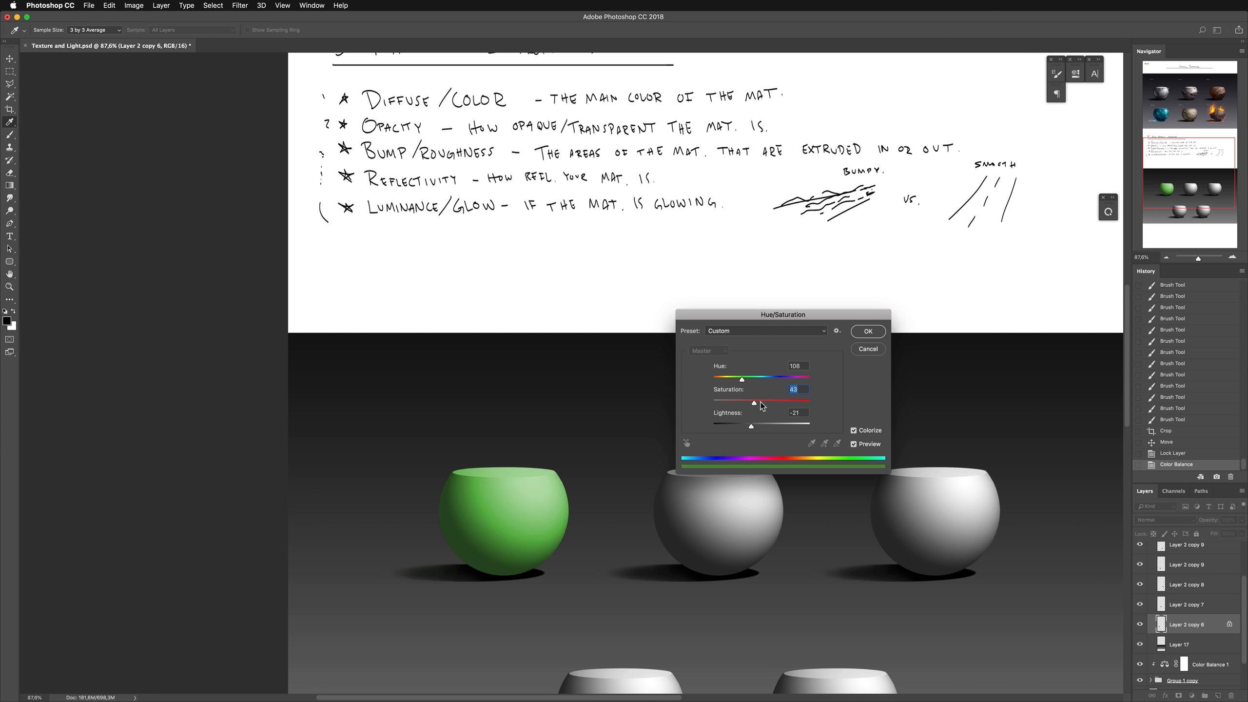
drag(751, 425, 745, 424)
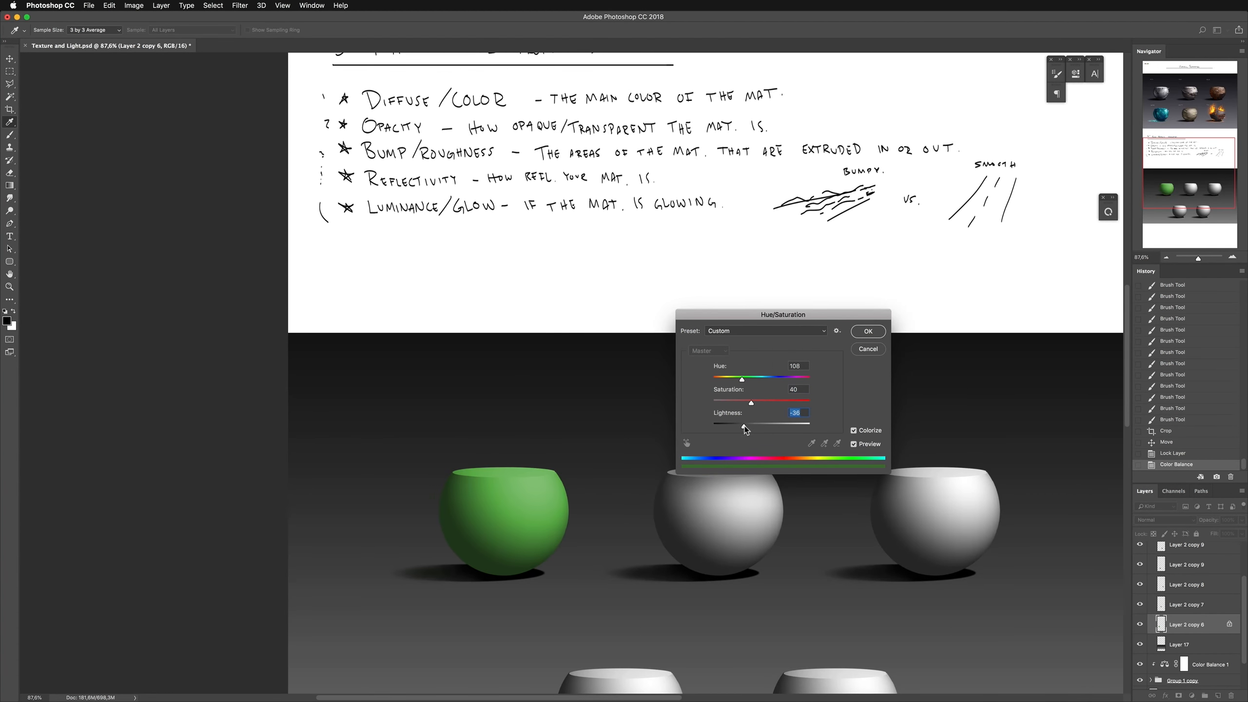
click(868, 331)
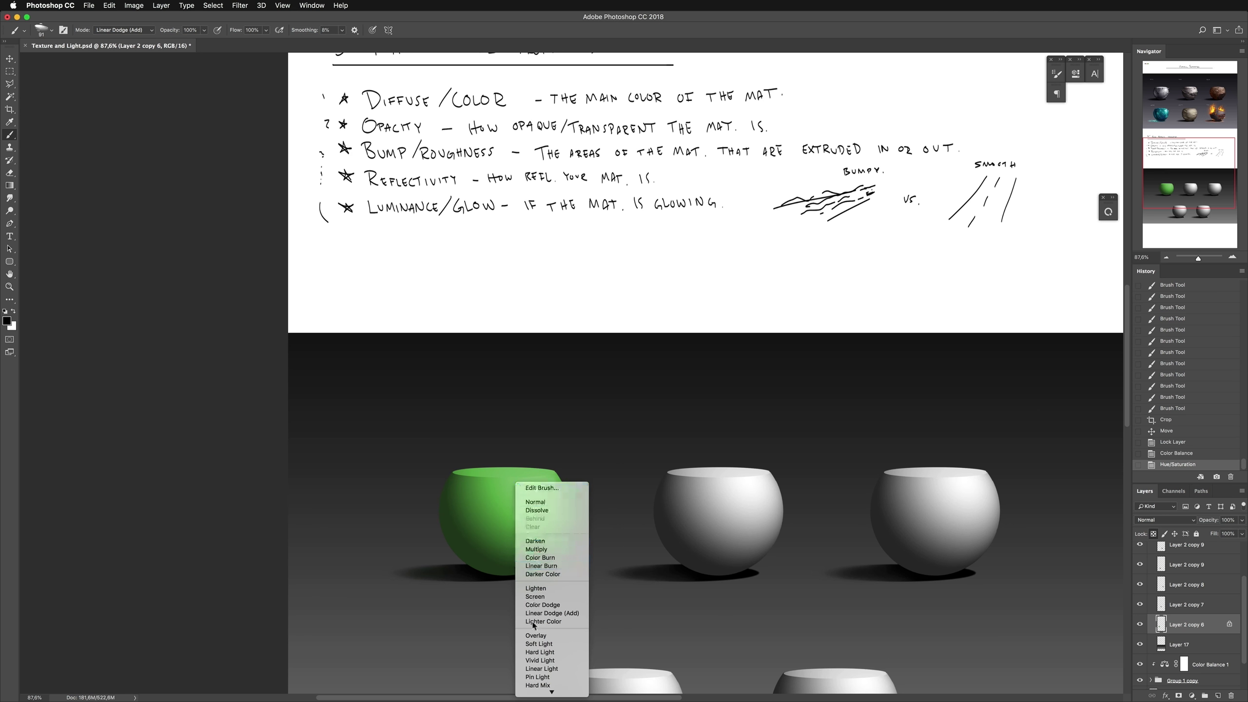
With the brush in Color mode and a dark red picked, dab red blotches across the green sphere
click(537, 597)
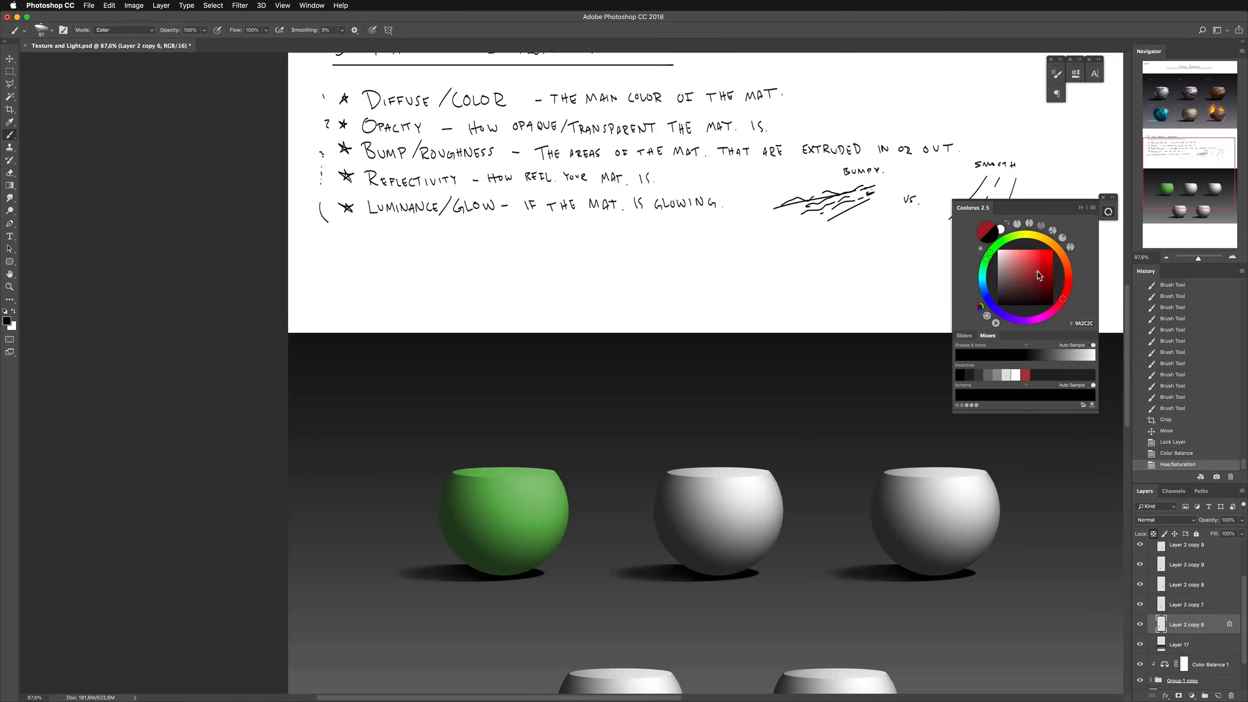
click(1038, 274)
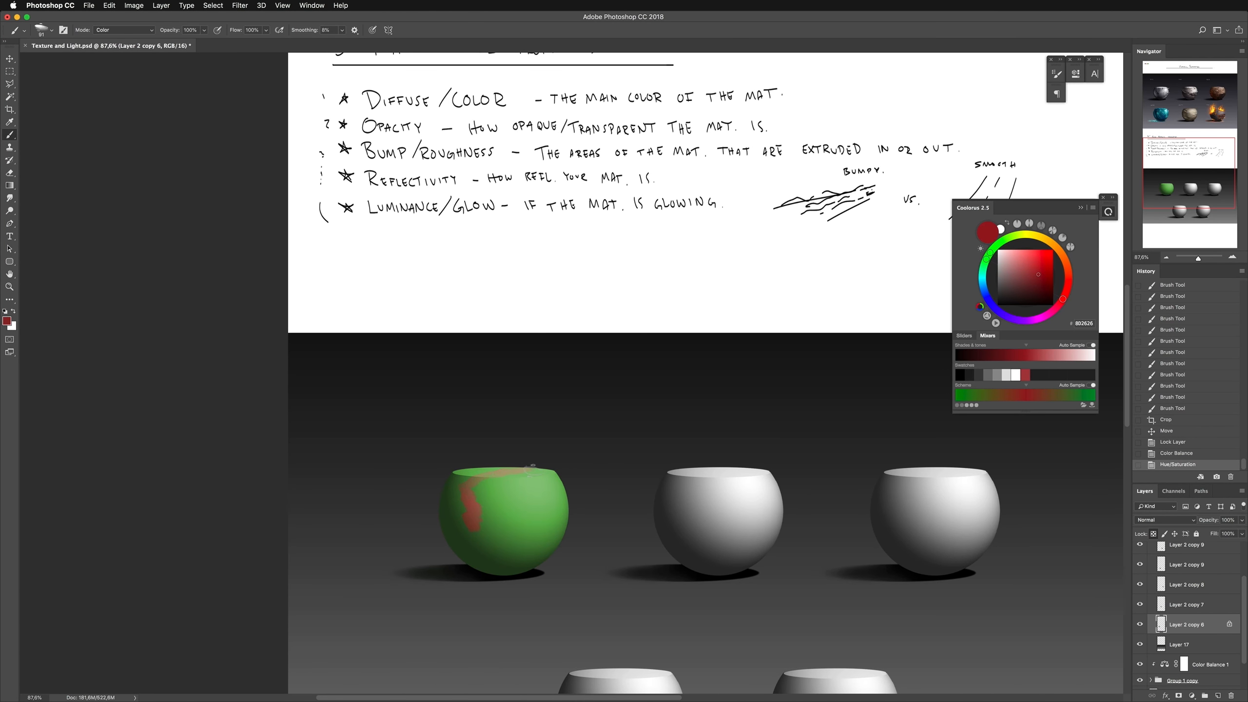
drag(525, 470, 478, 501)
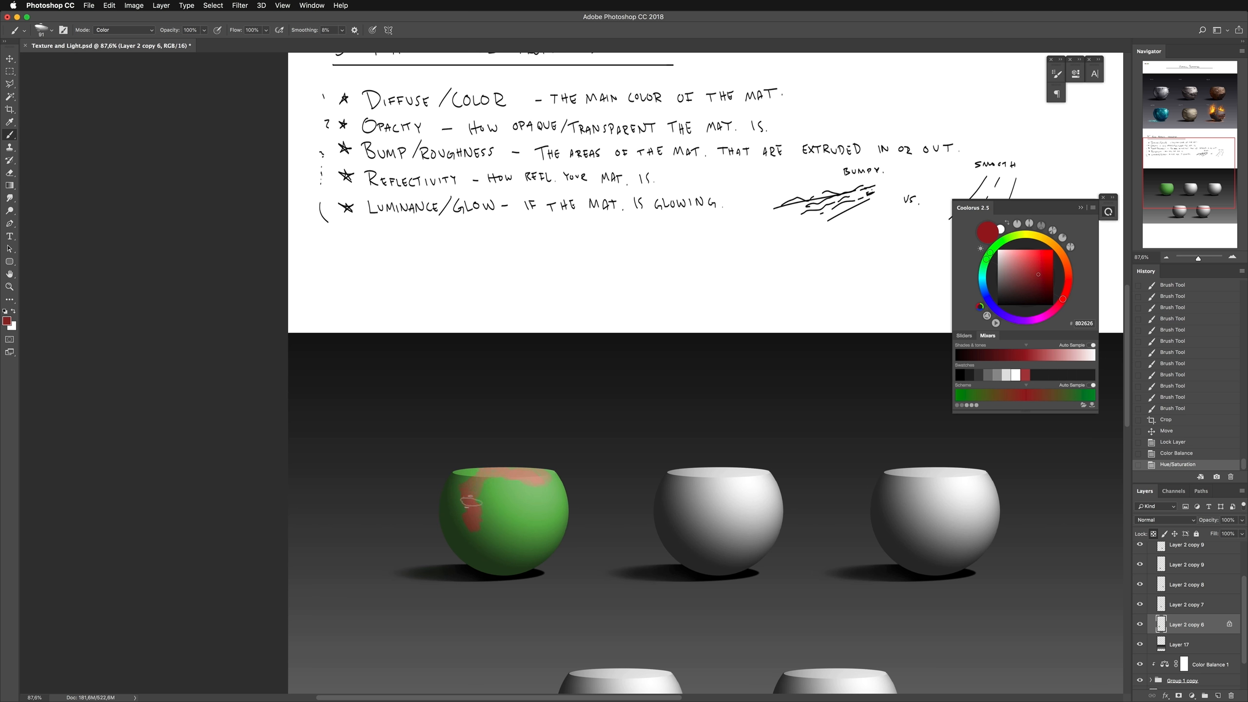
drag(477, 497, 526, 501)
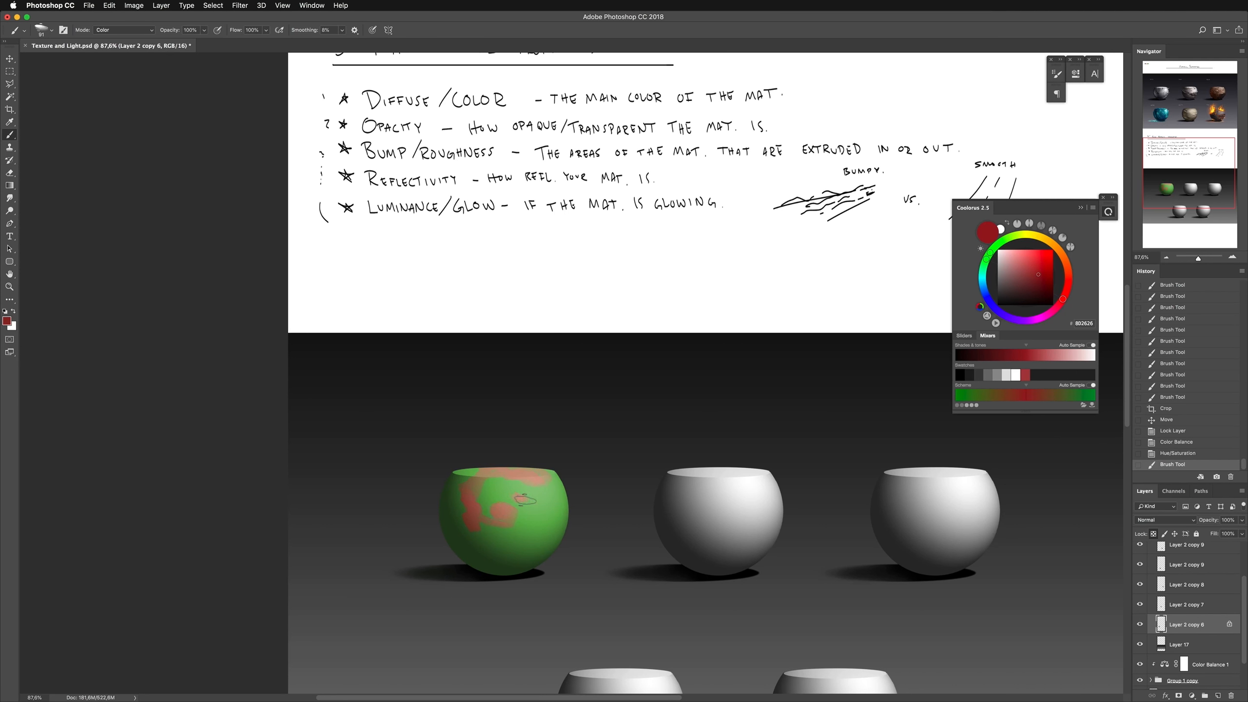
drag(493, 493, 517, 518)
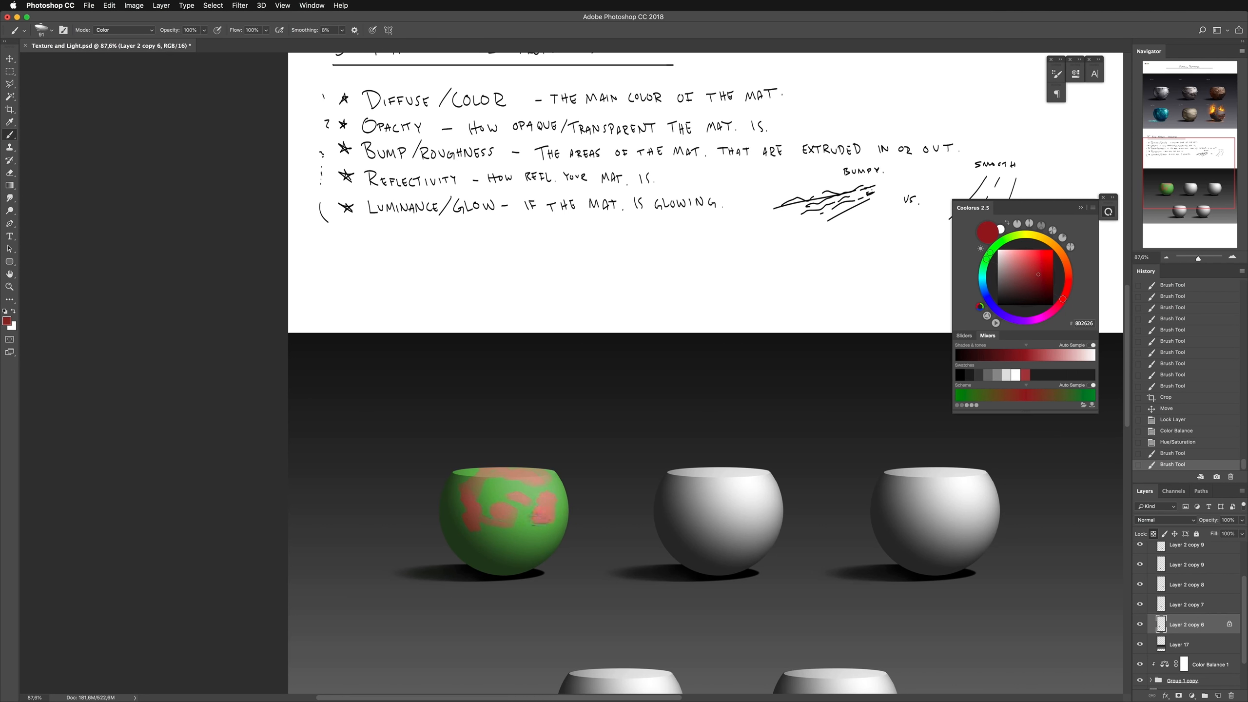
drag(478, 494, 518, 518)
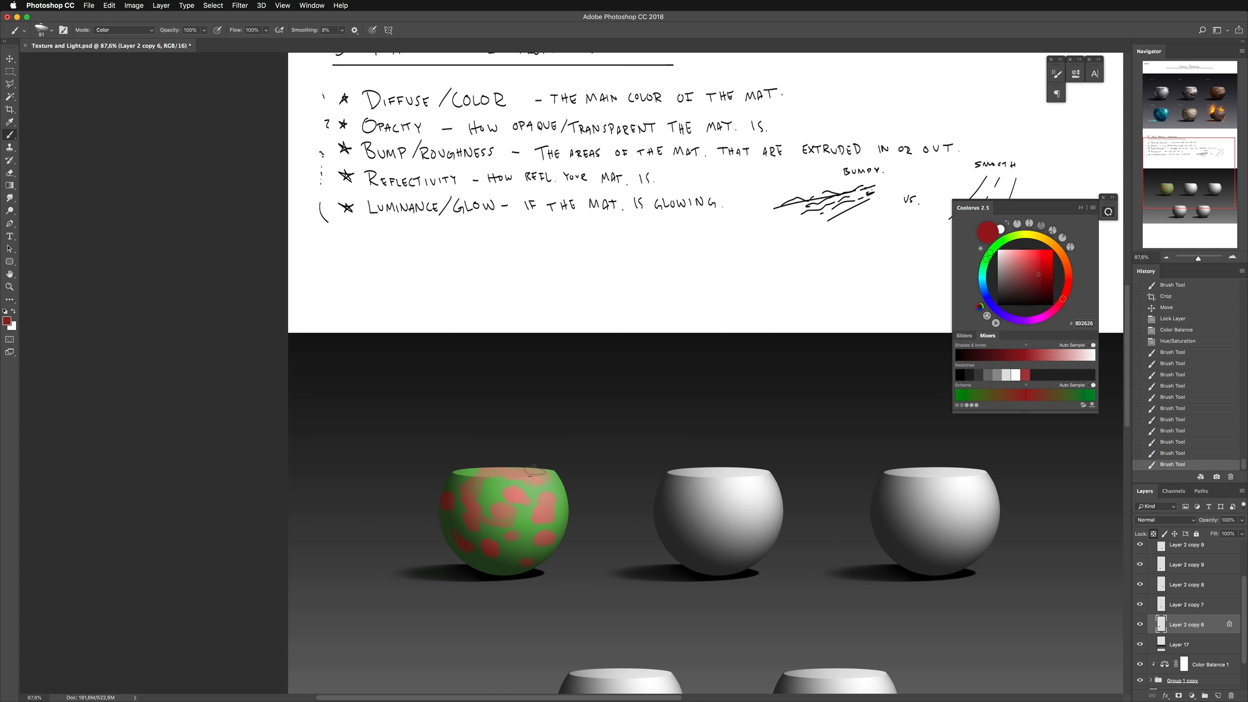
mouse_move(666, 381)
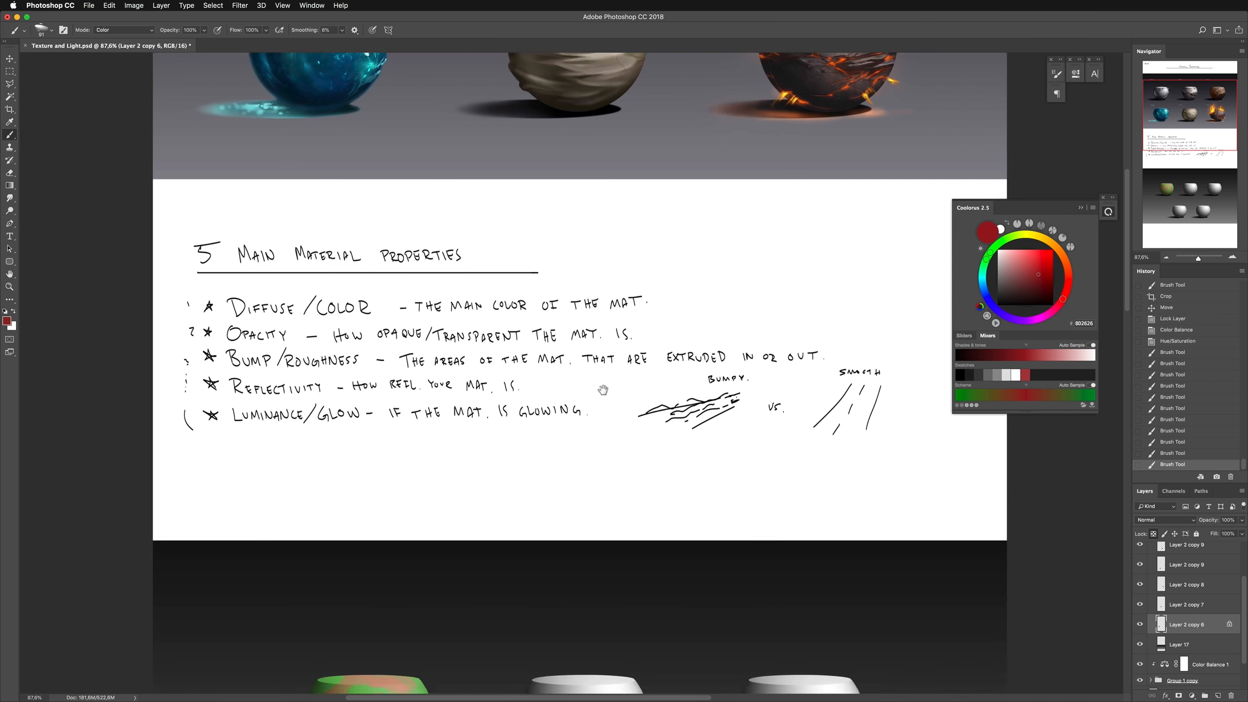
Handwrite '1. Diffuse' and '2. Opacity' above the first two spheres and select the second sphere's layer
scroll(down, 3)
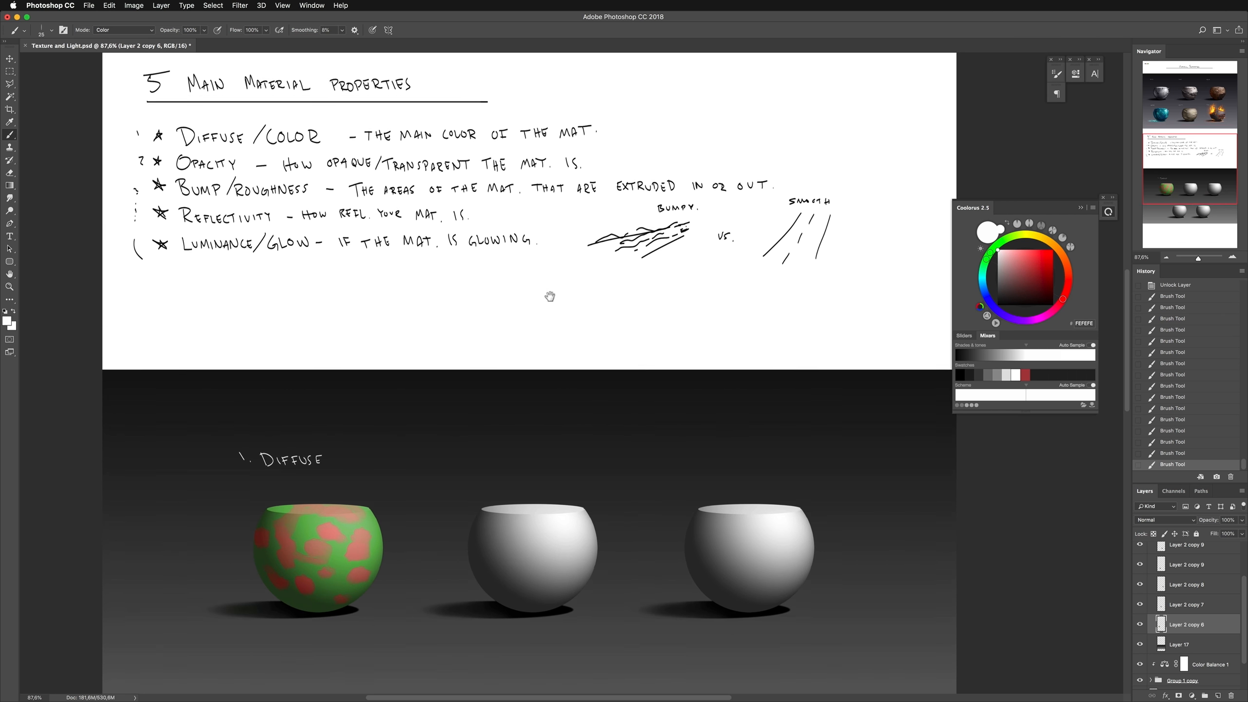
scroll(down, 3)
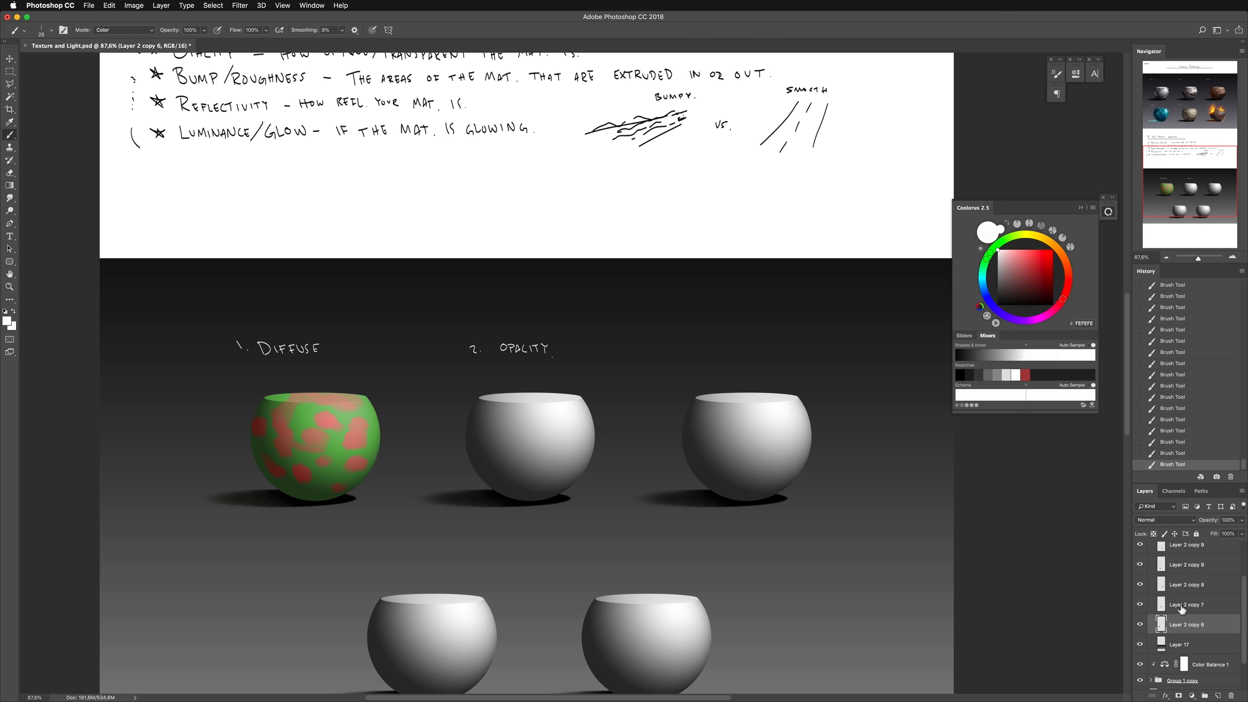
click(1187, 604)
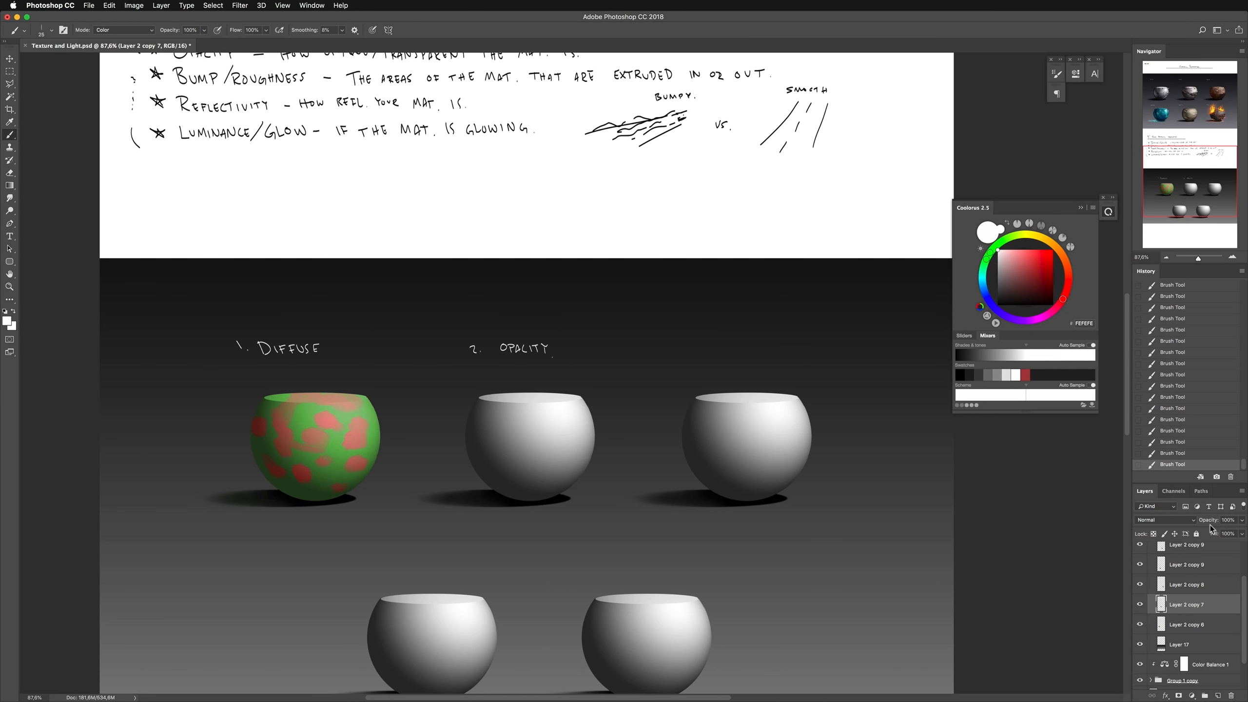
Adjust the second sphere layer's opacity and begin painting a near-black figure on a new layer behind it
drag(1229, 520, 1228, 520)
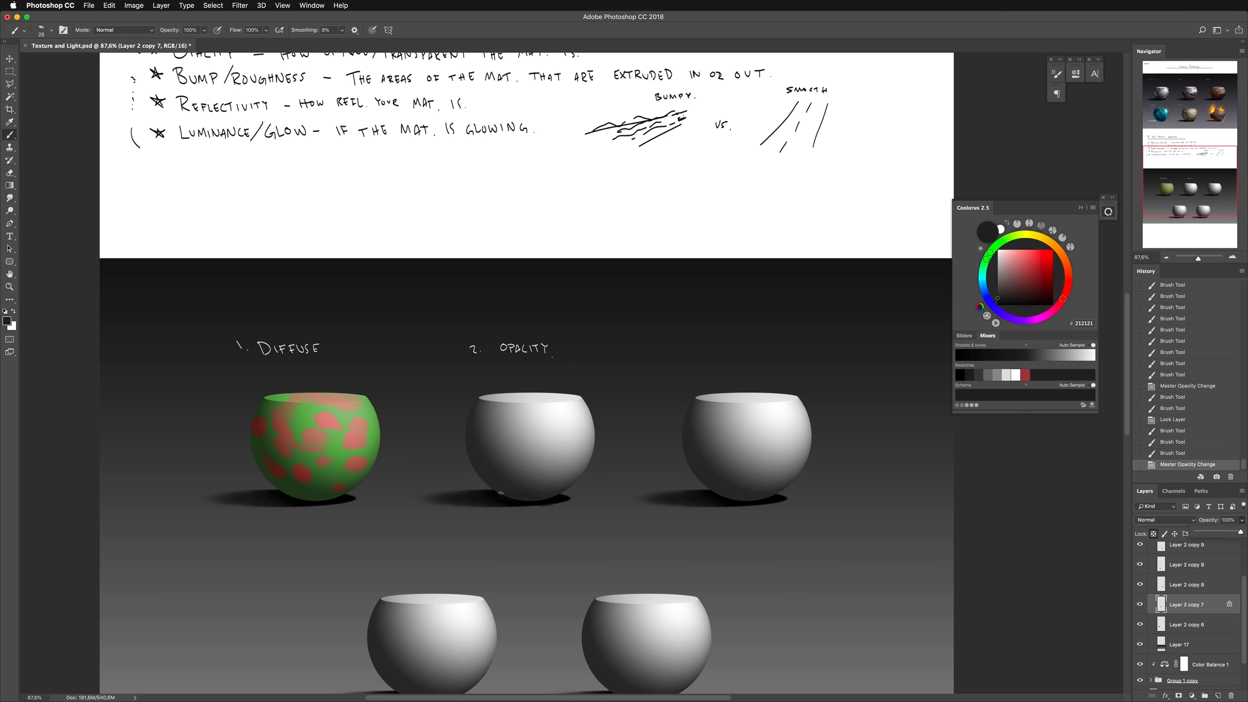
click(514, 490)
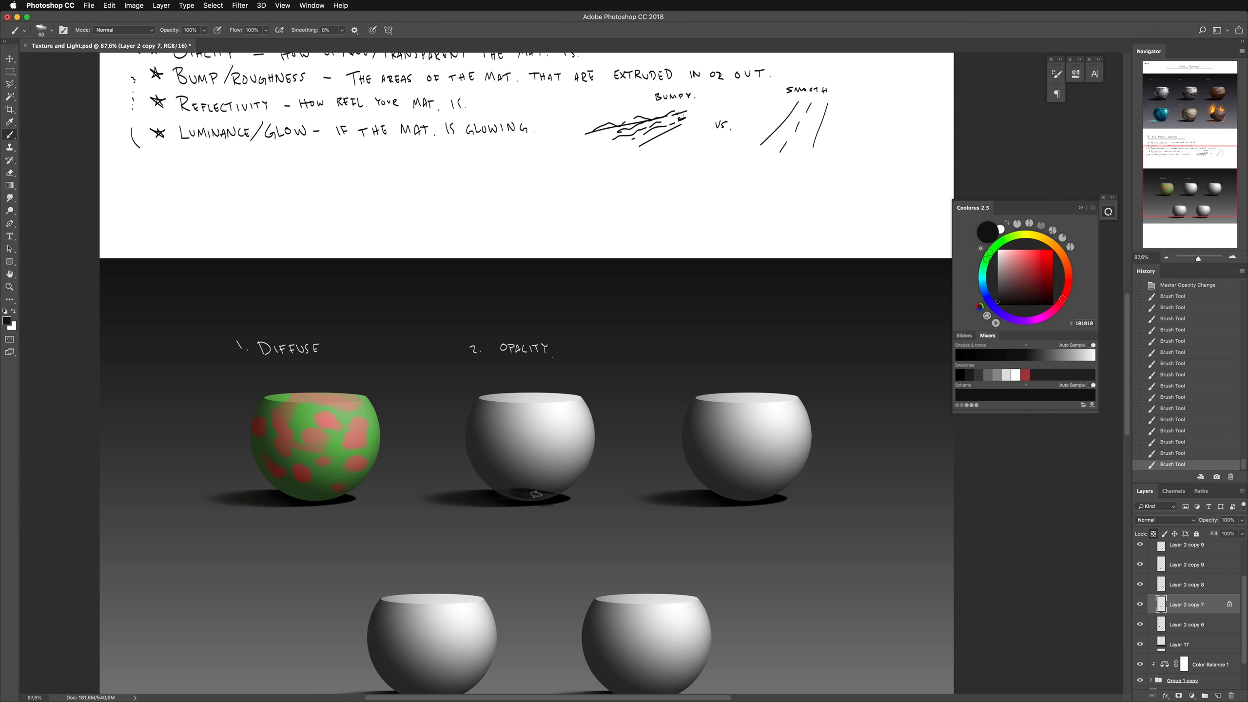
mouse_move(522, 495)
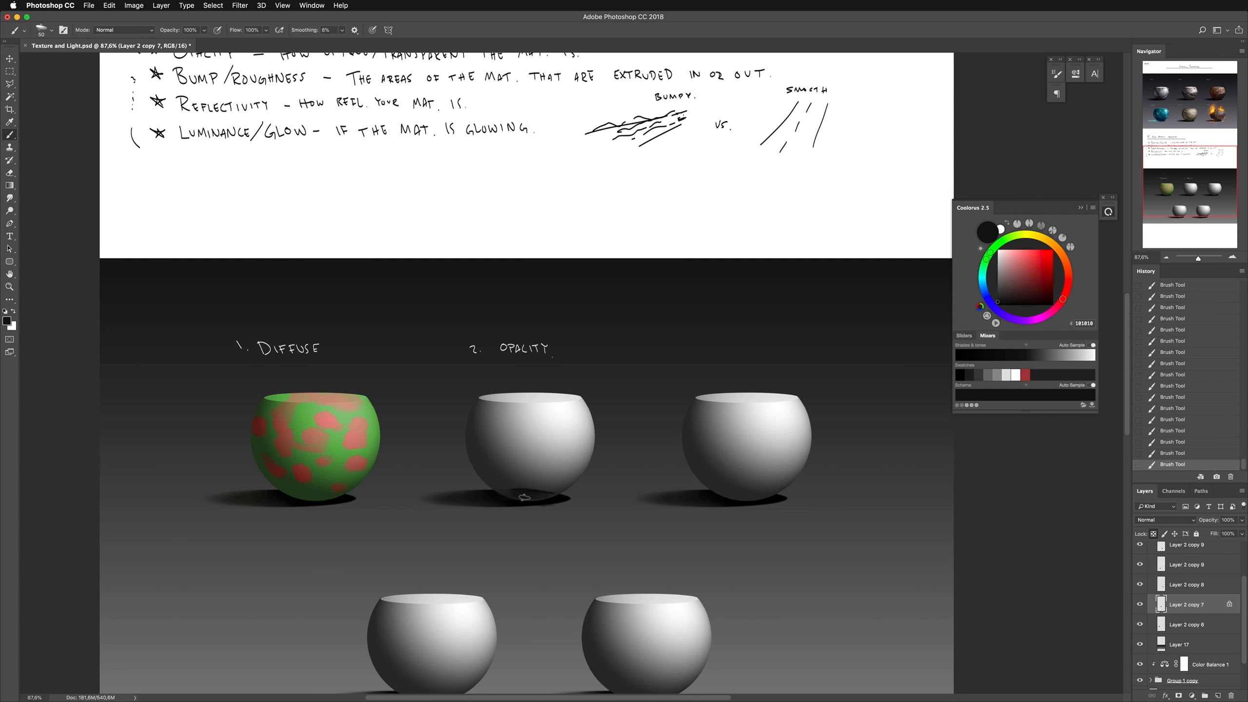
mouse_move(506, 493)
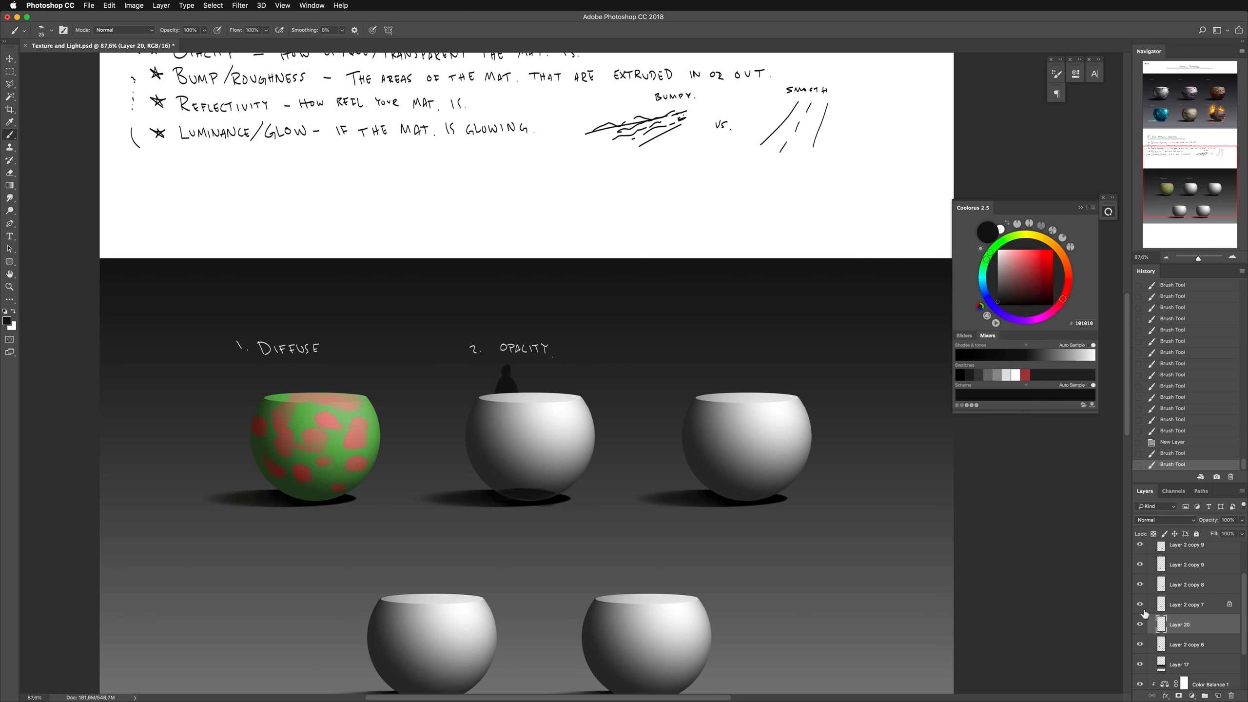
Toggle the second sphere's visibility to check the figure, then lower its layer opacity so the silhouette shows through
click(1140, 605)
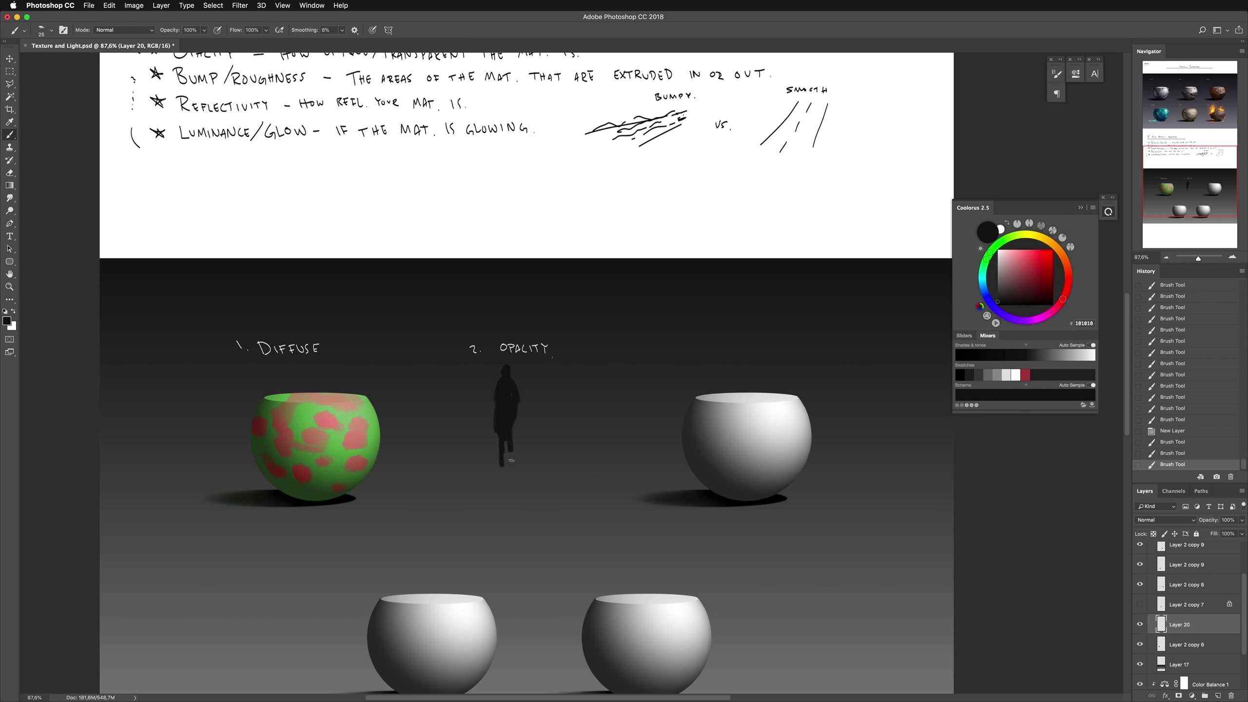
click(1139, 605)
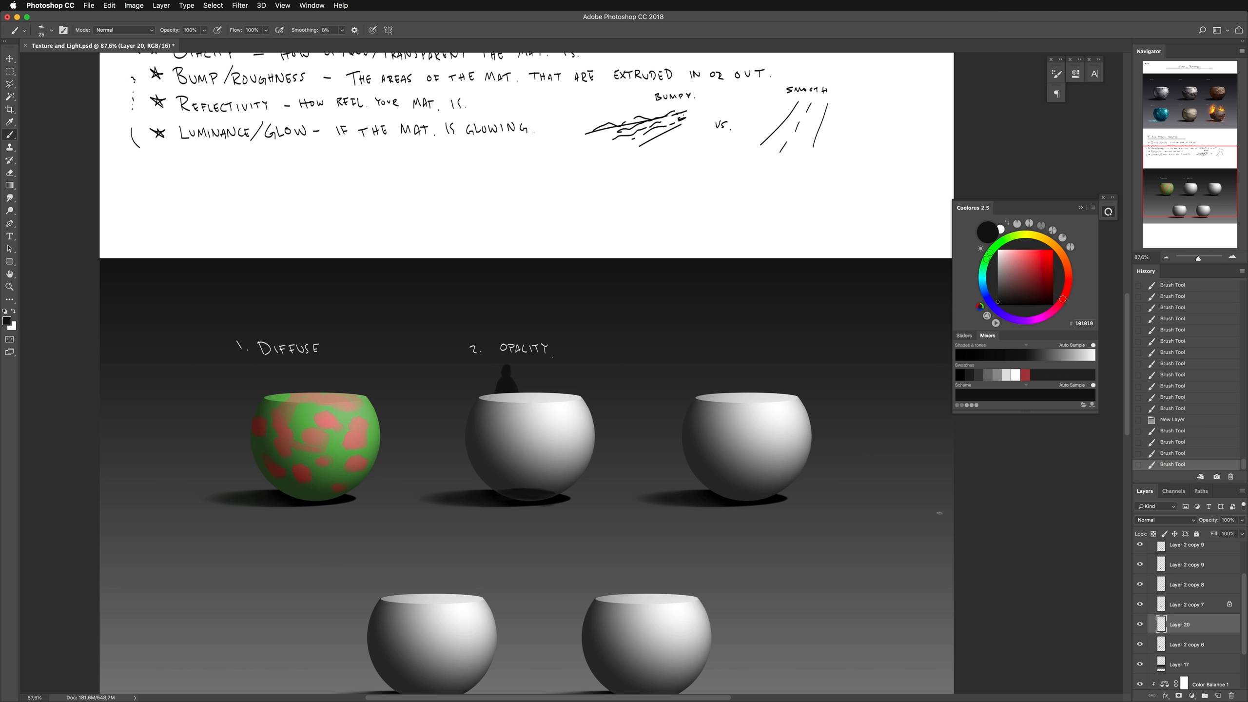
click(1186, 605)
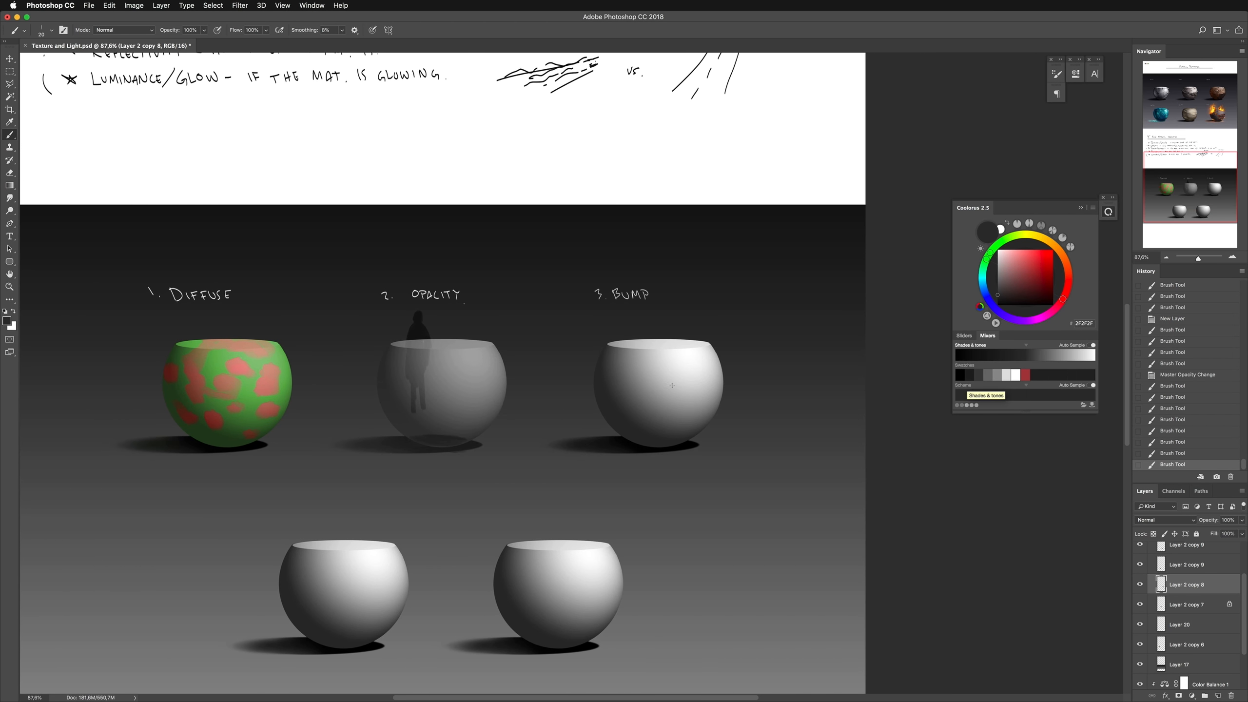
Lock the Bump sphere's transparent pixels and paint a dark hole, a jagged crack and extra bump detail on it
click(1139, 585)
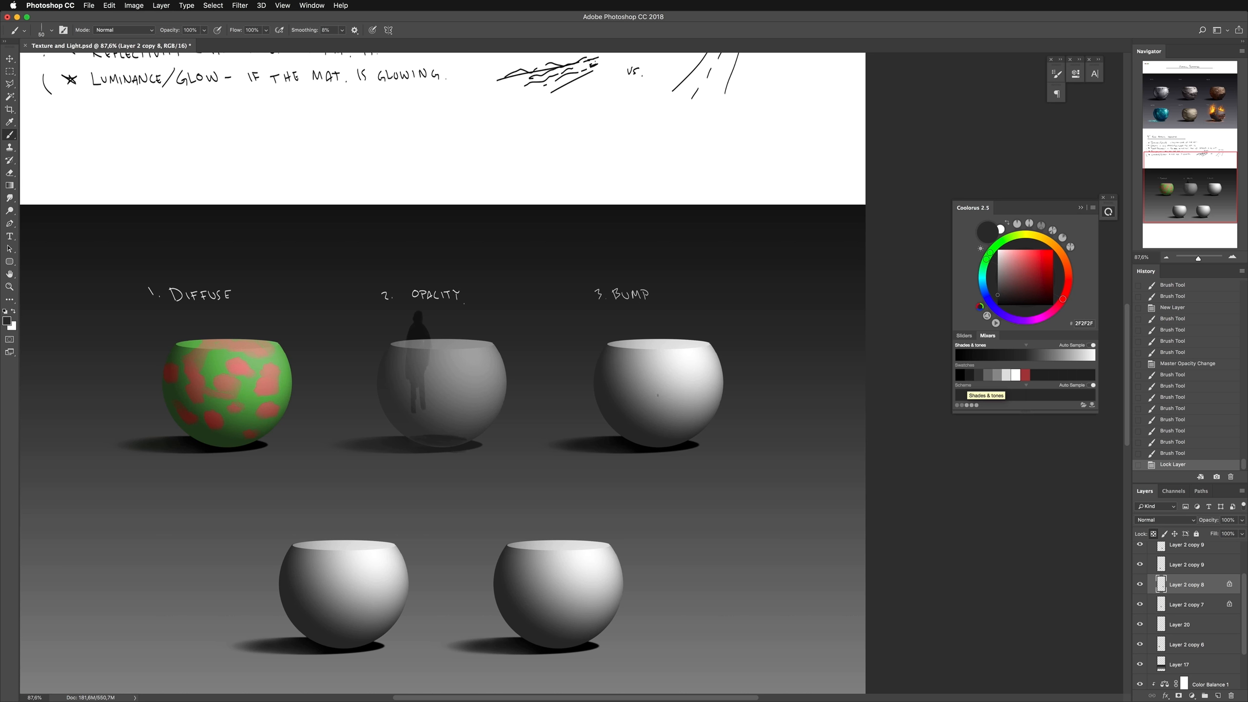
drag(669, 390, 696, 394)
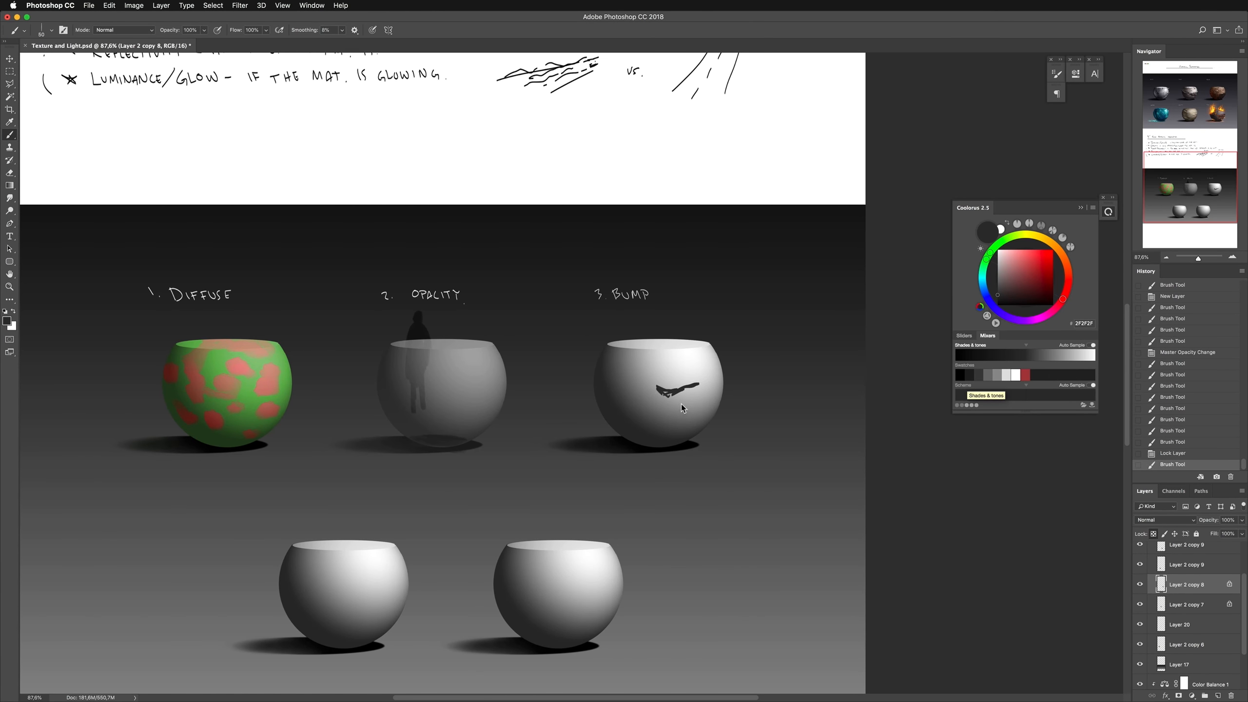
drag(661, 390, 692, 398)
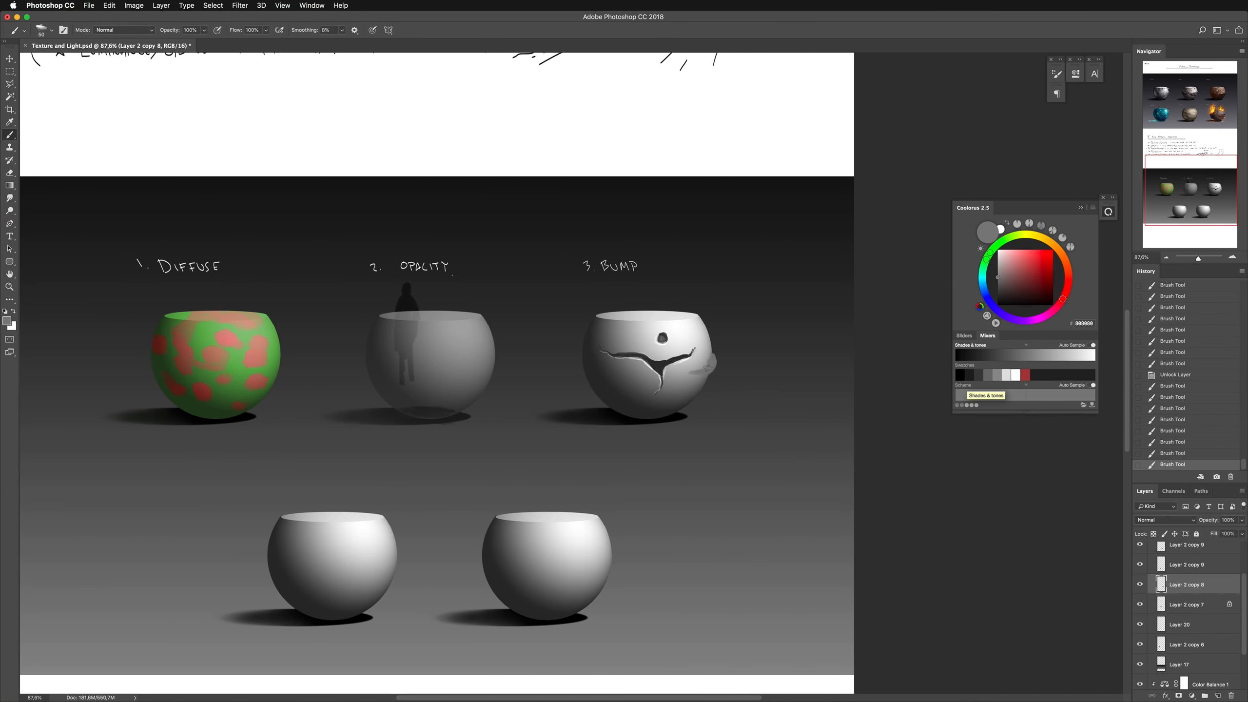
click(999, 250)
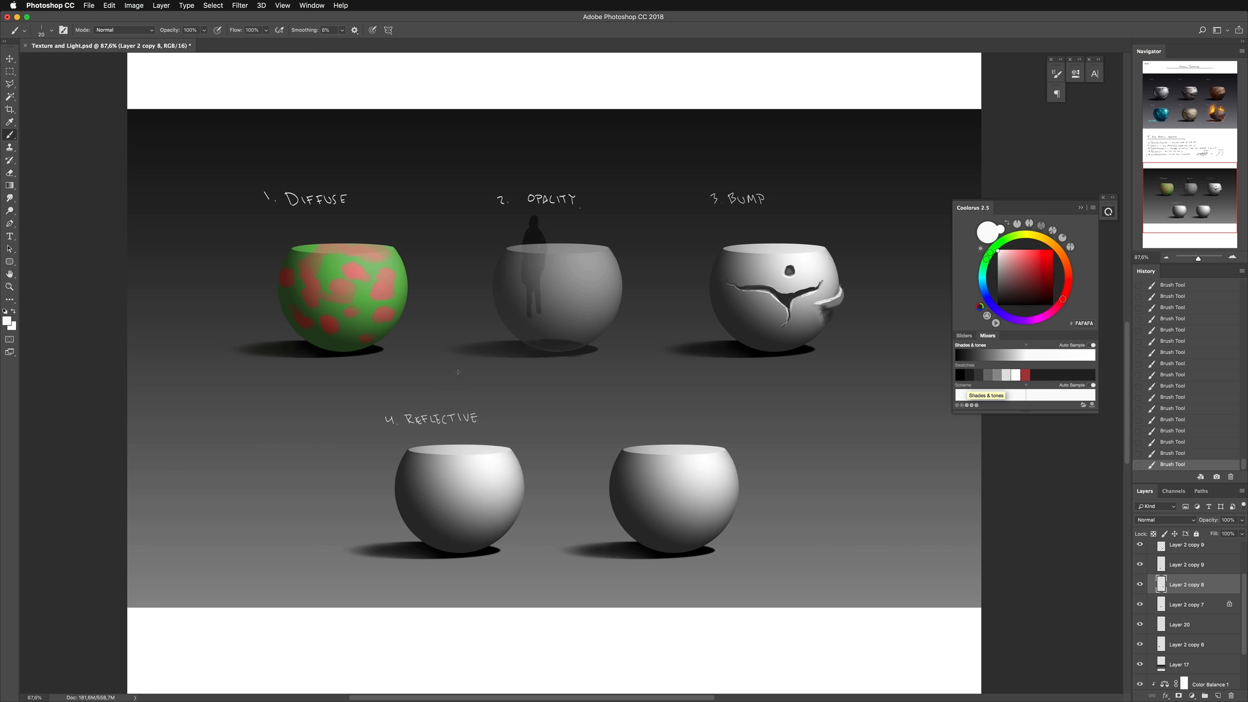
Hand-letter '4. Reflective' above the fourth sphere and refine the bulge on the Bump sphere
scroll(down, 3)
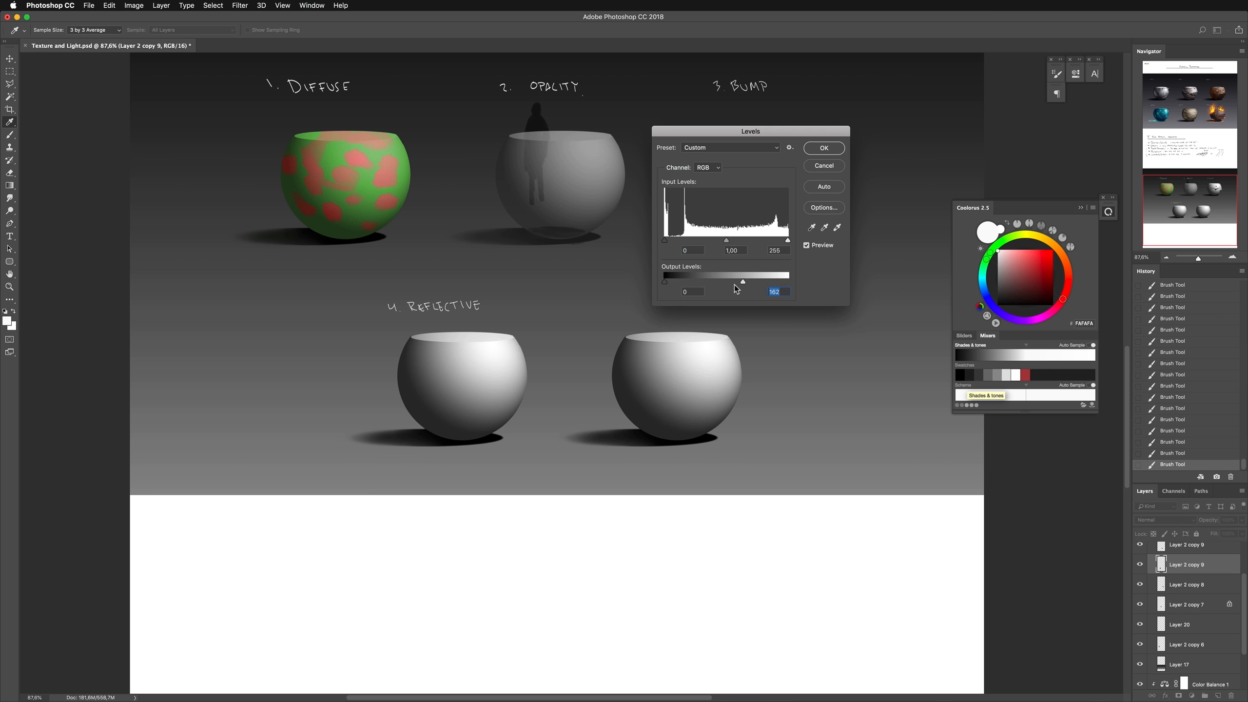
Confirm the Levels darkening of the reflective sphere and dab a bright specular highlight on it
click(824, 149)
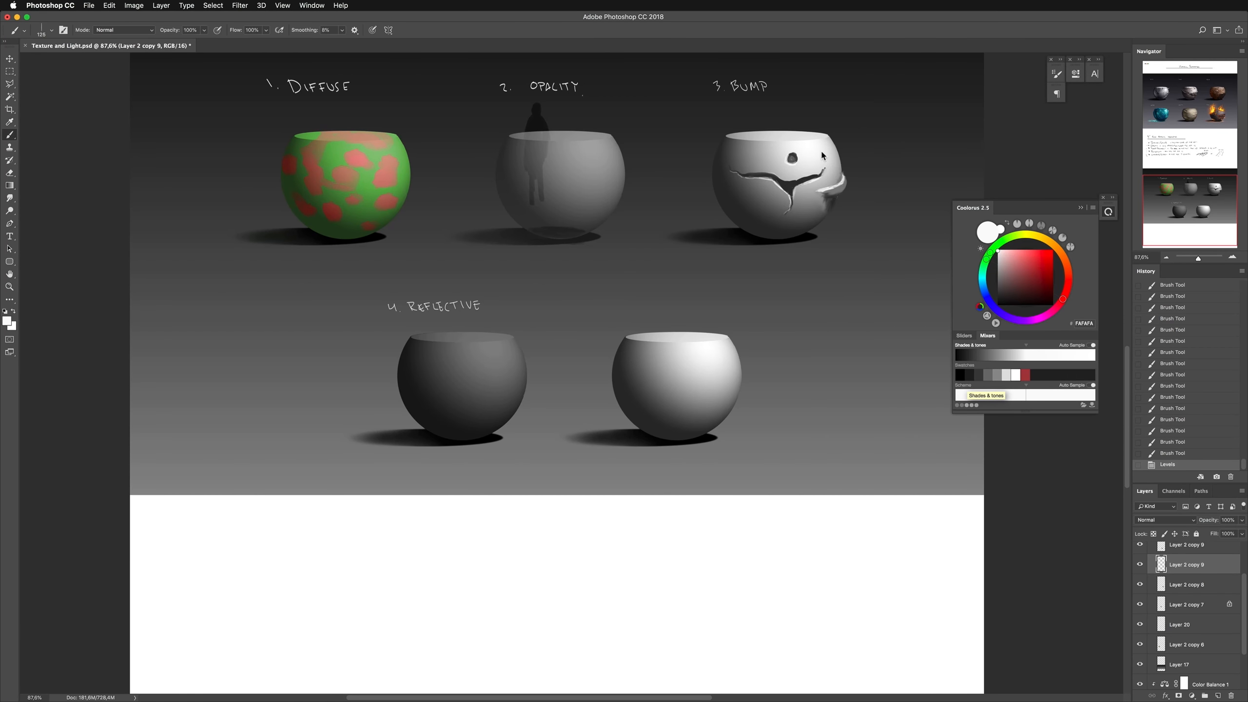
click(498, 359)
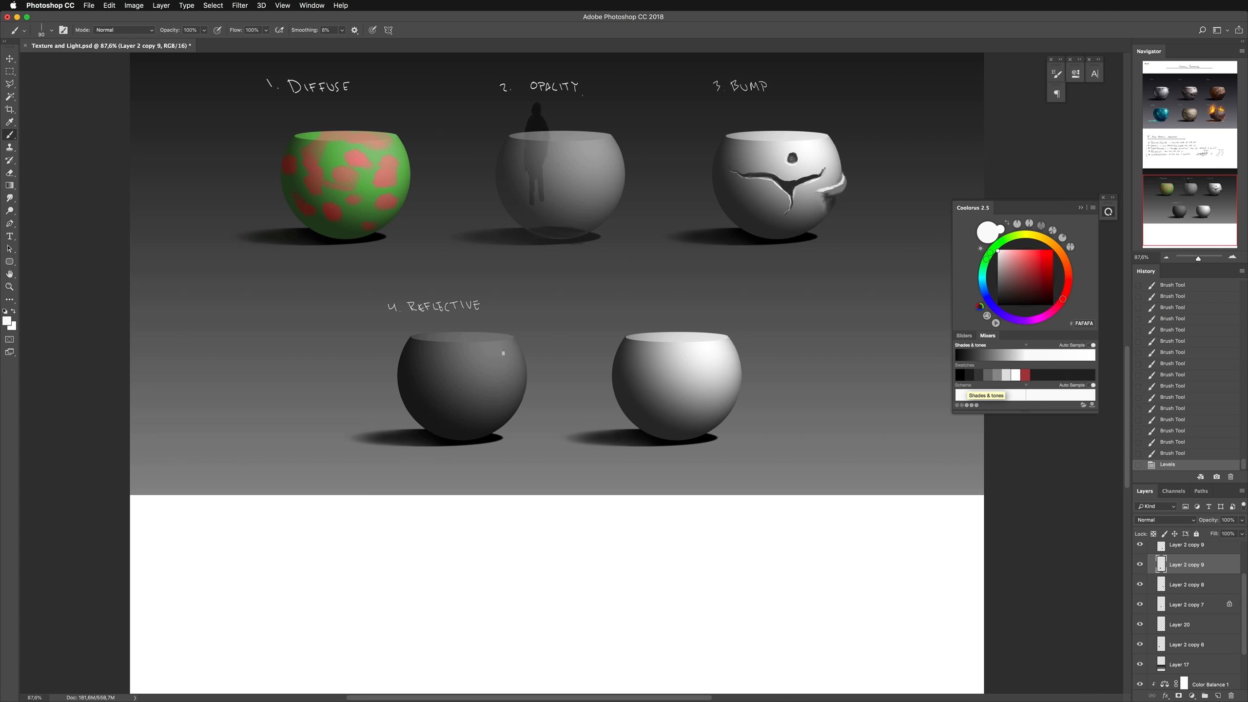
click(502, 353)
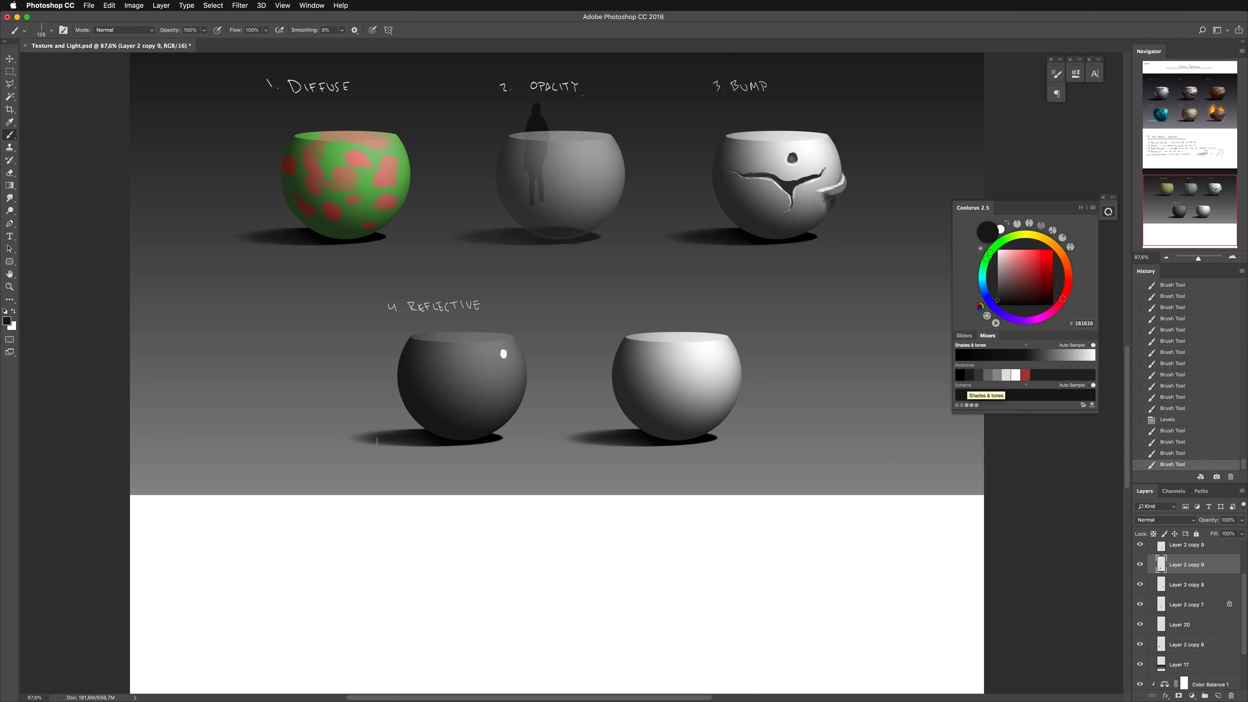
Paint a block beside the reflective sphere and its reflection on the sphere's edge
drag(669, 374, 621, 398)
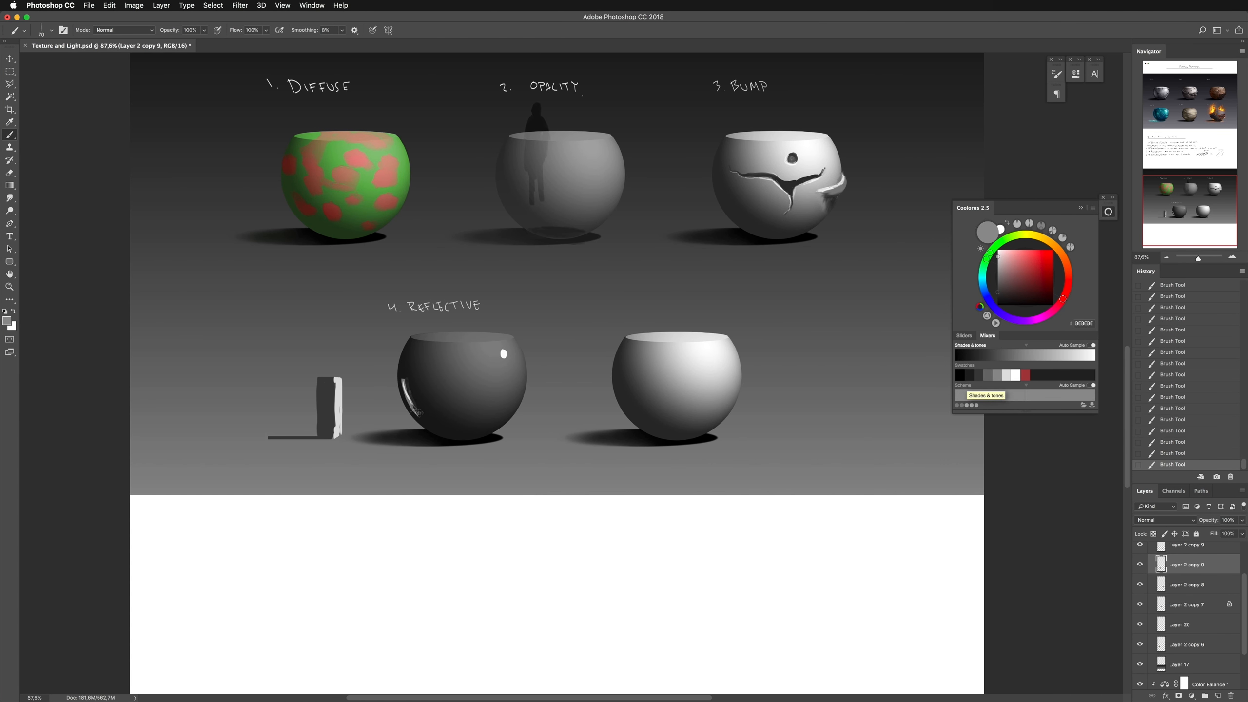
drag(406, 375, 438, 413)
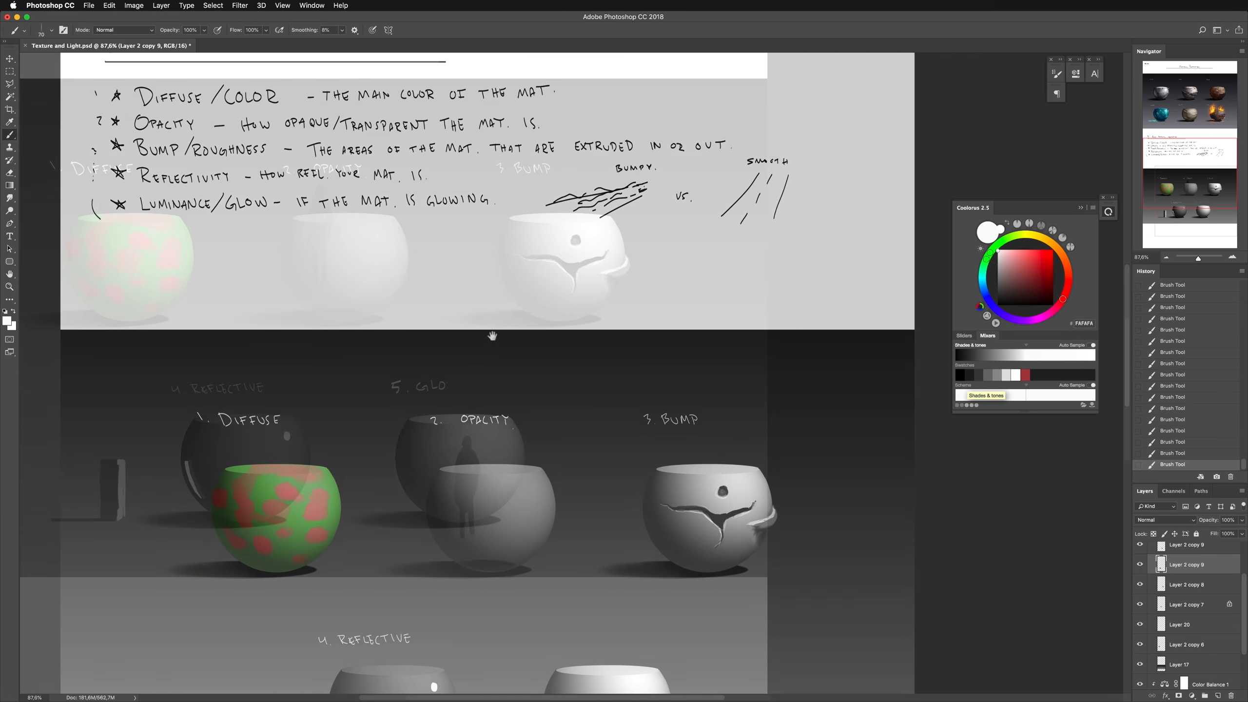
Write '5. Glow', deselect, duplicate the fifth sphere's layer and set the copy to Linear Dodge (Add)
scroll(down, 3)
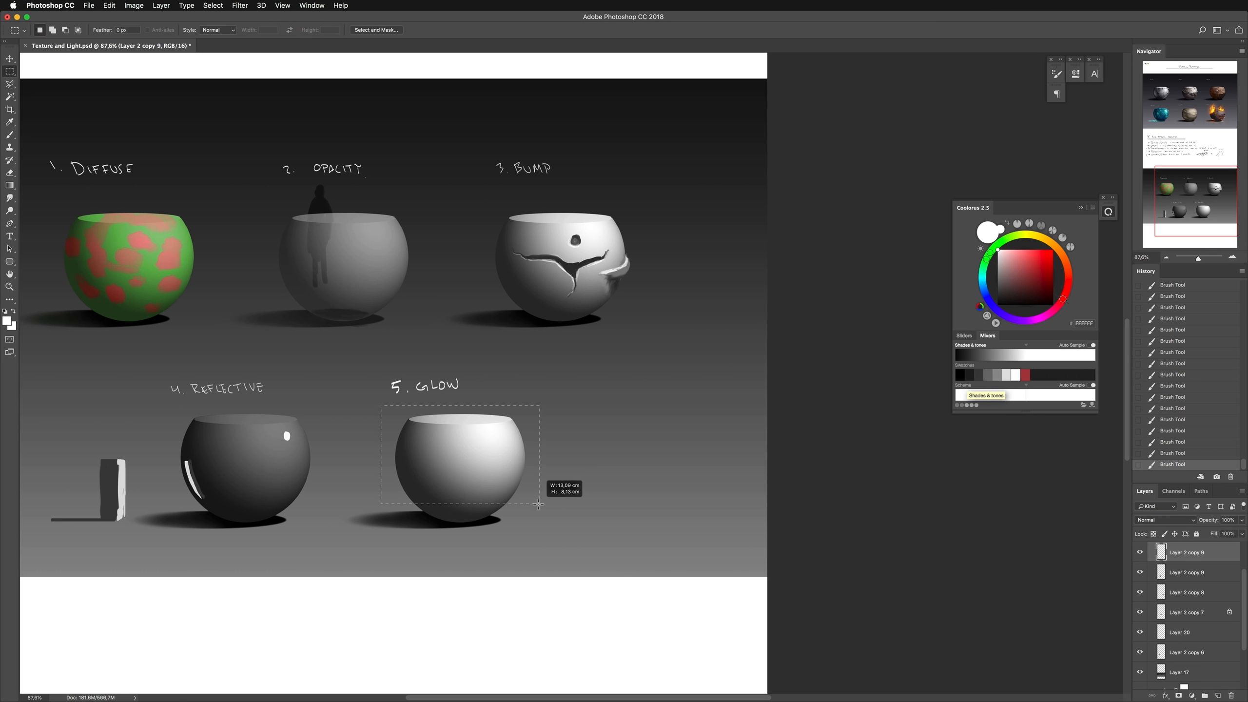
key(Cmd+D)
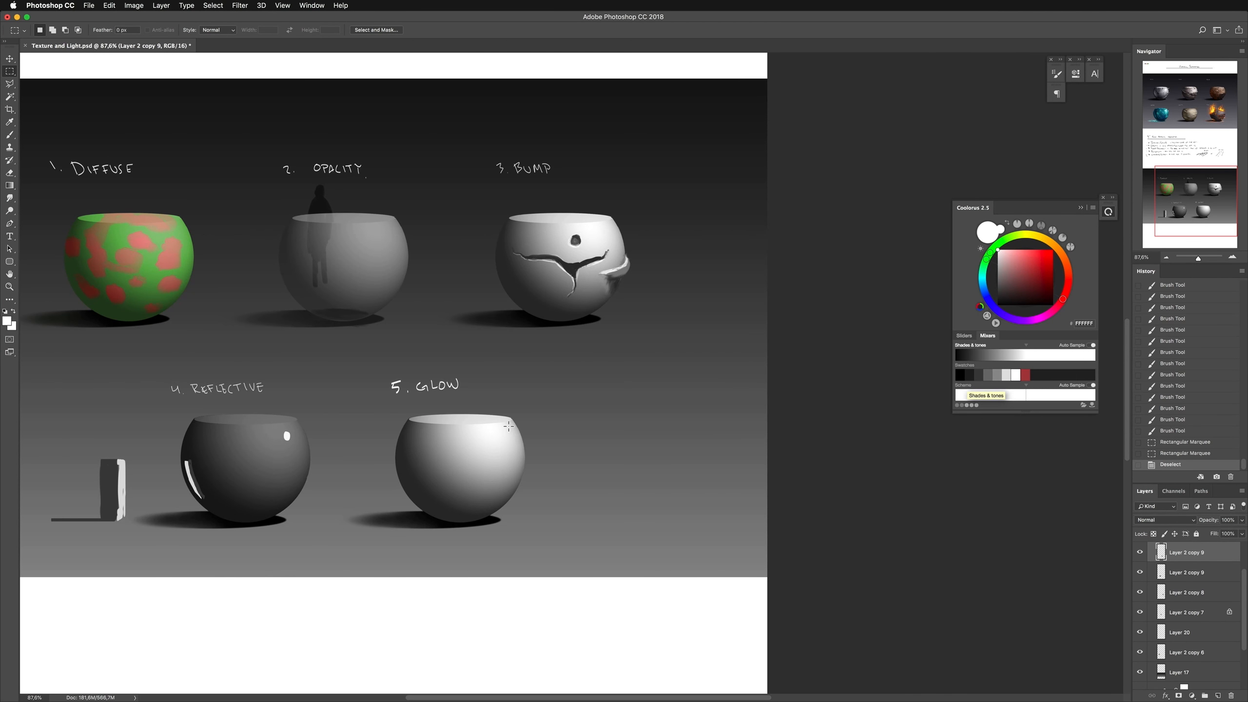
right_click(1193, 552)
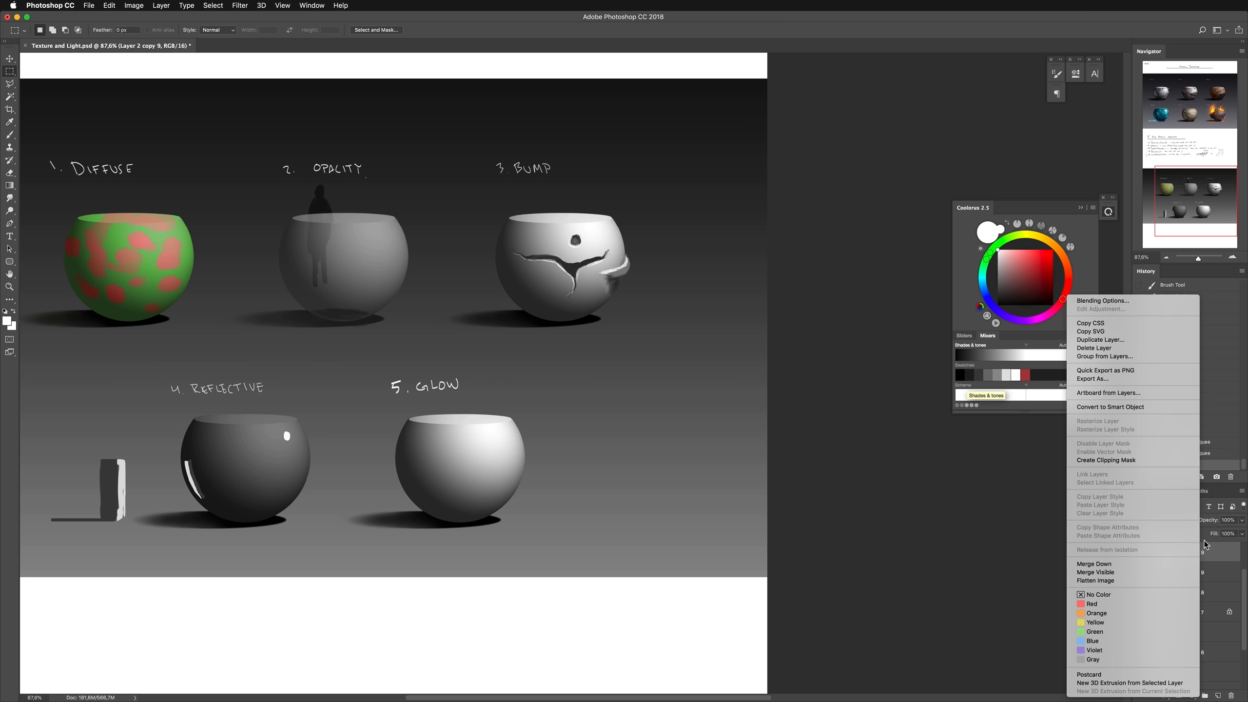
click(1100, 339)
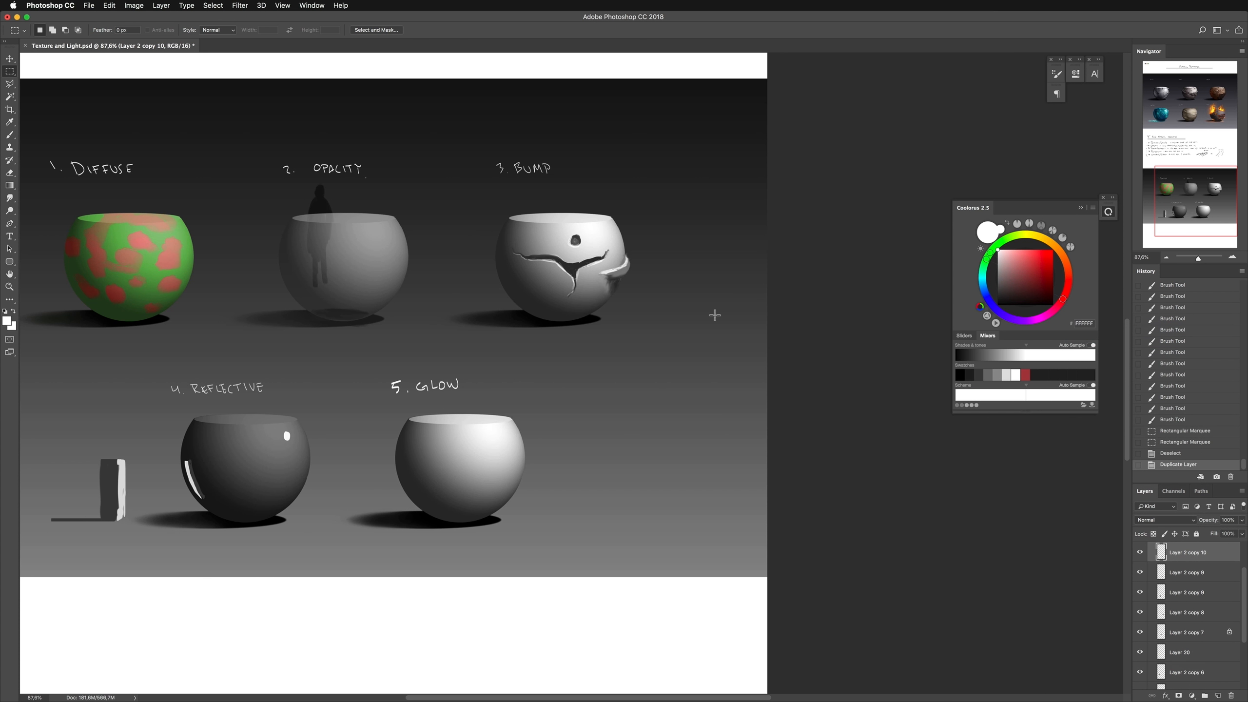
click(1164, 520)
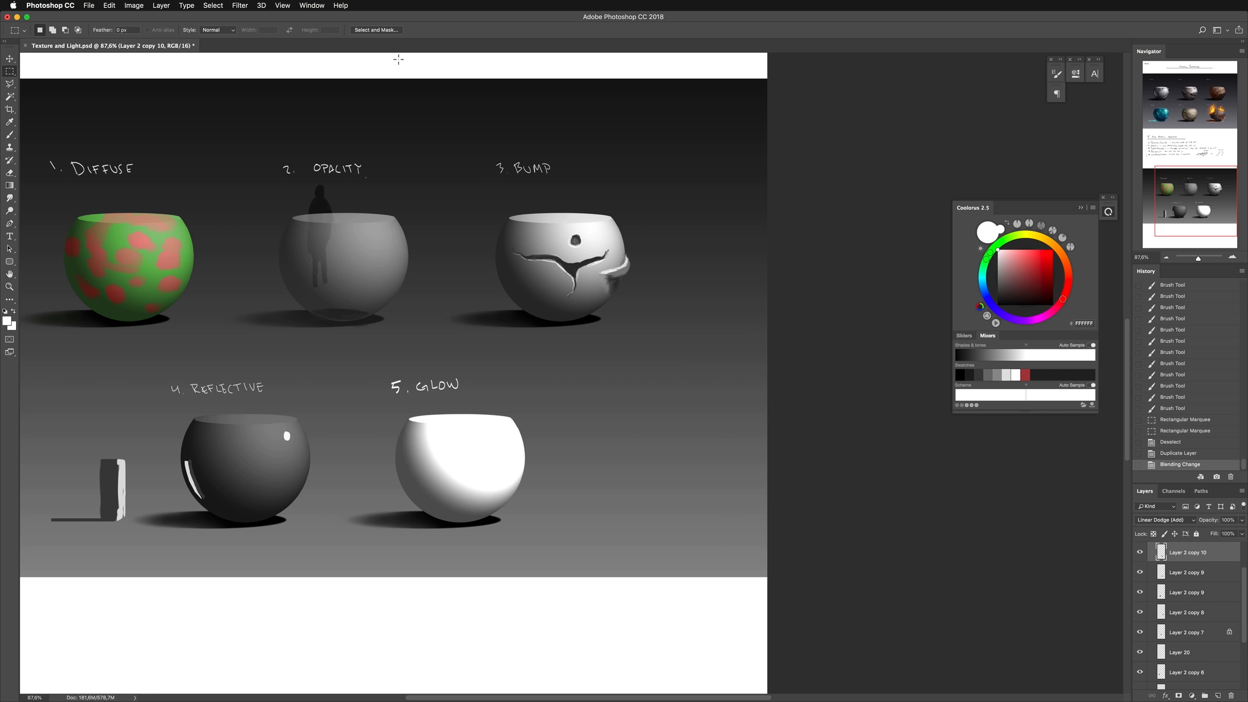
Apply a Gaussian Blur of about 62 px to the glow copy so it spreads a soft halo
click(240, 6)
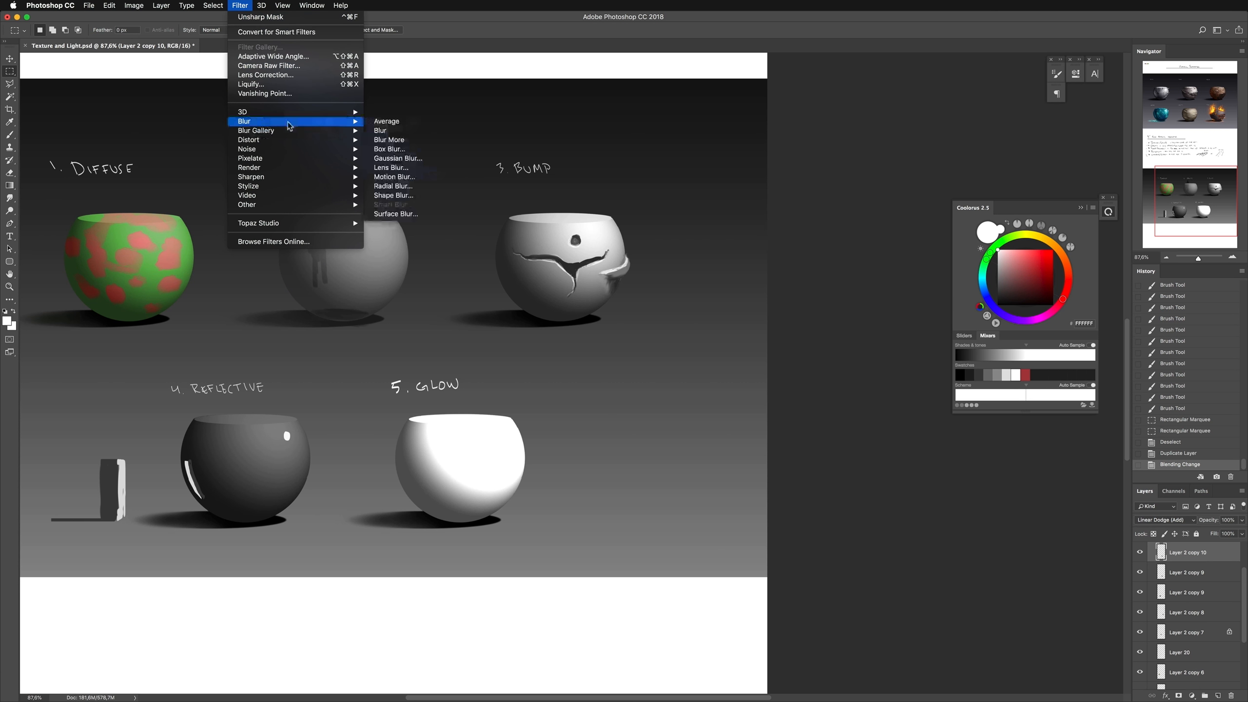
click(398, 158)
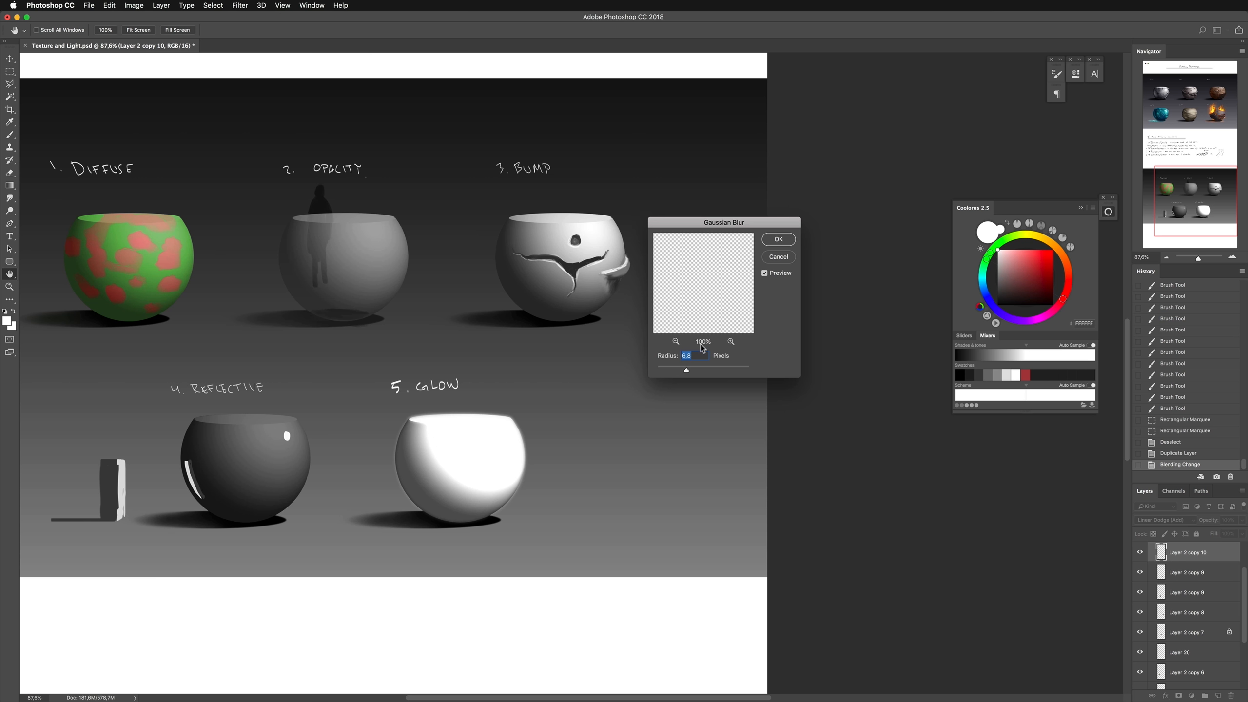
drag(686, 370, 699, 371)
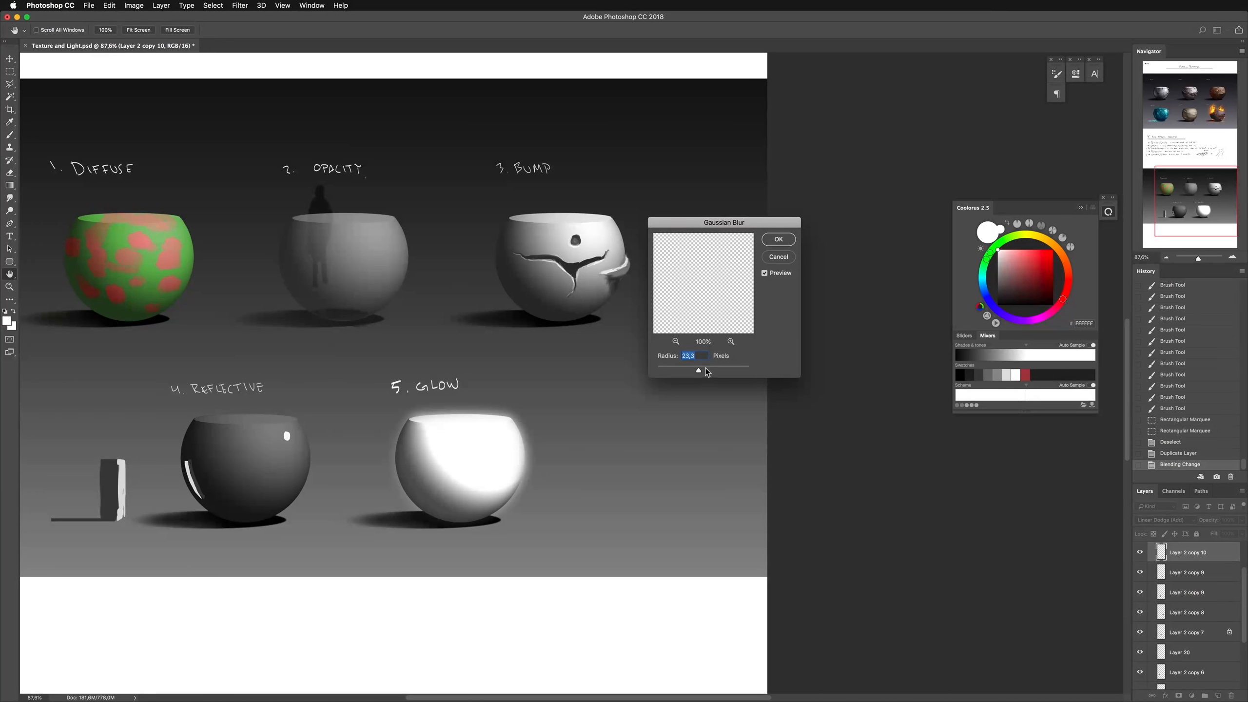
drag(698, 371, 712, 371)
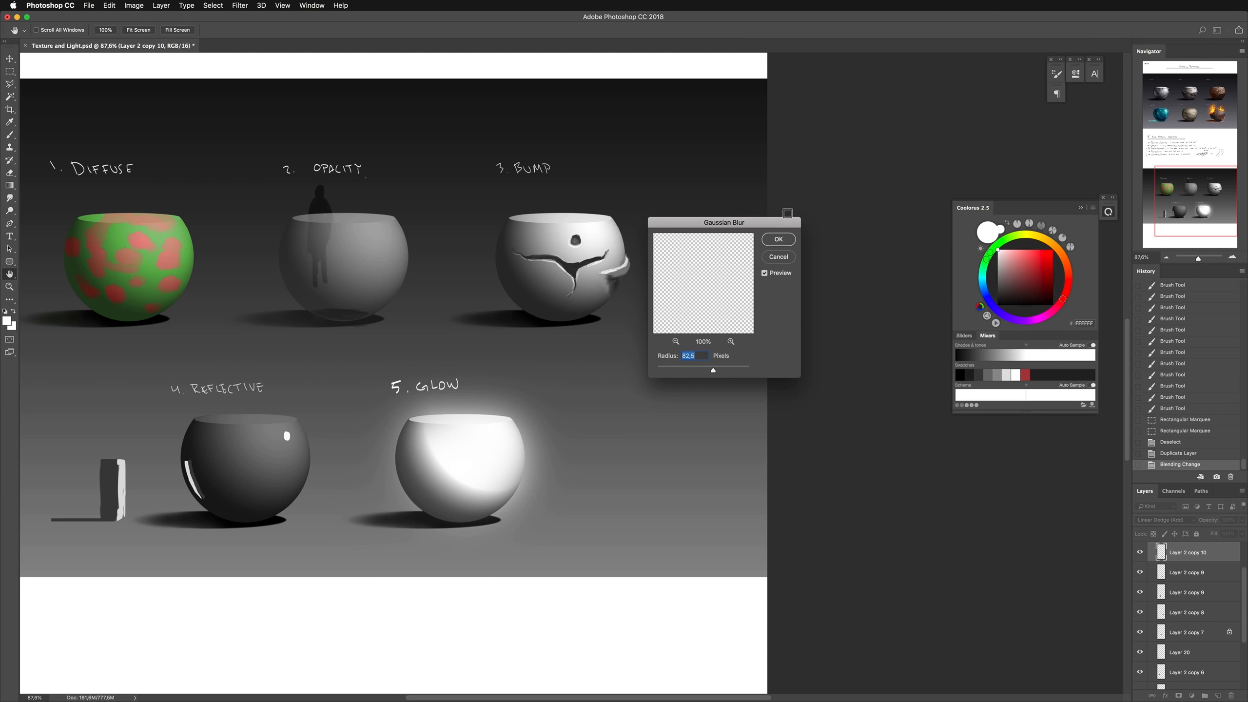
click(778, 240)
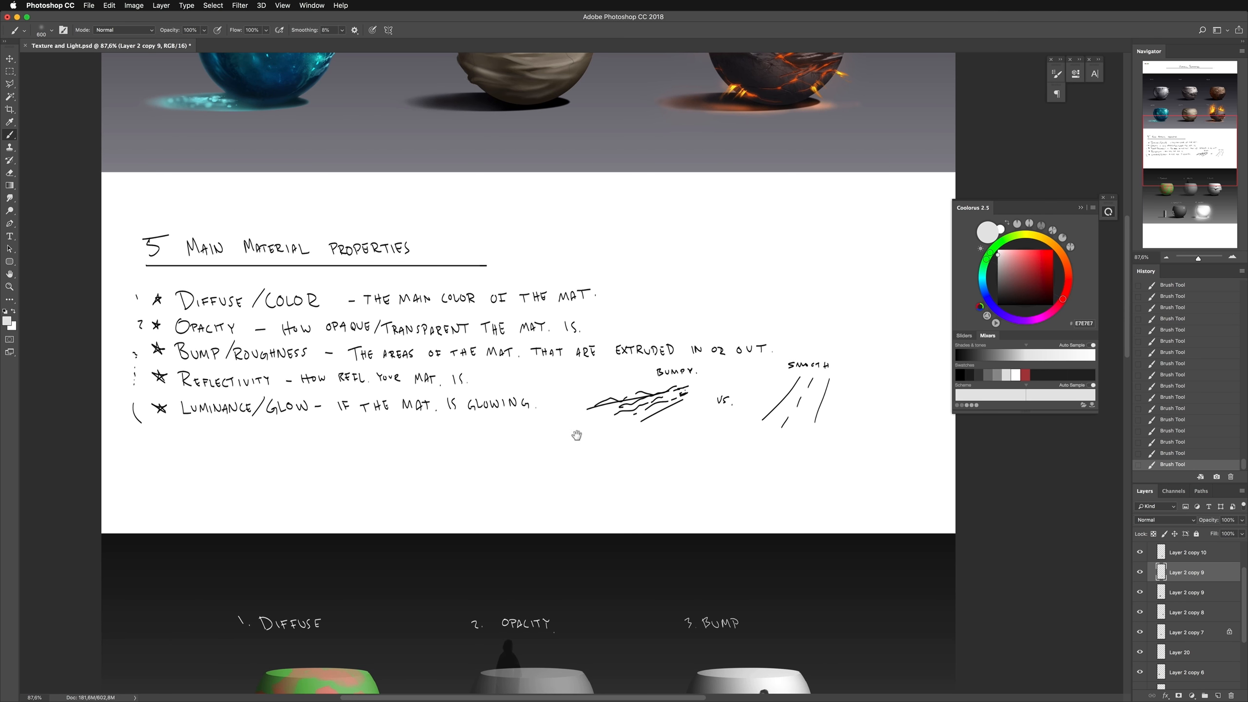
Hide the panels and scroll the document back to the Material Properties example sheet
scroll(down, 3)
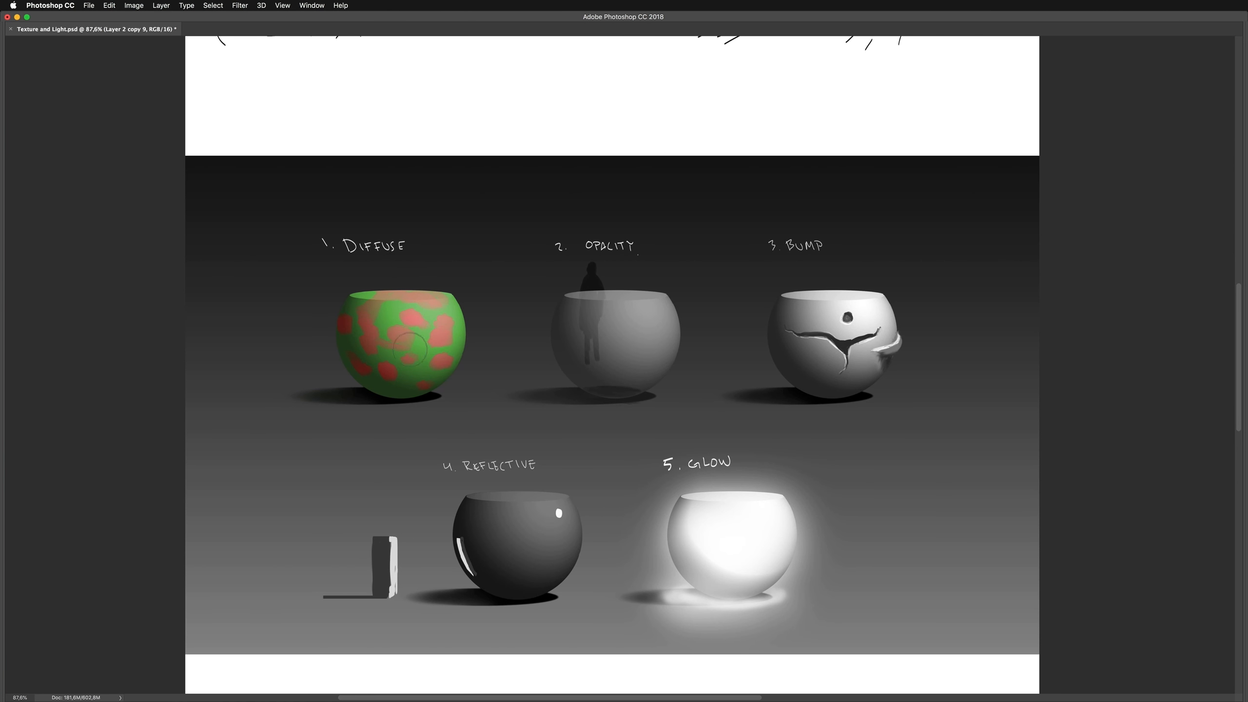
mouse_move(577, 339)
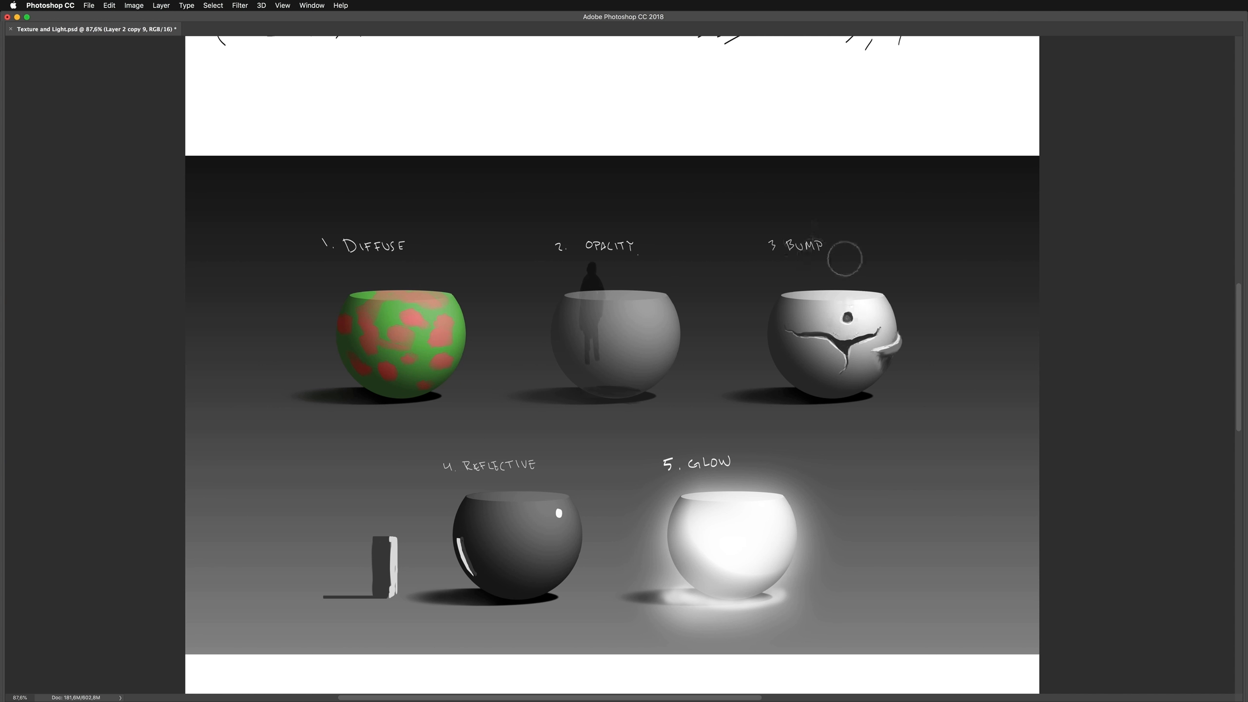
scroll(down, 3)
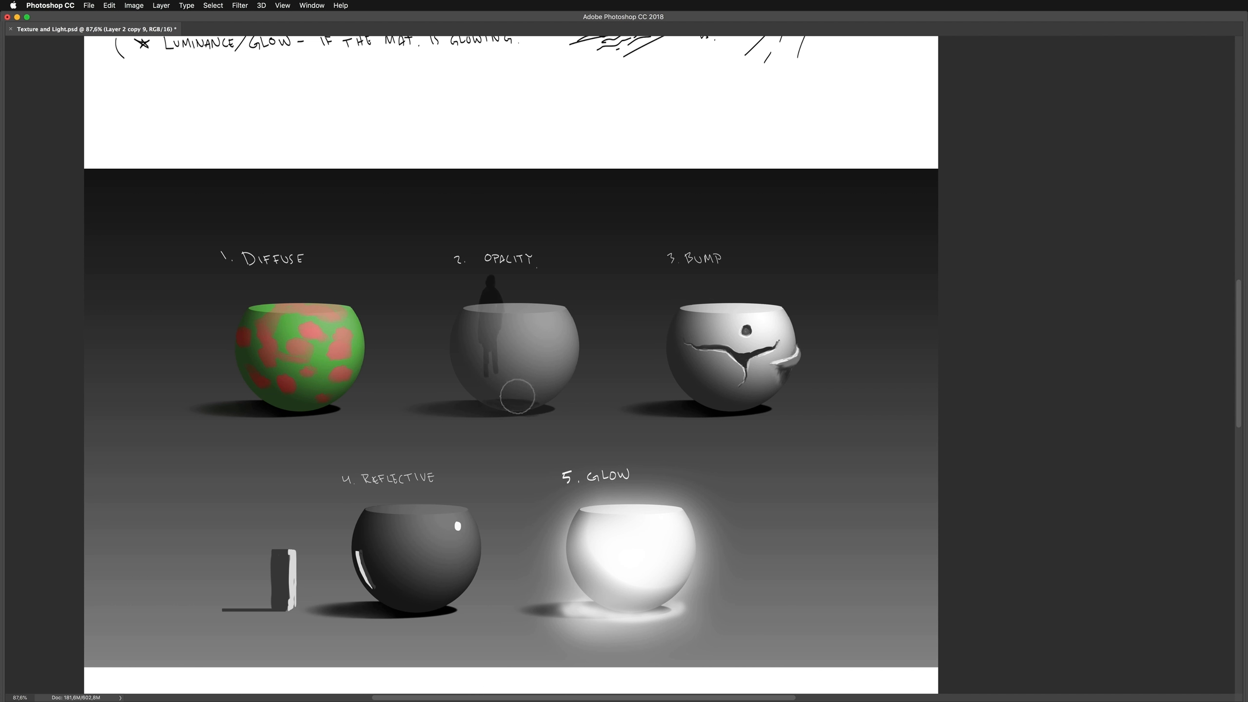
mouse_move(553, 496)
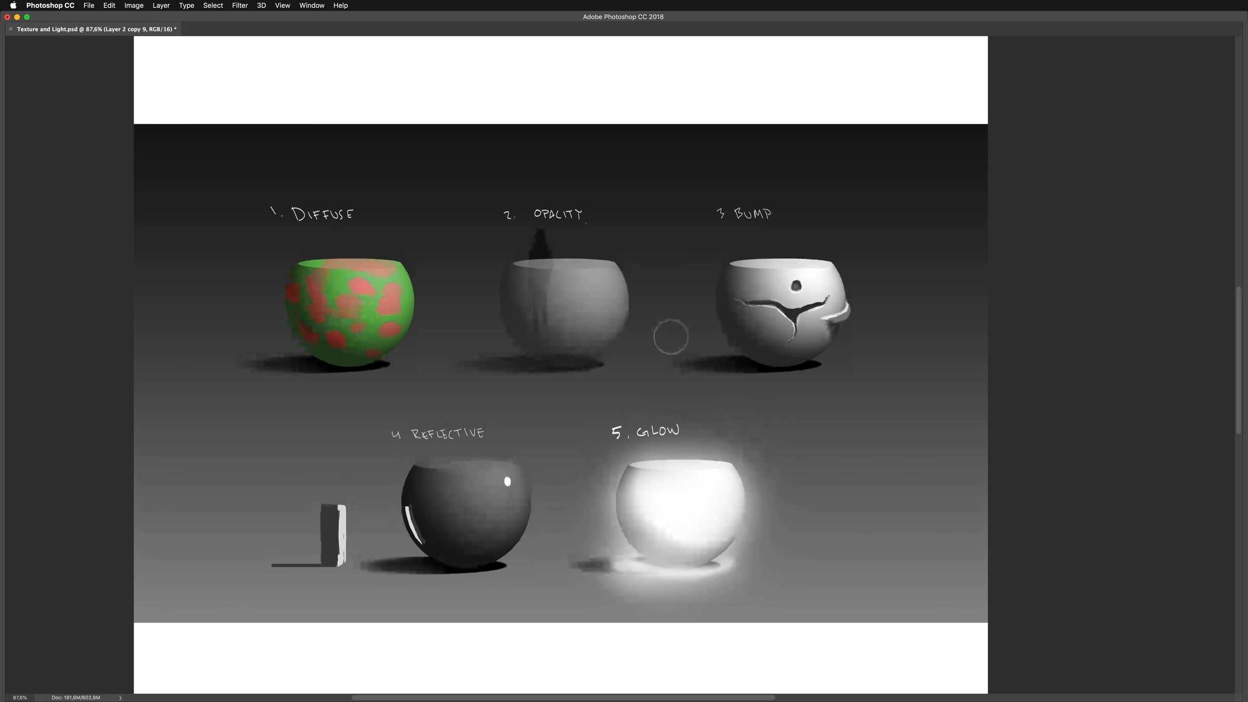
scroll(down, 3)
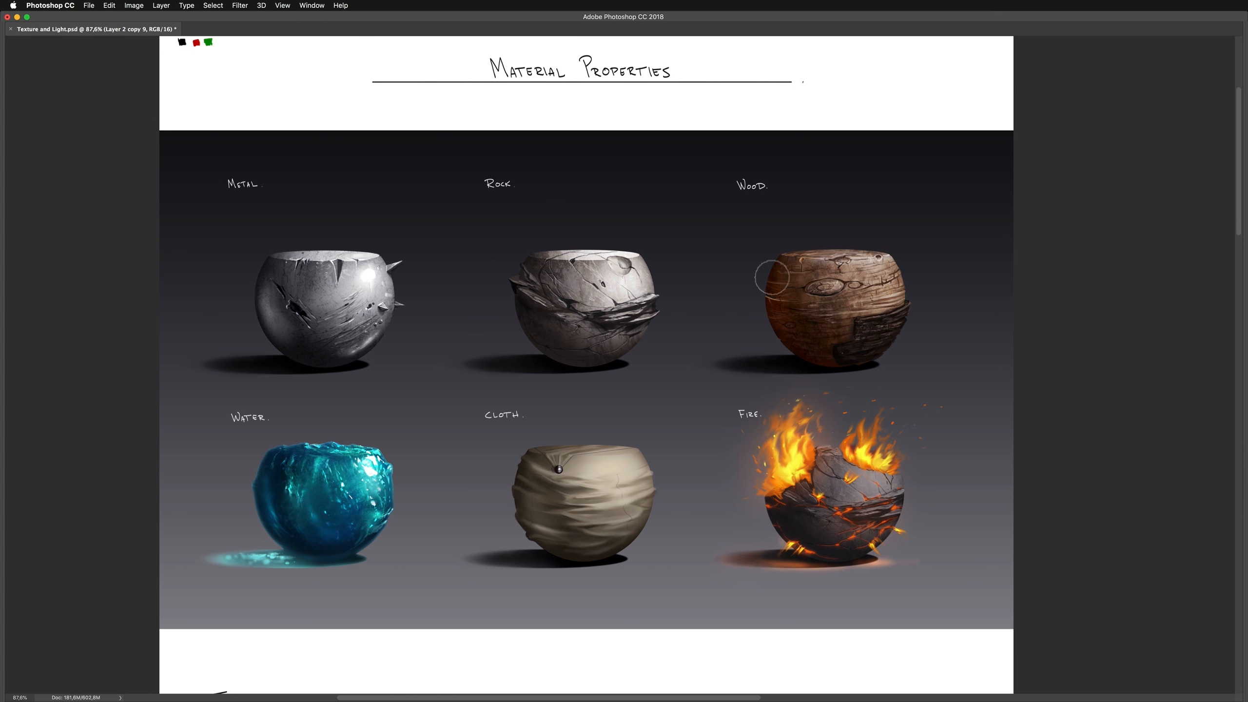
scroll(down, 3)
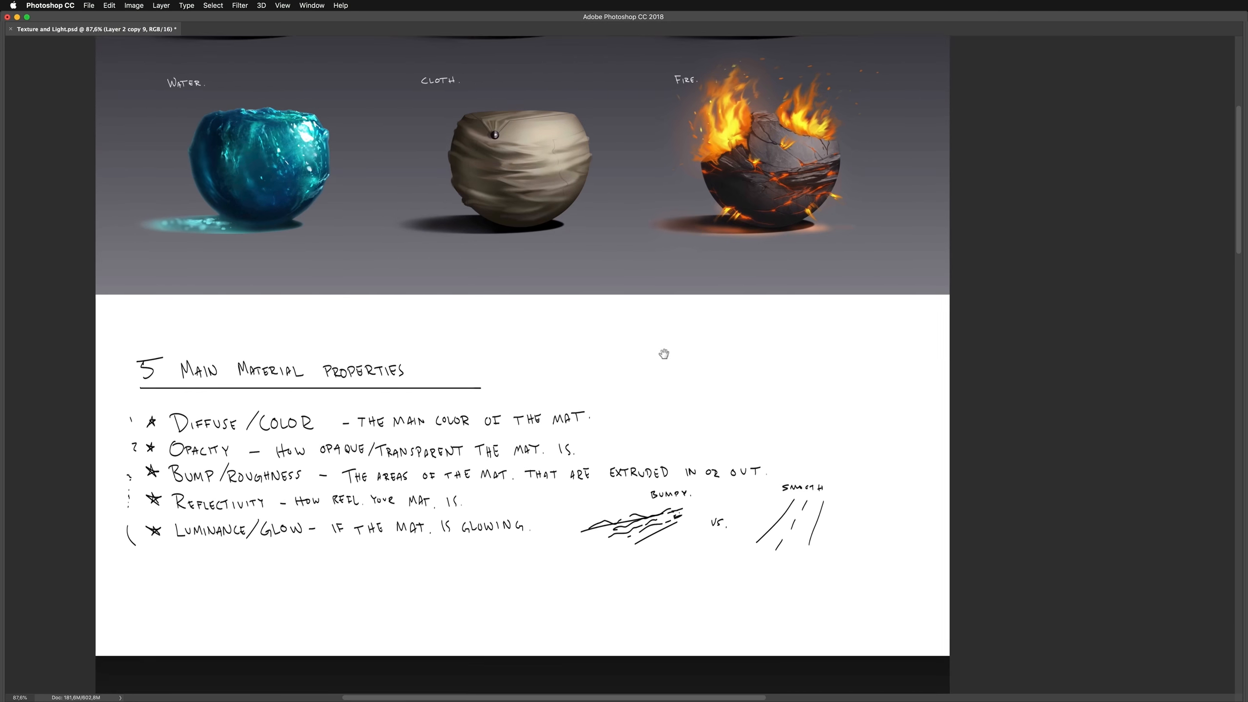
scroll(down, 3)
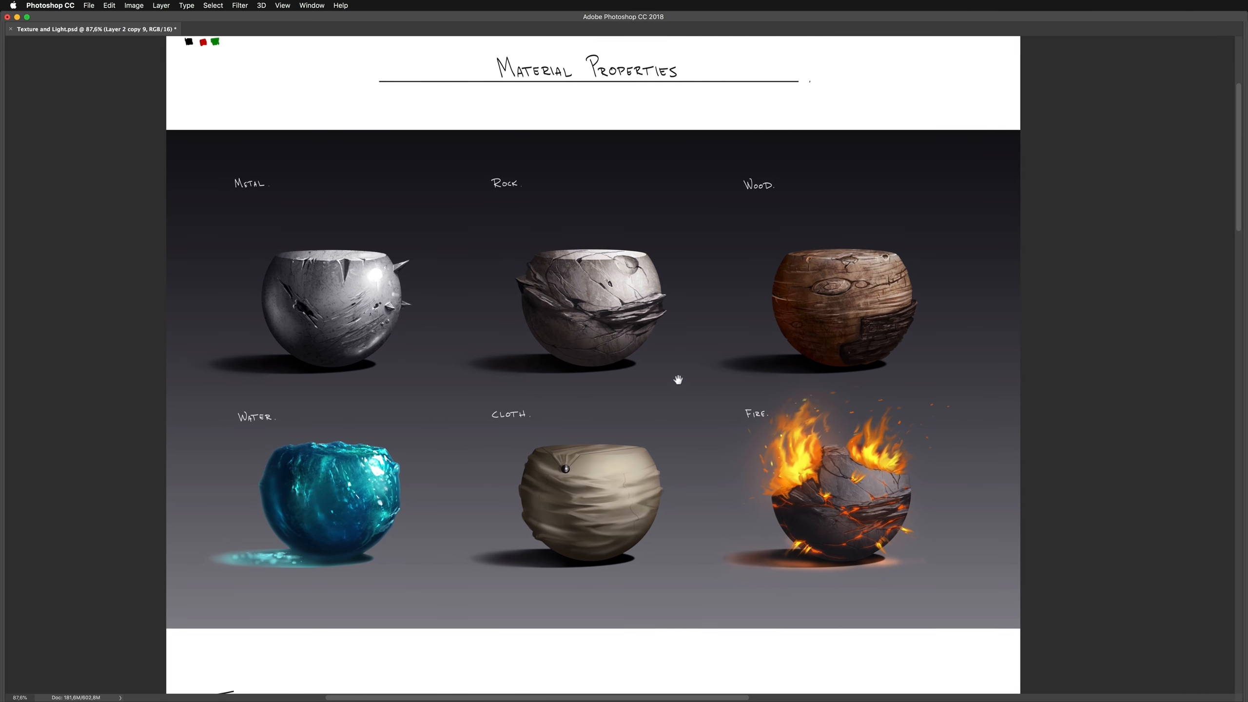
scroll(down, 3)
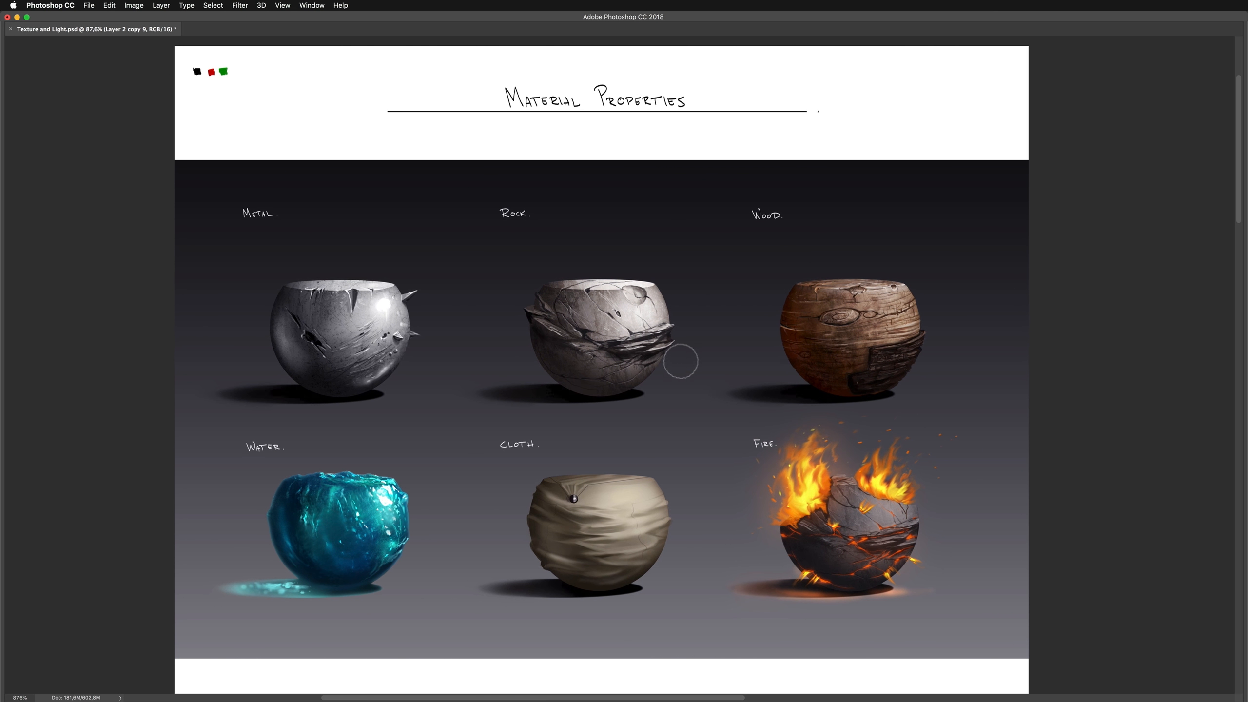